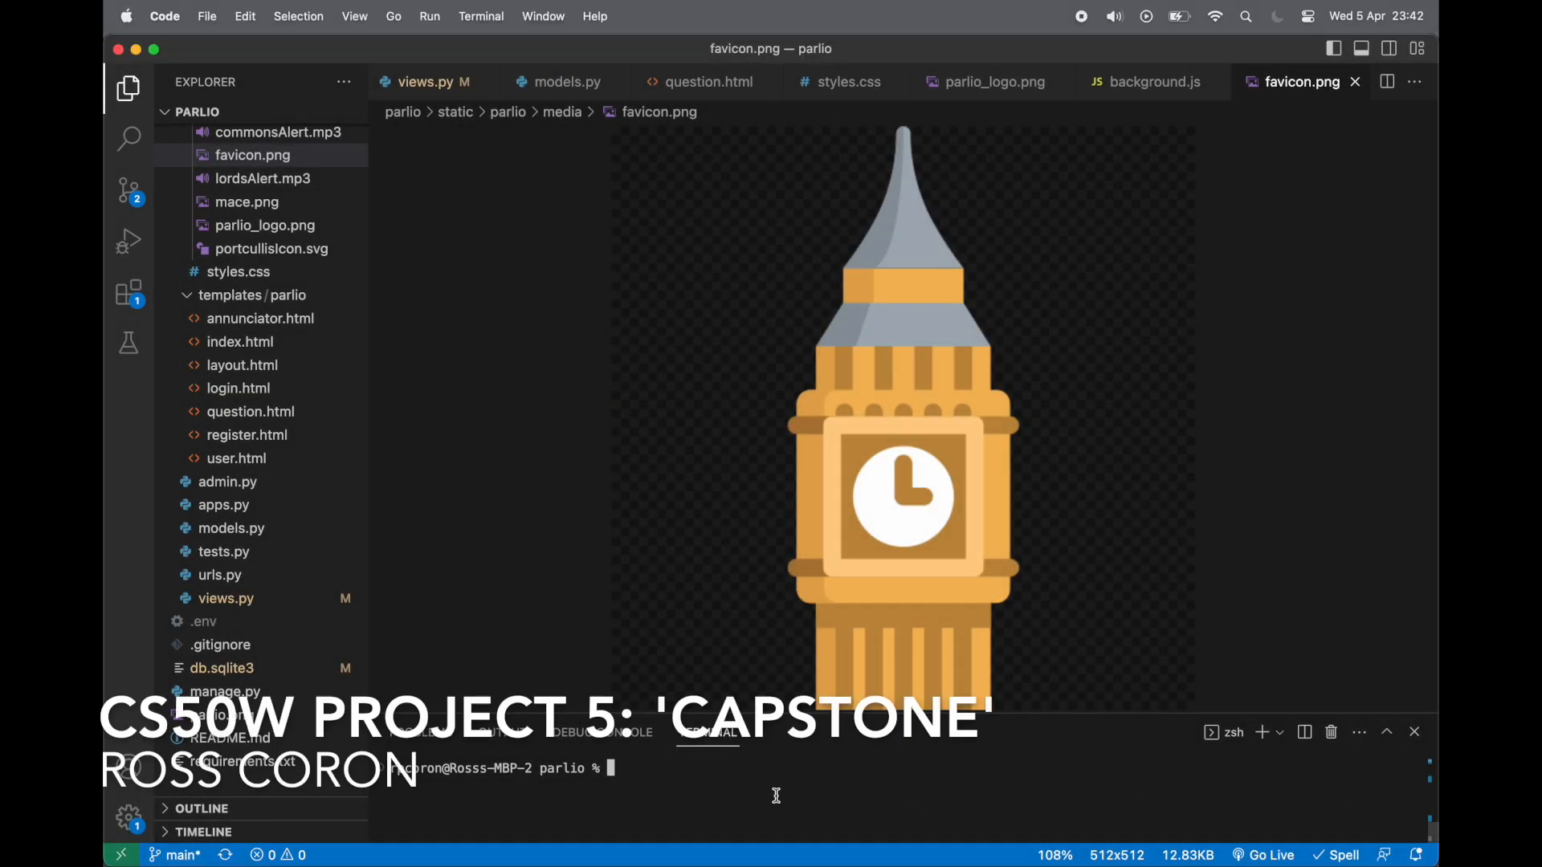
Run python3 manage.py runserver in the VS Code terminal to start the Parlio server
{"action": "type", "text": "python3"}
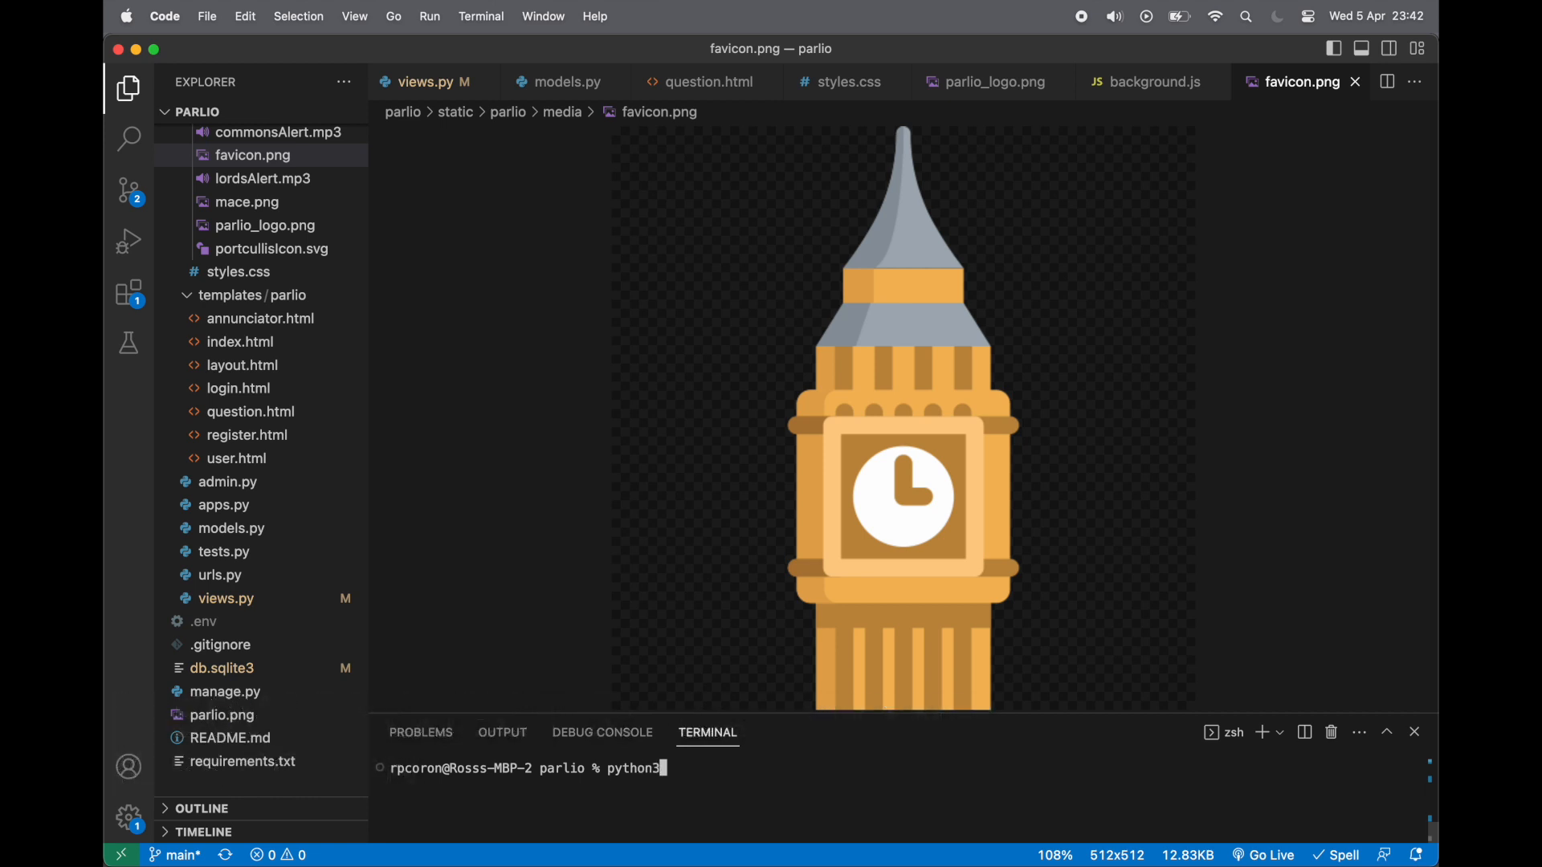
{"action": "type", "text": "manage.py run"}
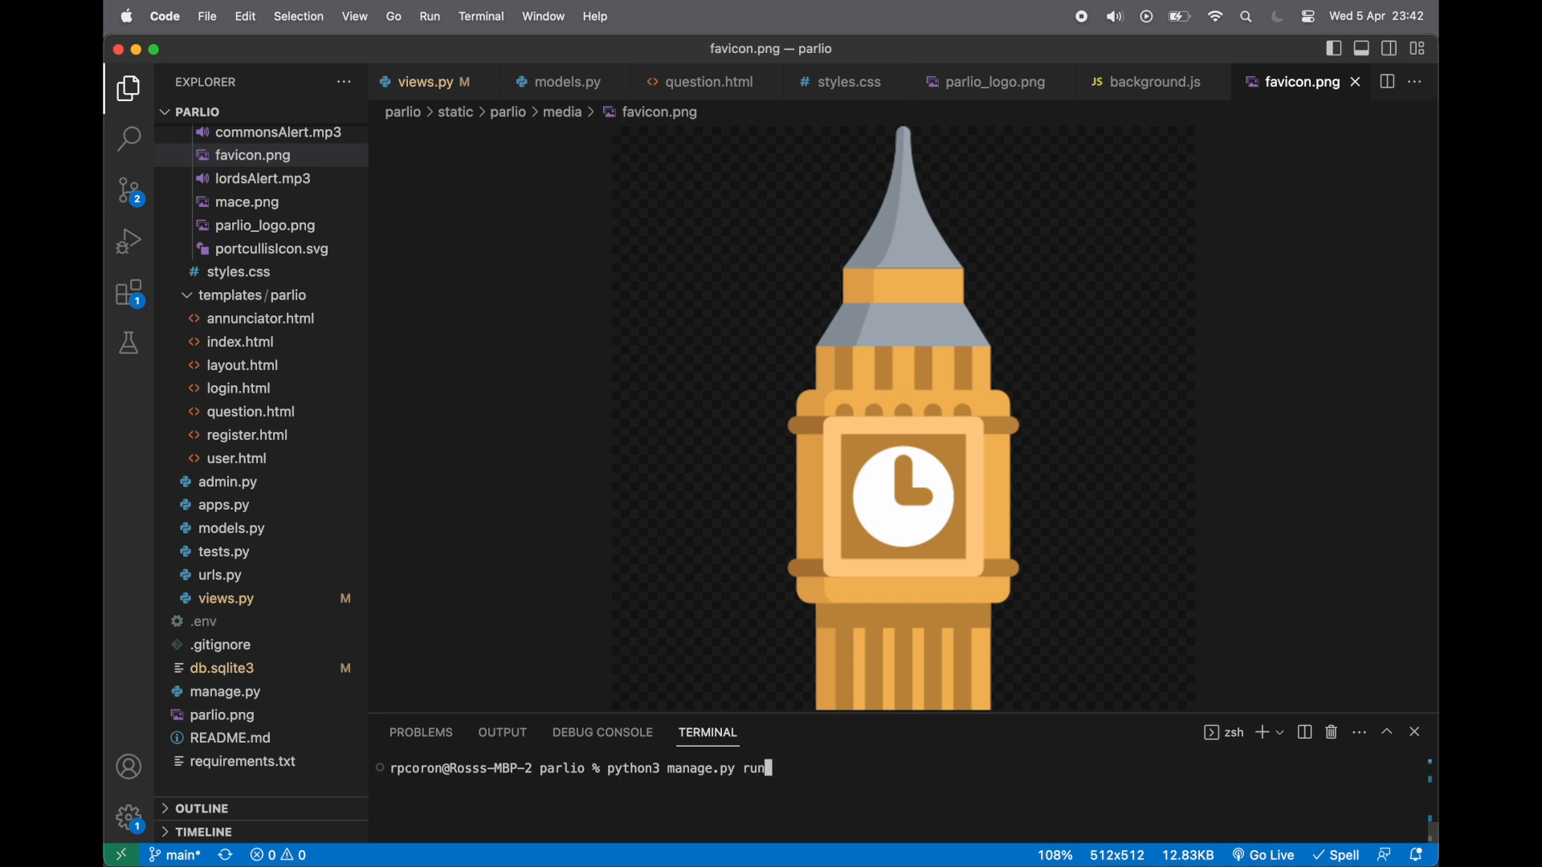
{"action": "key", "text": "Enter"}
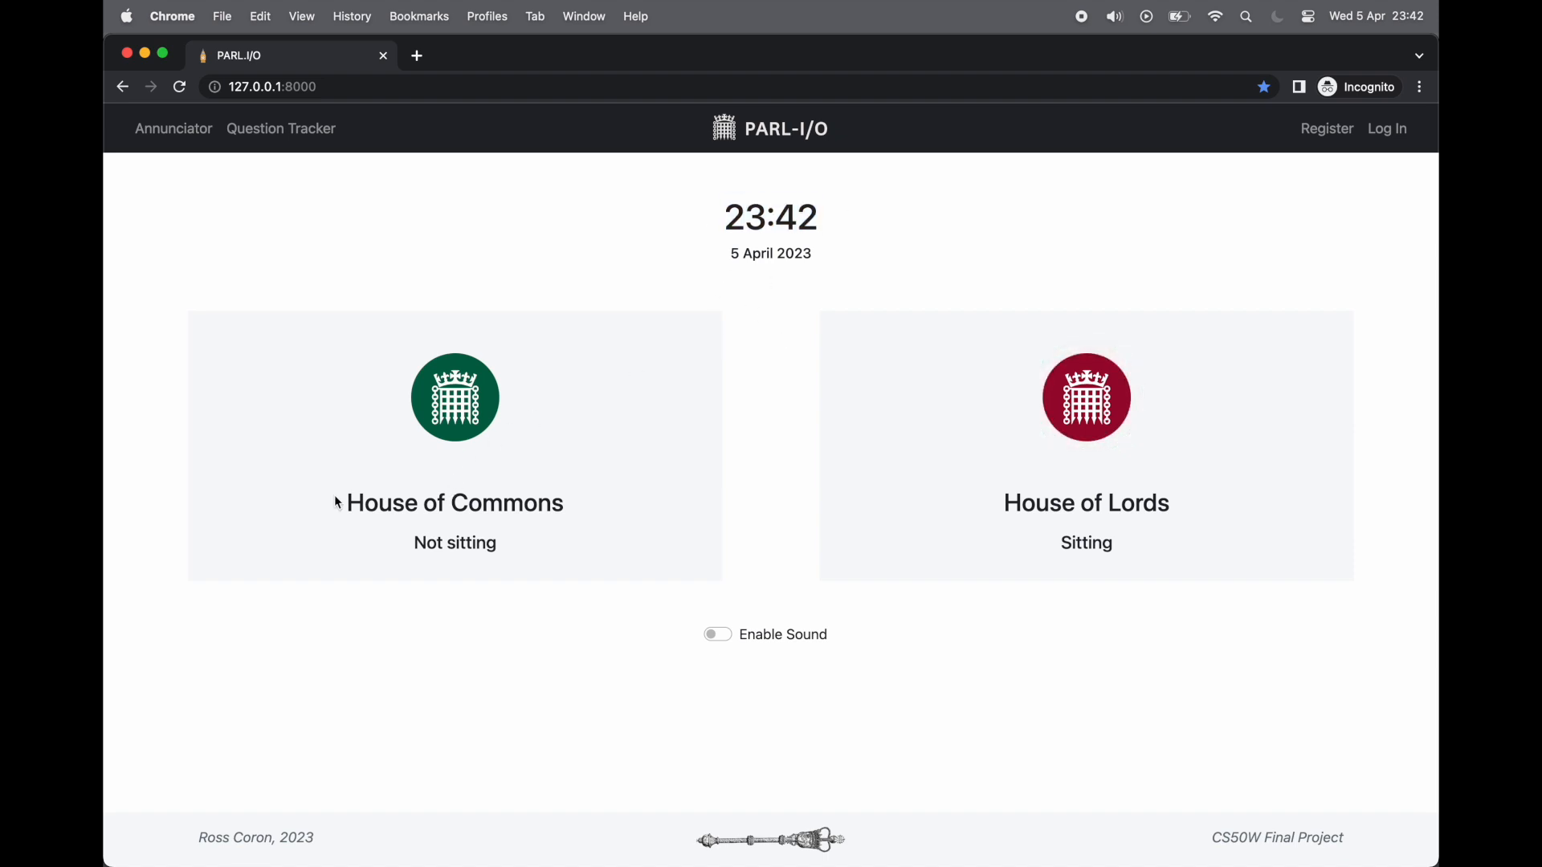
{"action": "double_click", "coordinate": [1139, 503]}
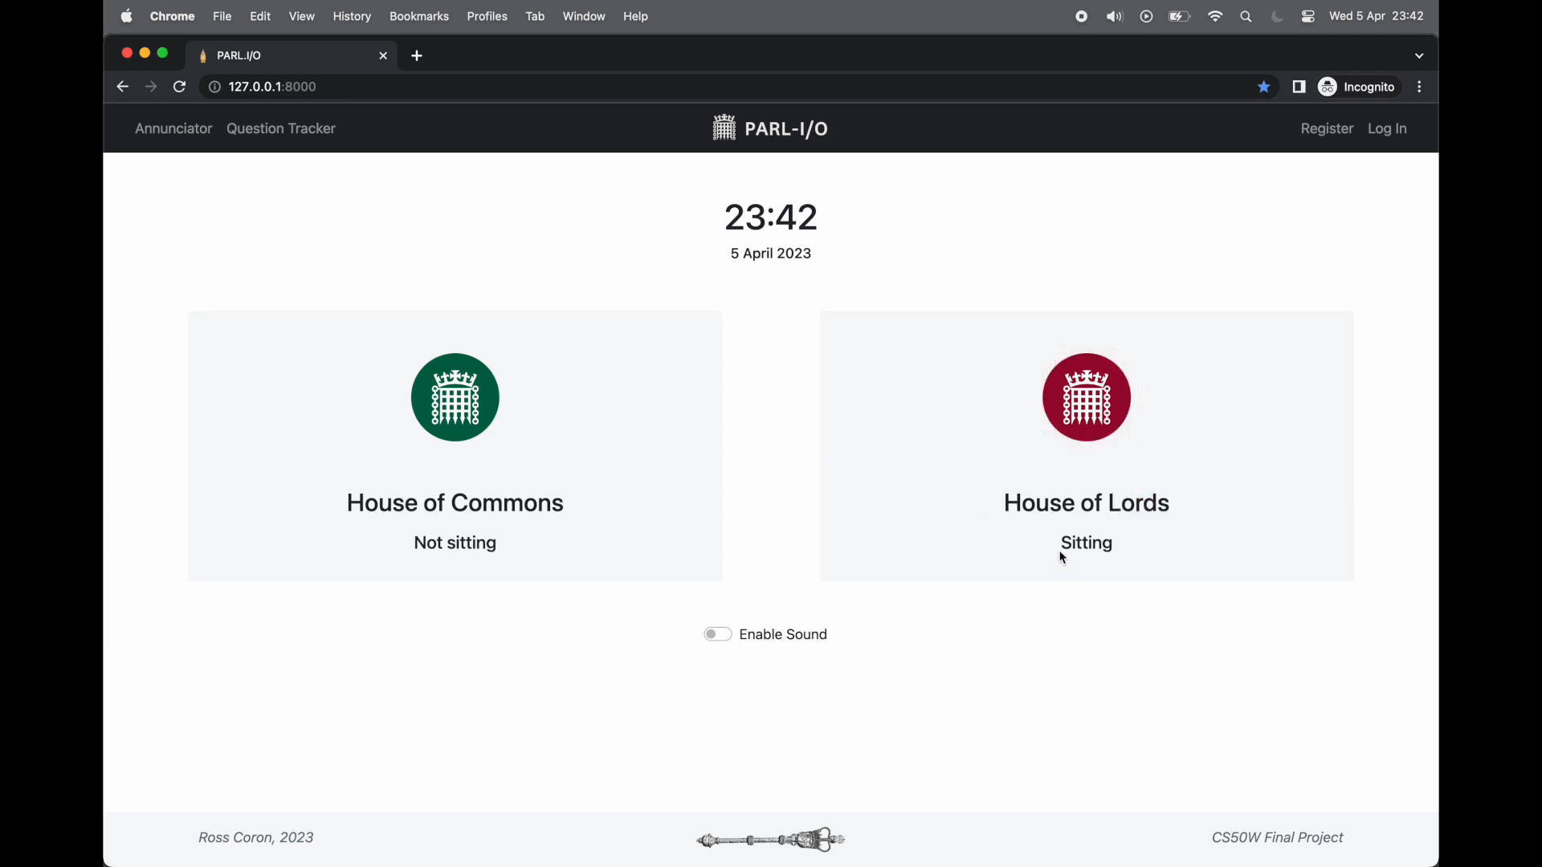
{"action": "double_click", "coordinate": [1086, 542]}
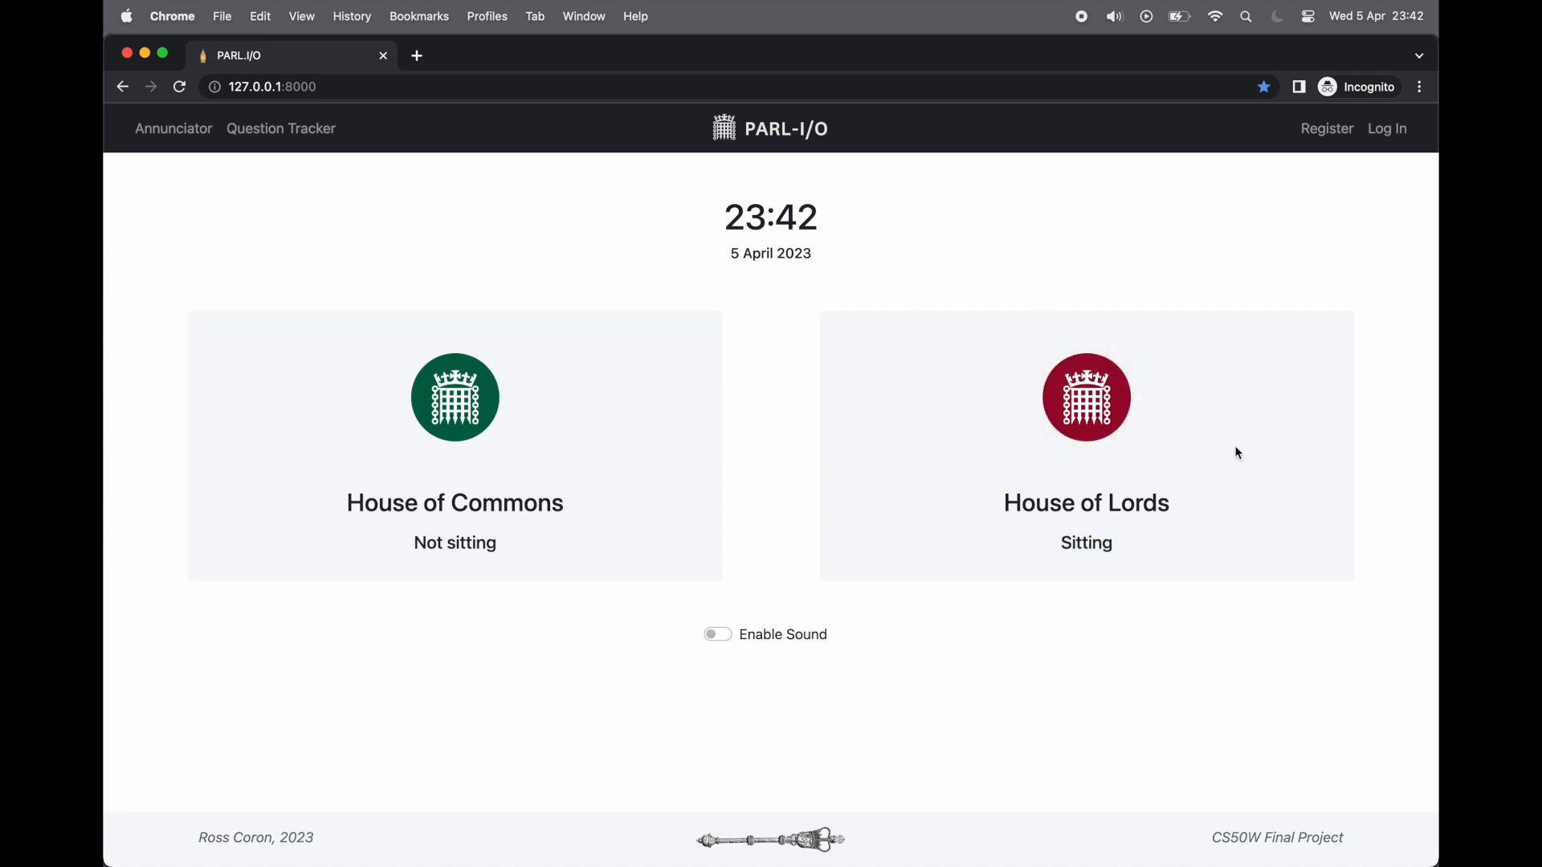
{"action": "mouse_move", "coordinate": [727, 641]}
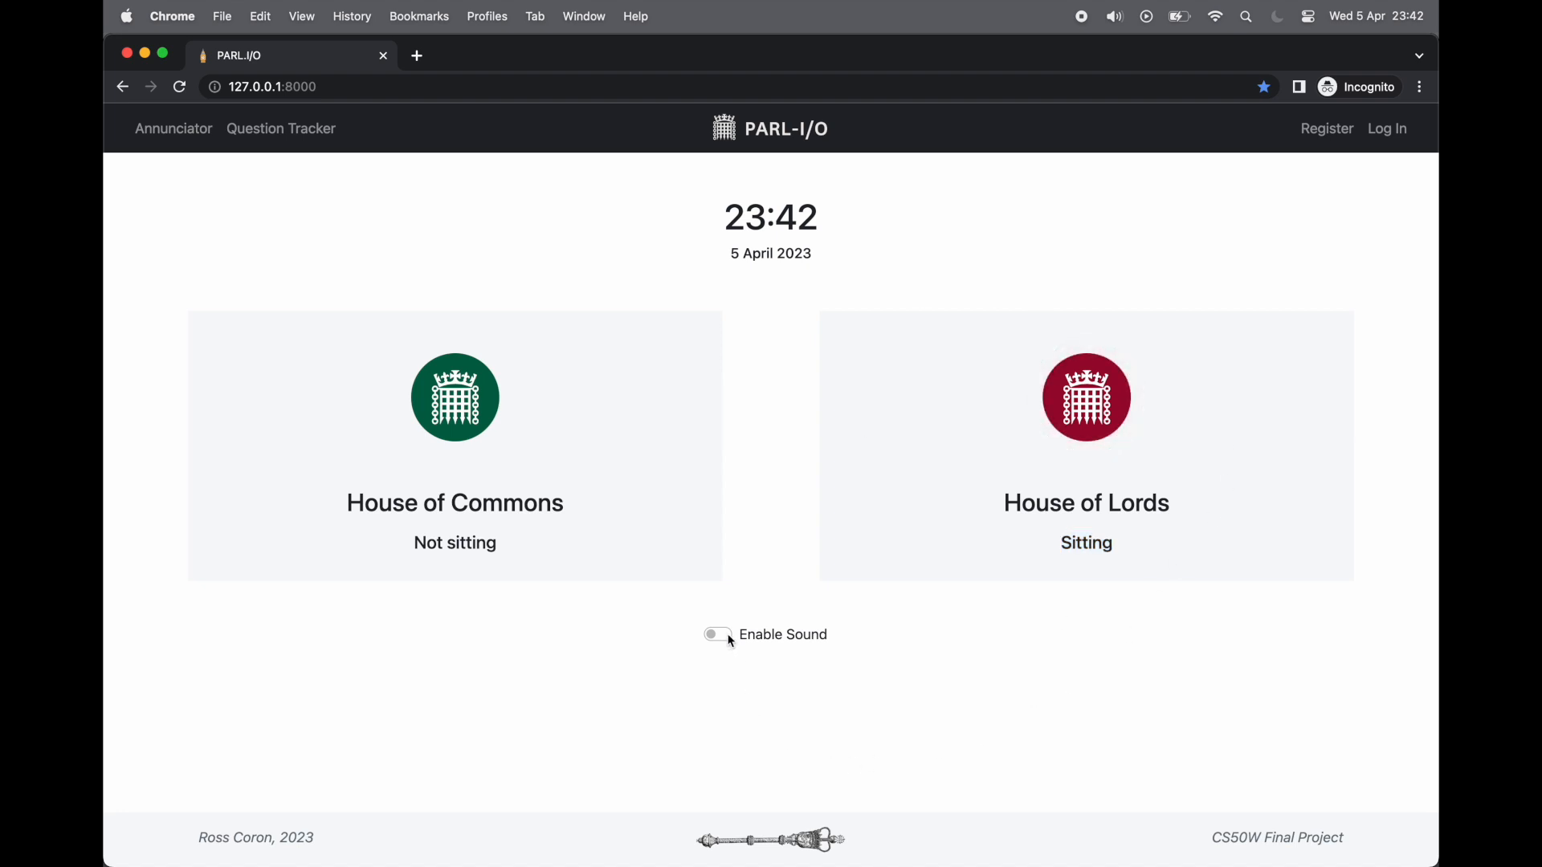
{"action": "left_click", "coordinate": [717, 634]}
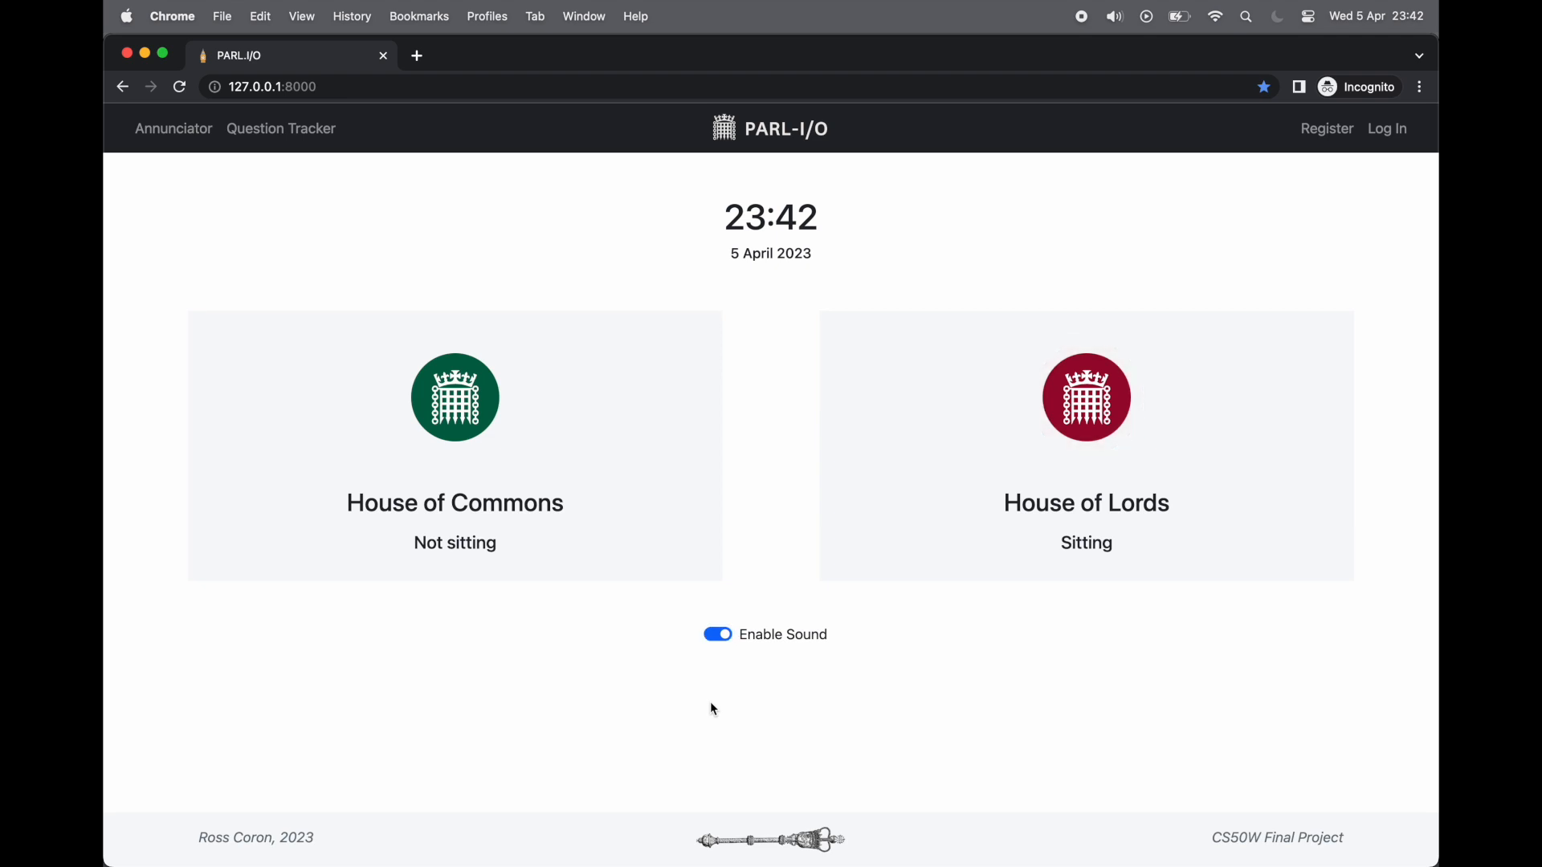
{"action": "left_click", "coordinate": [718, 634]}
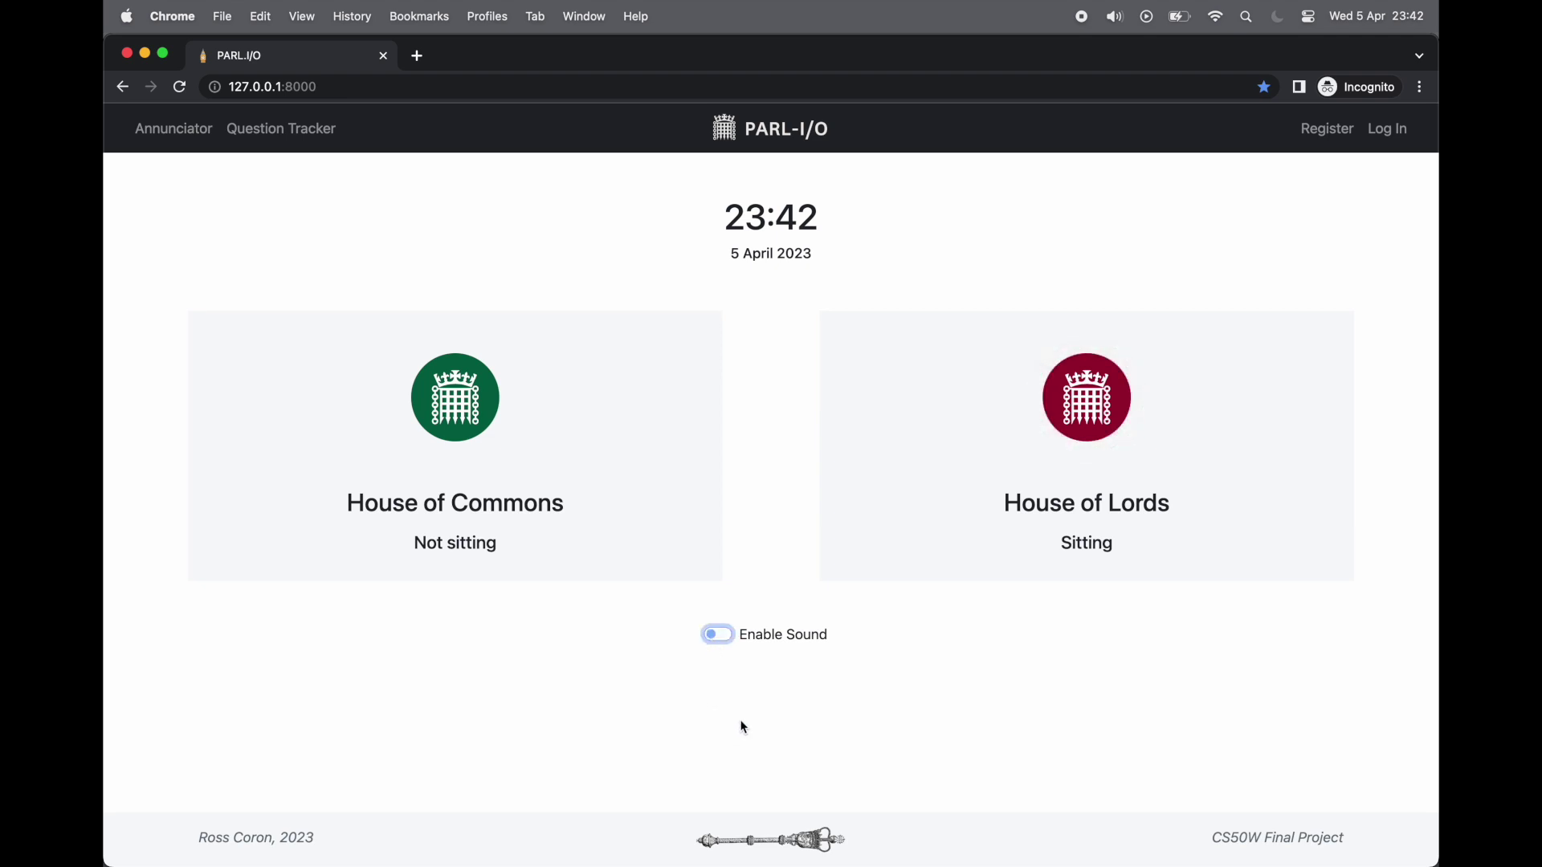
{"action": "left_click", "coordinate": [717, 634]}
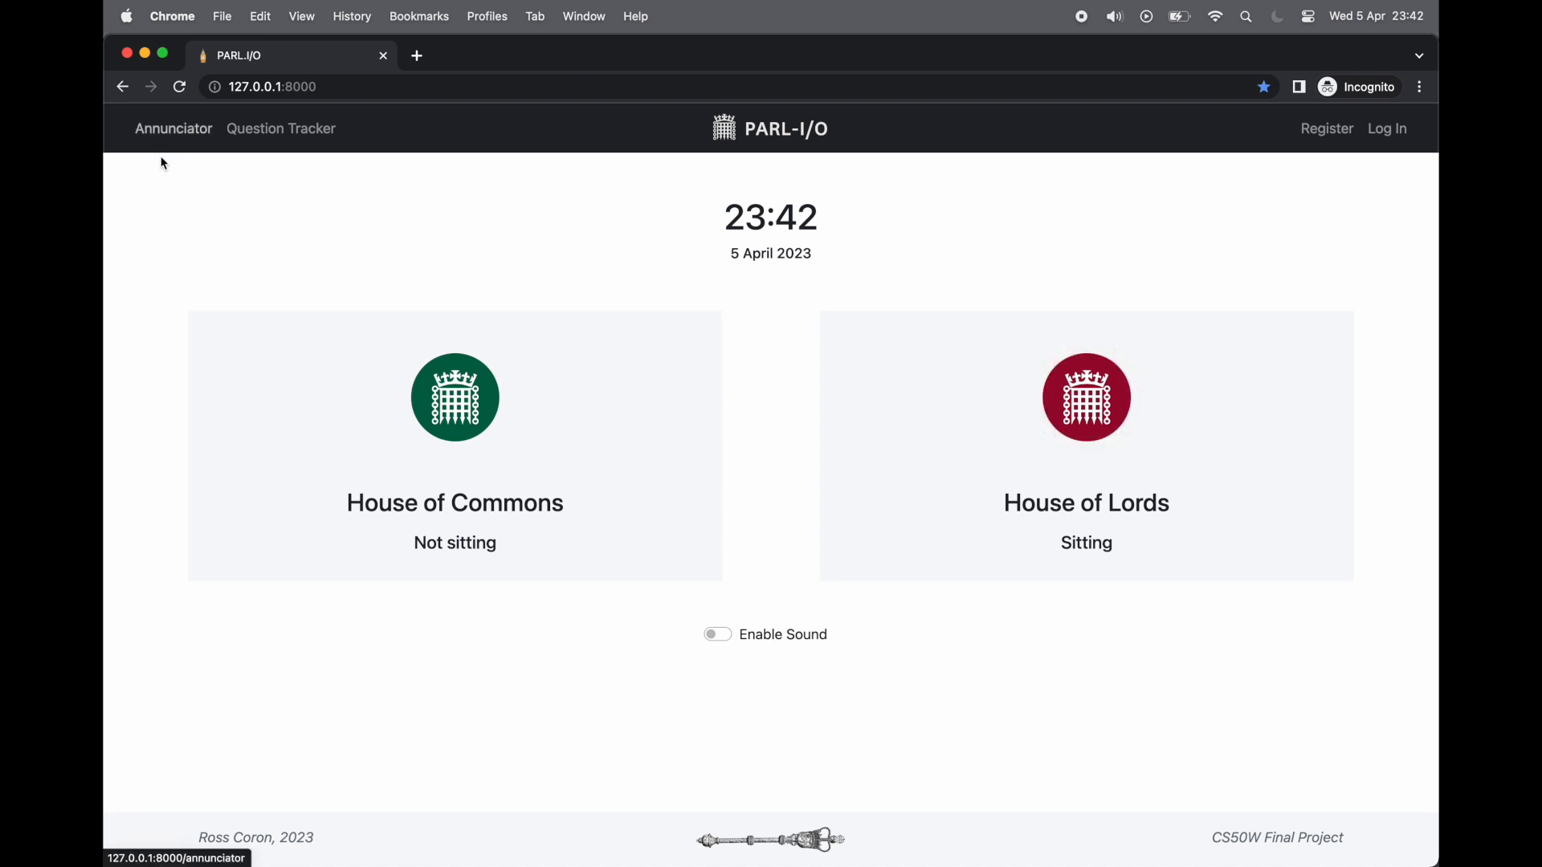
{"action": "mouse_move", "coordinate": [438, 265]}
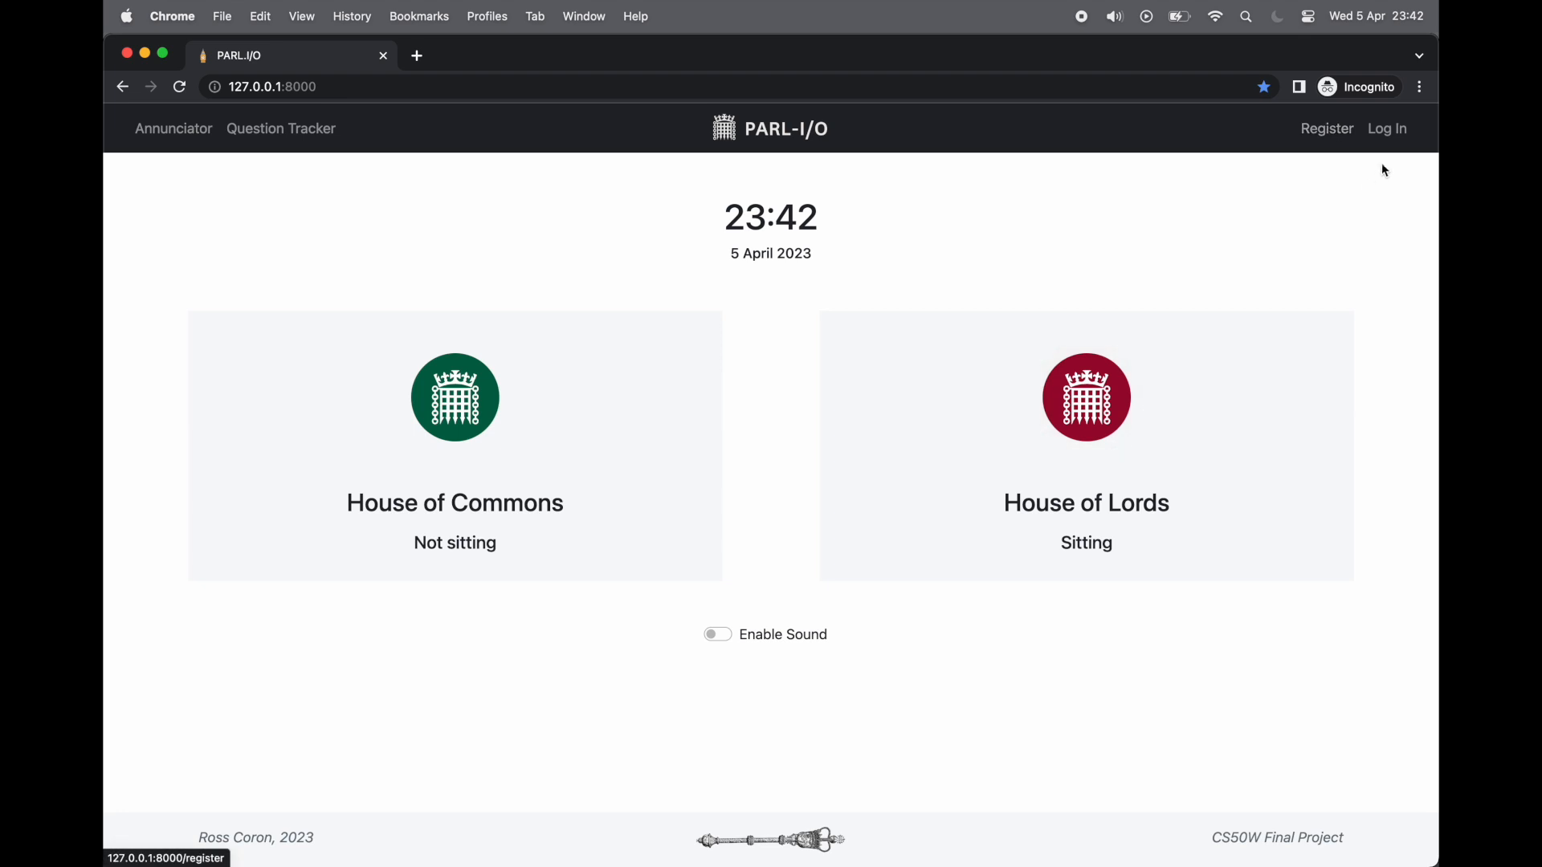
{"action": "mouse_move", "coordinate": [1400, 227]}
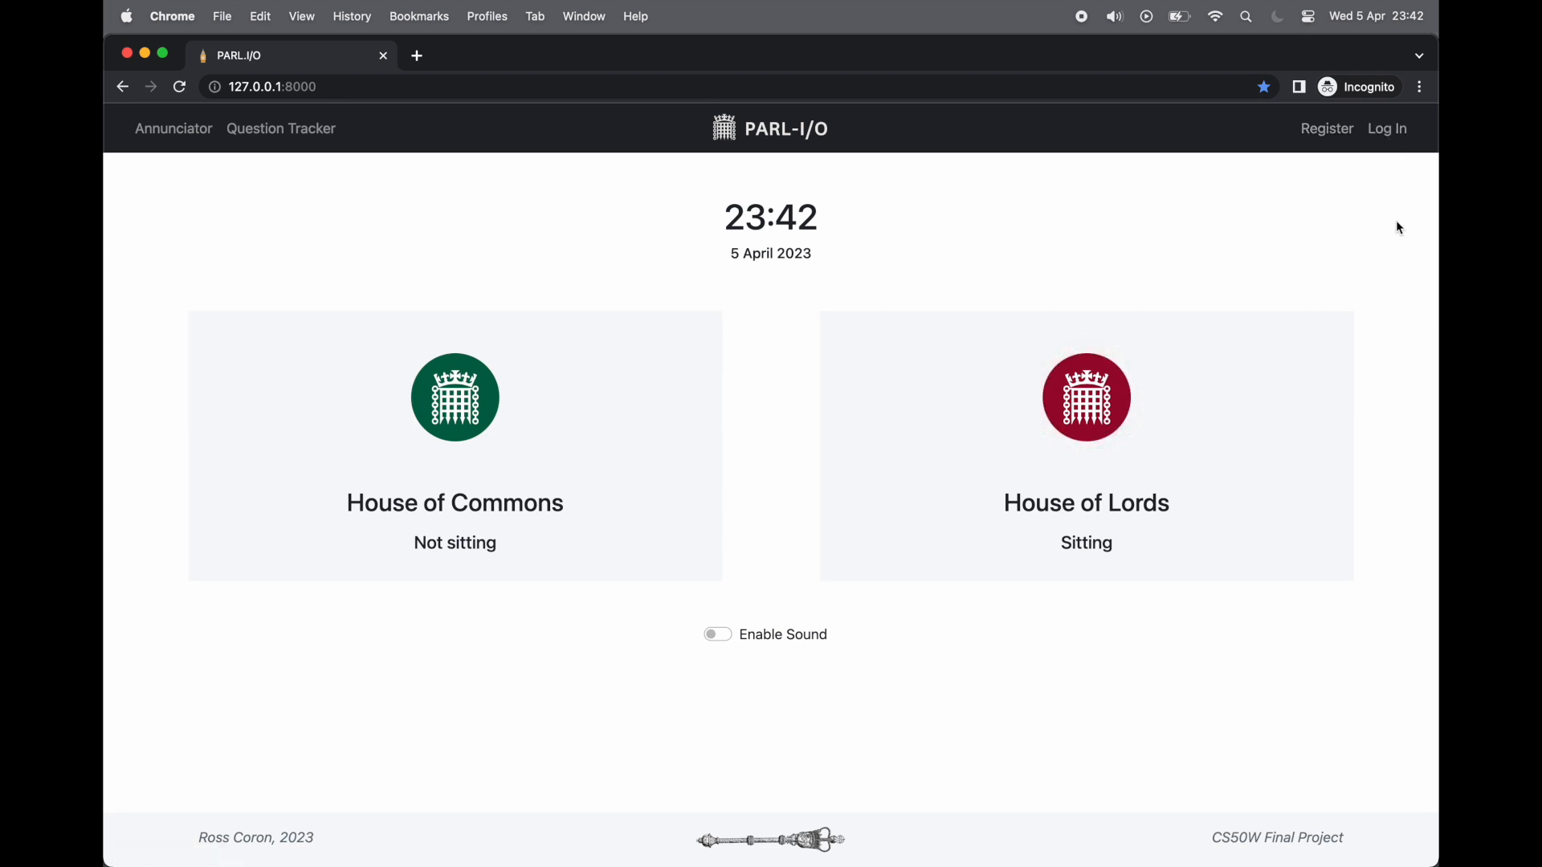
{"action": "mouse_move", "coordinate": [1432, 238]}
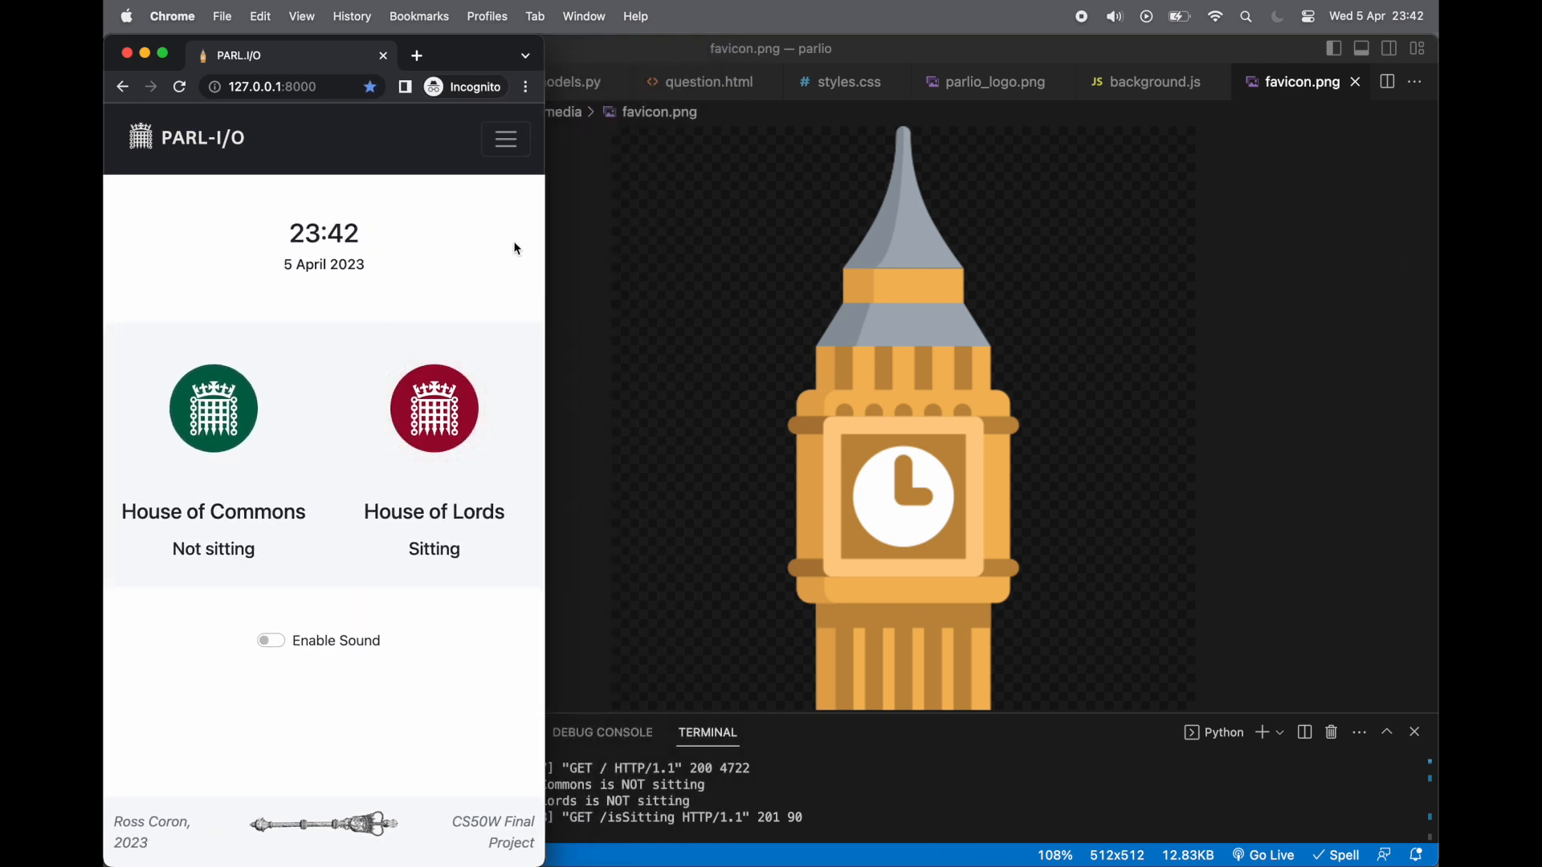
{"action": "mouse_move", "coordinate": [515, 159]}
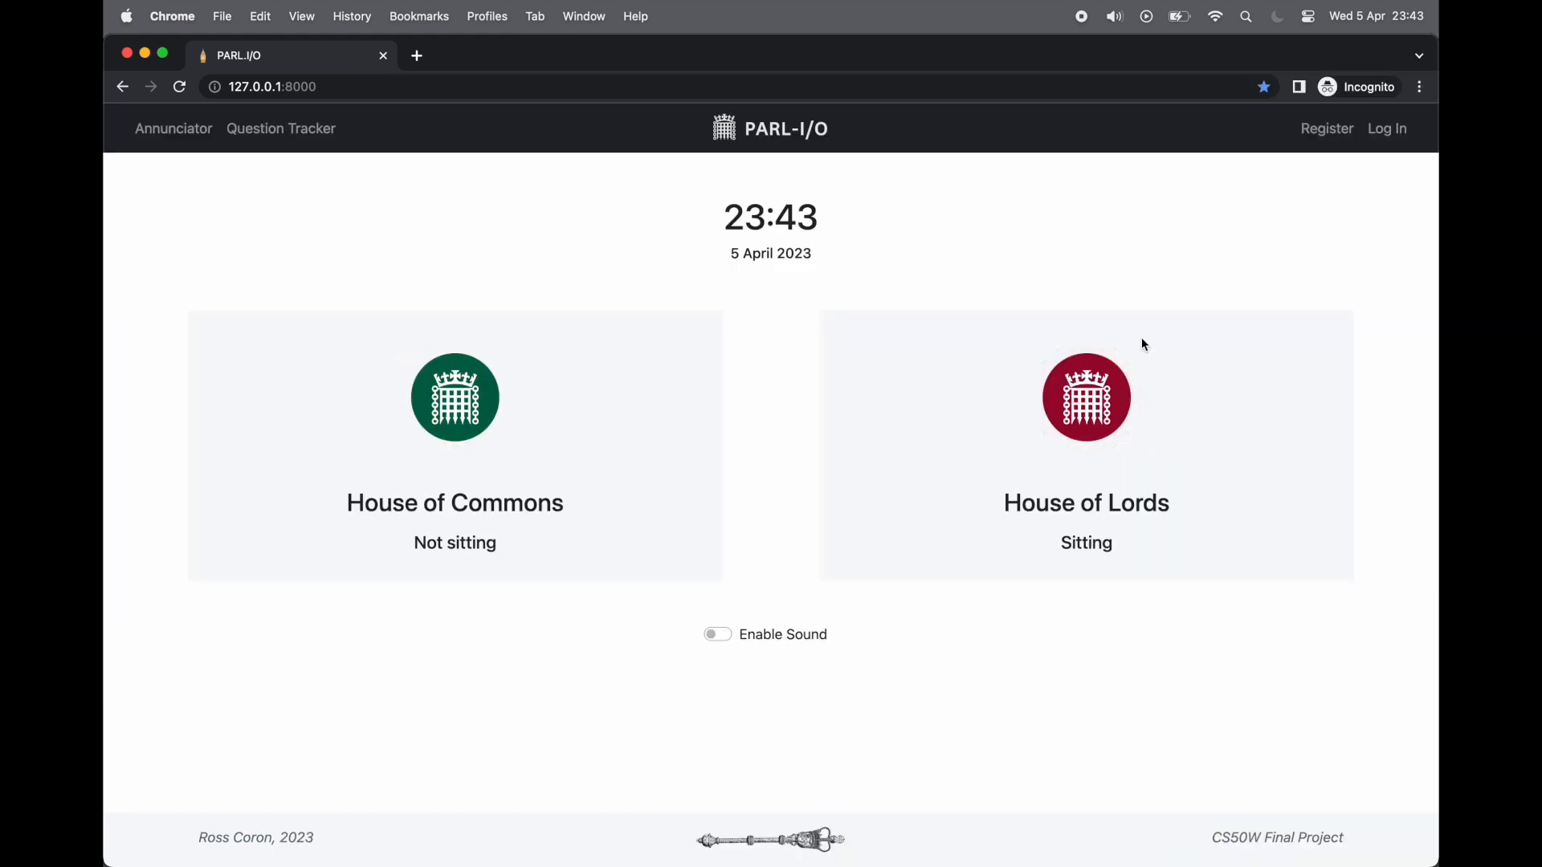
Log in to Parlio with the Superuser username and password
{"action": "left_click", "coordinate": [1386, 129]}
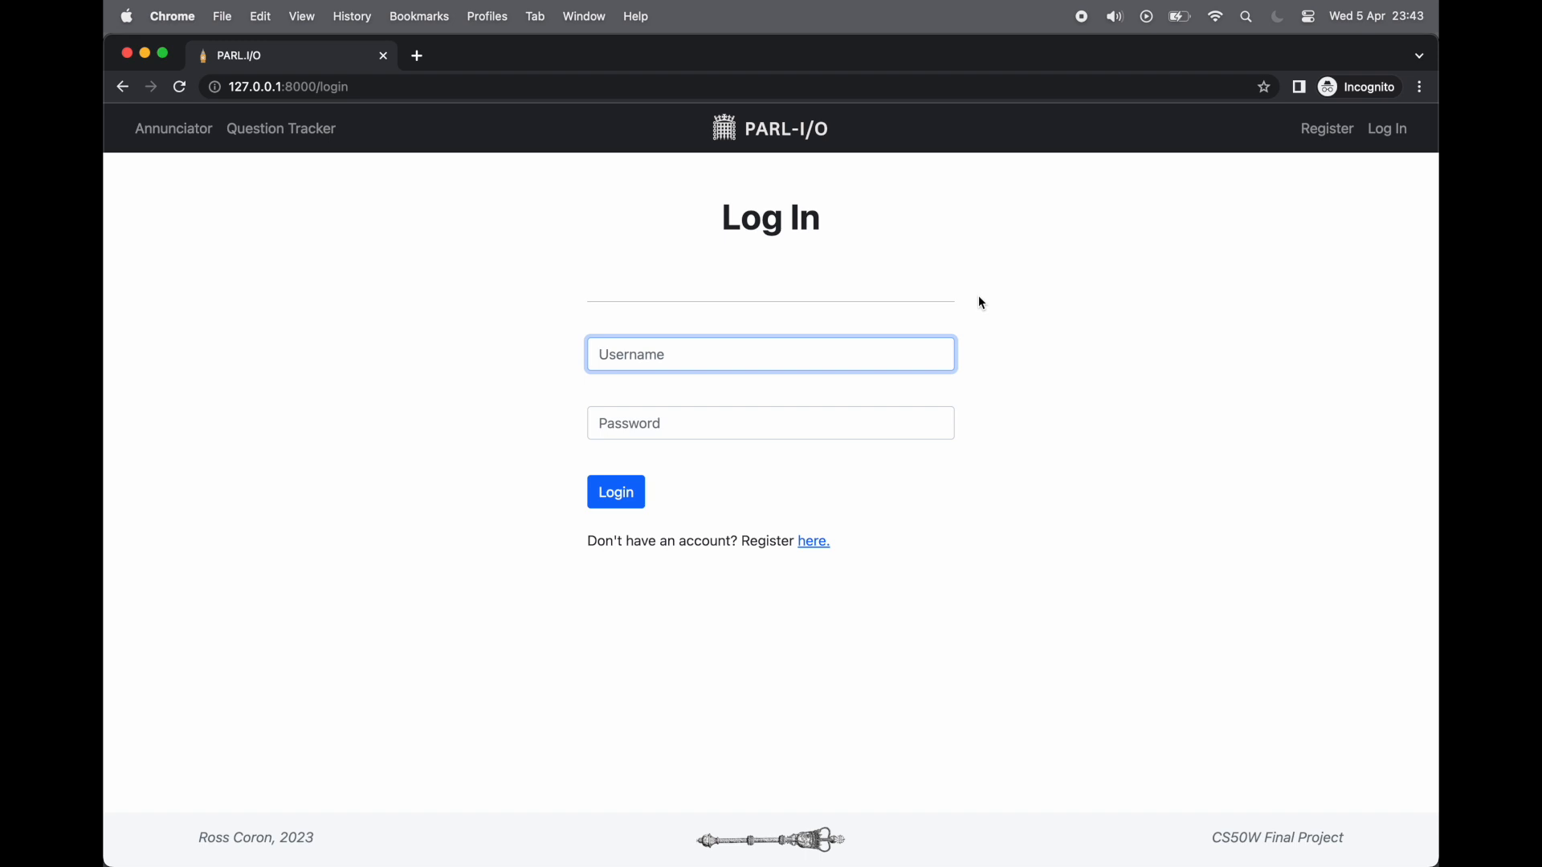
{"action": "type", "text": "Superuser"}
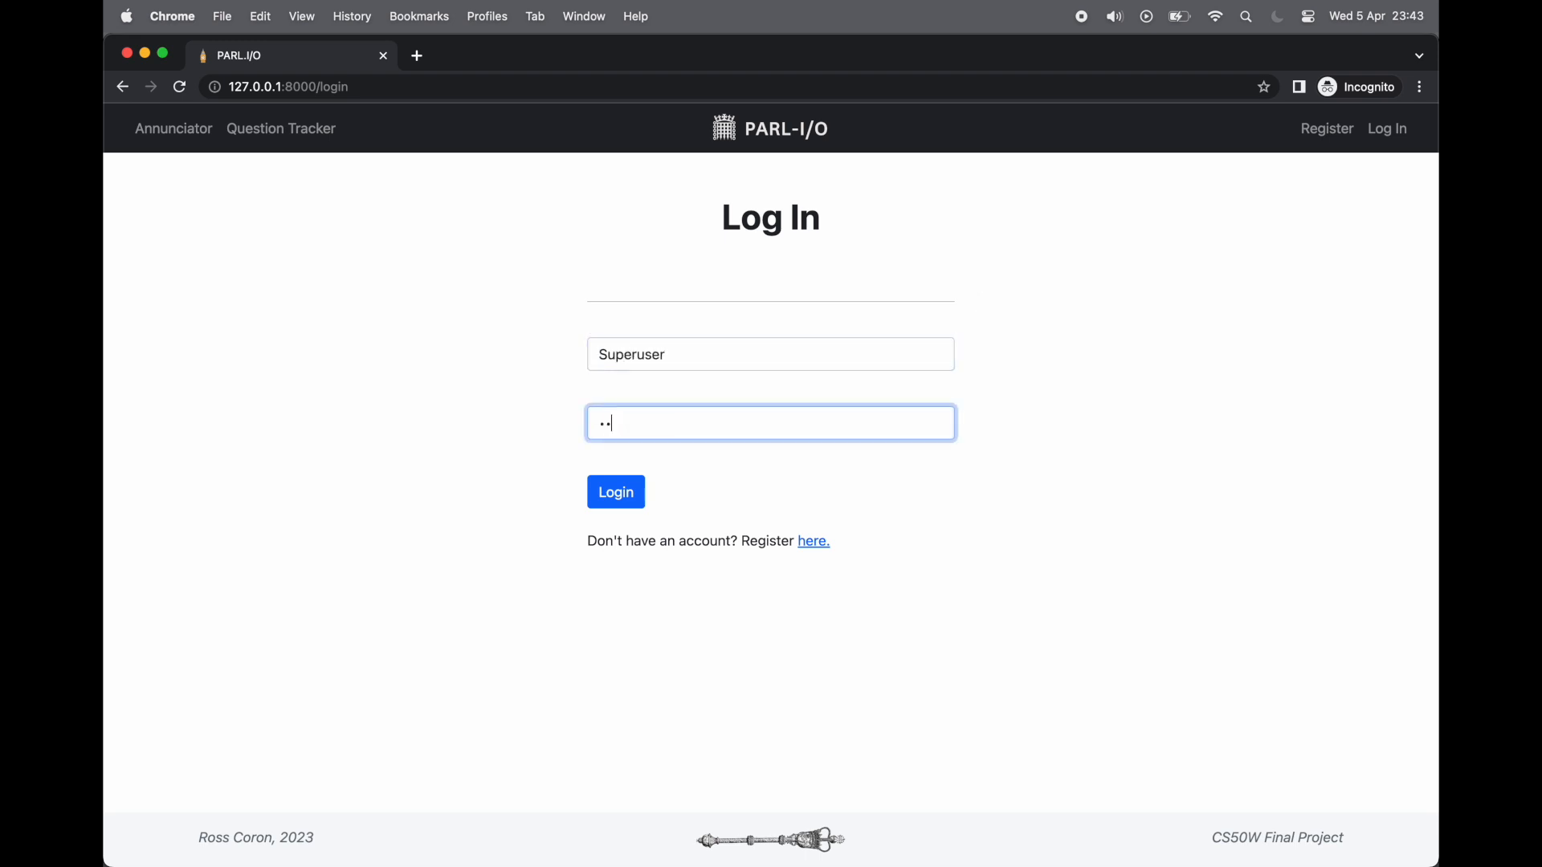
{"action": "left_click", "coordinate": [615, 492]}
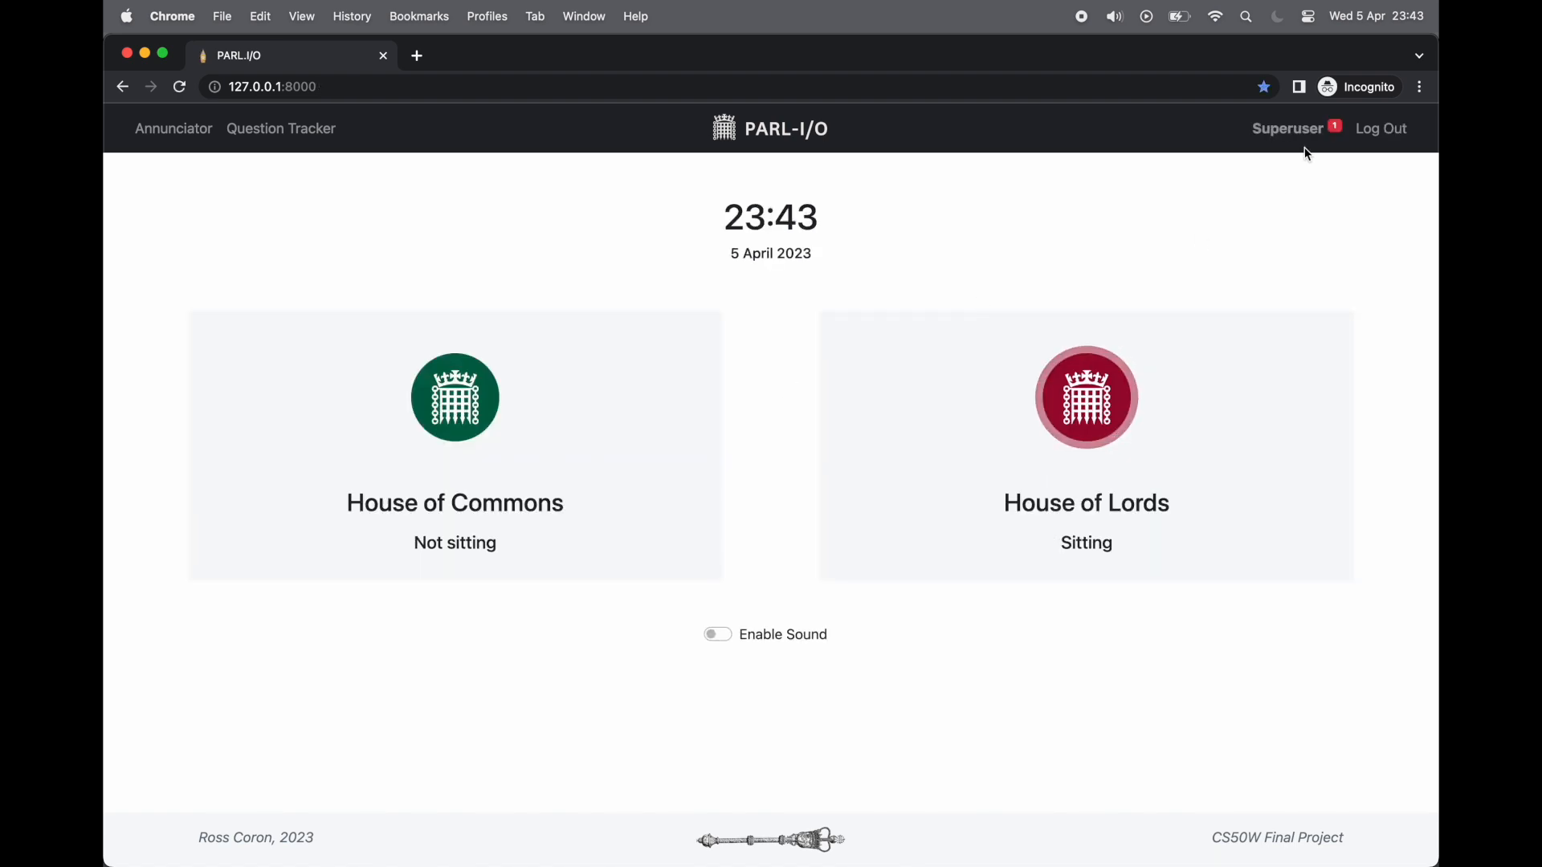
{"action": "mouse_move", "coordinate": [375, 273]}
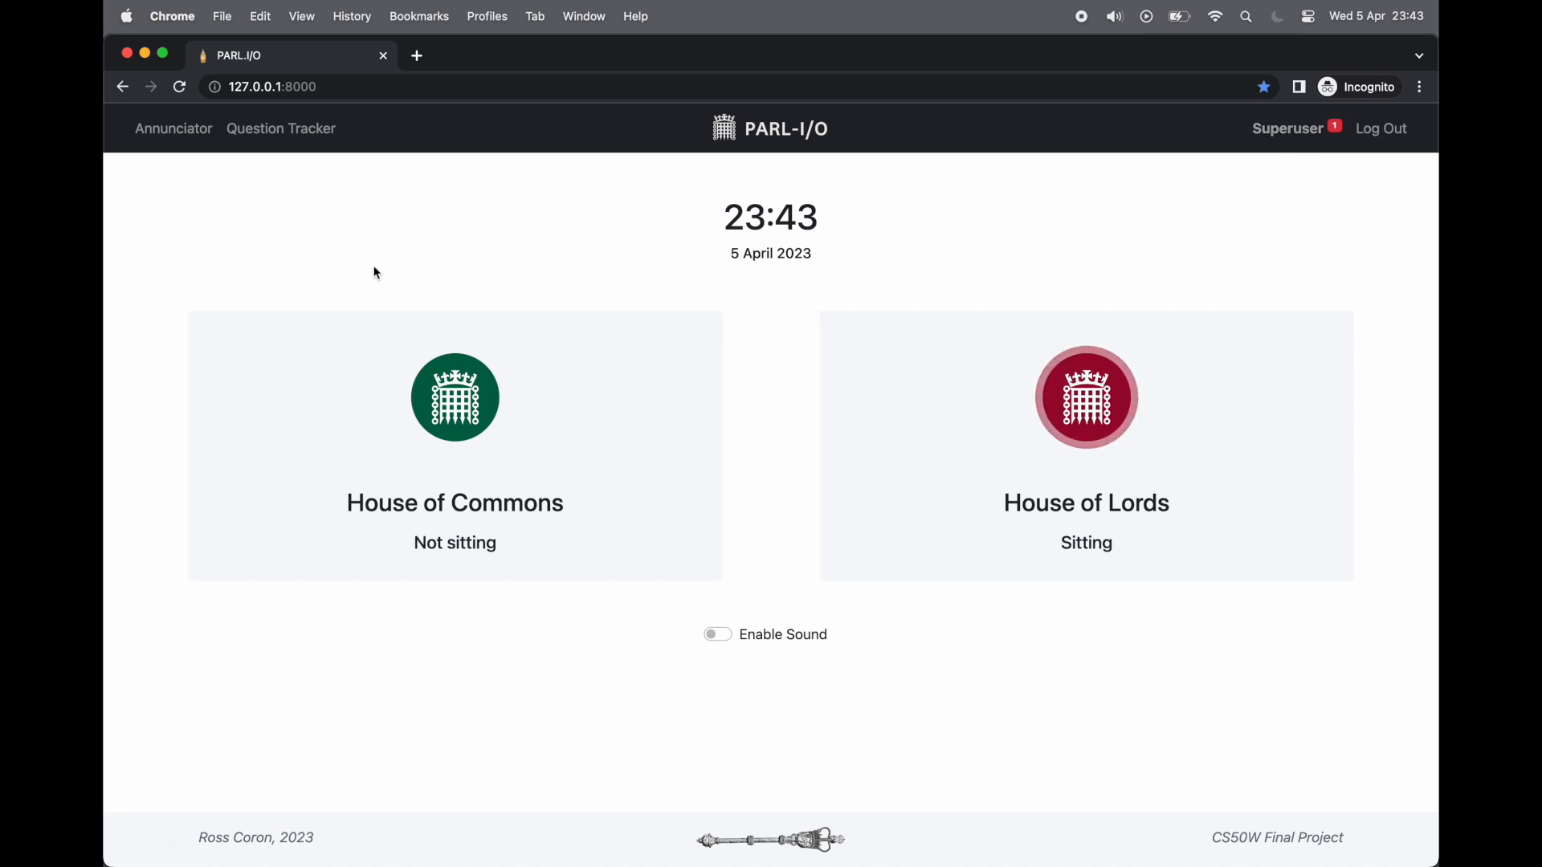
{"action": "left_click", "coordinate": [282, 128]}
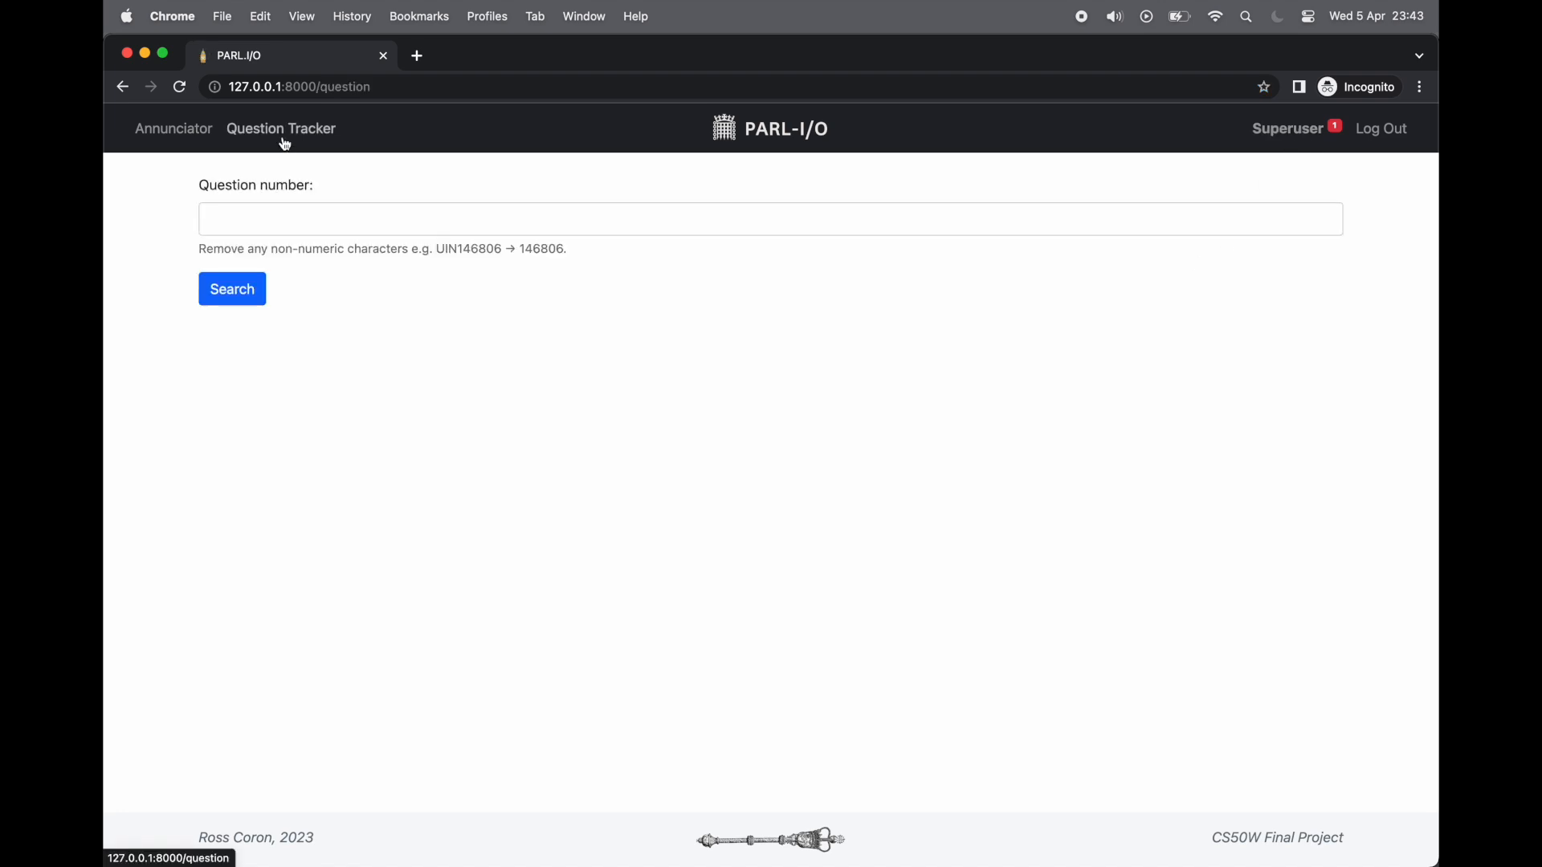
{"action": "mouse_move", "coordinate": [192, 180]}
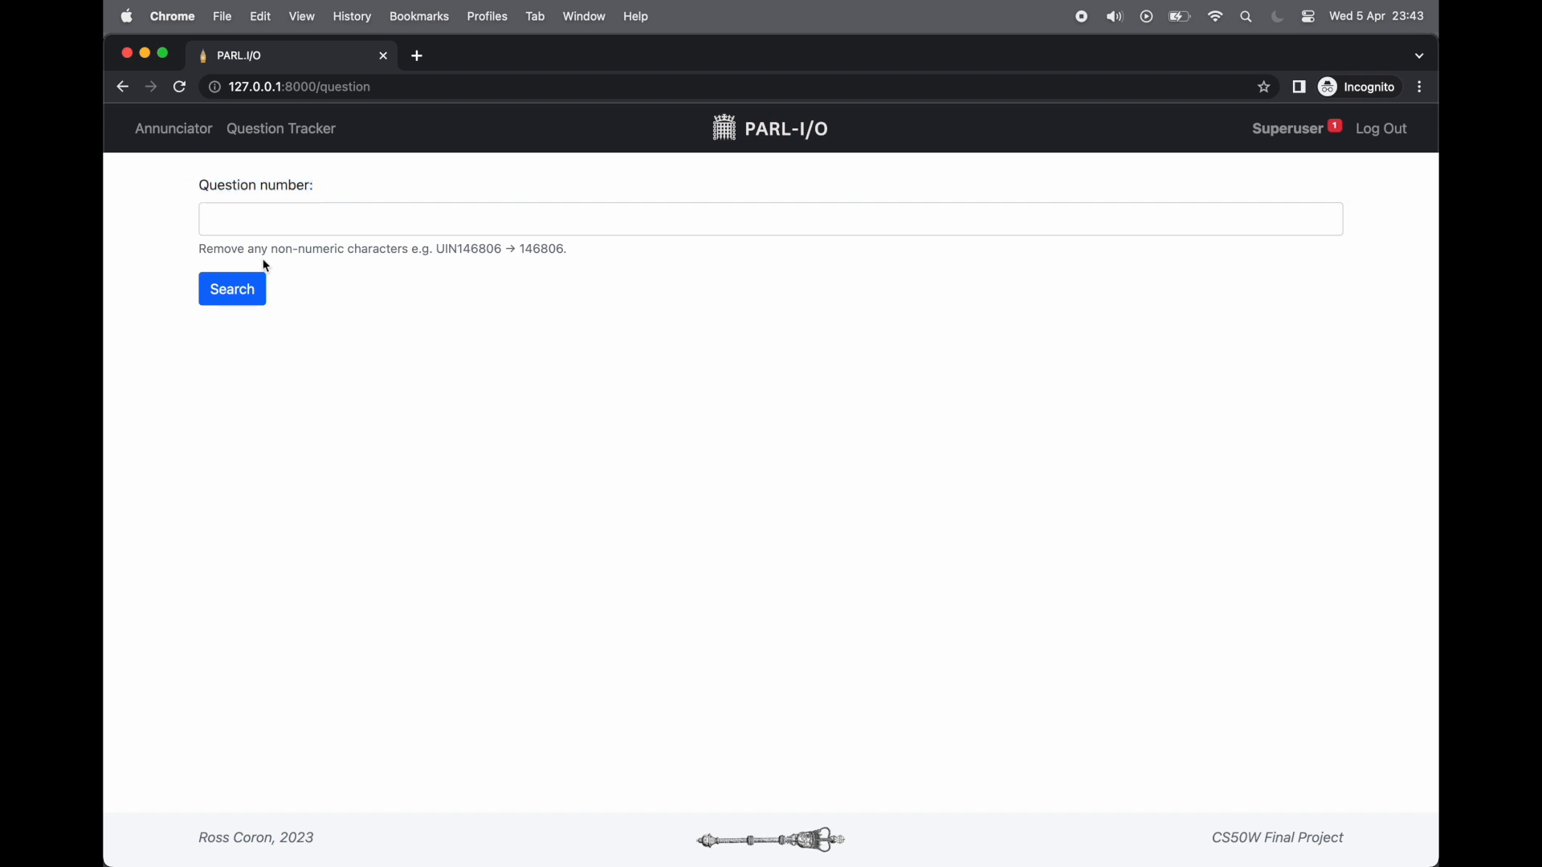
{"action": "left_click_drag", "start_coordinate": [199, 248], "coordinate": [566, 249]}
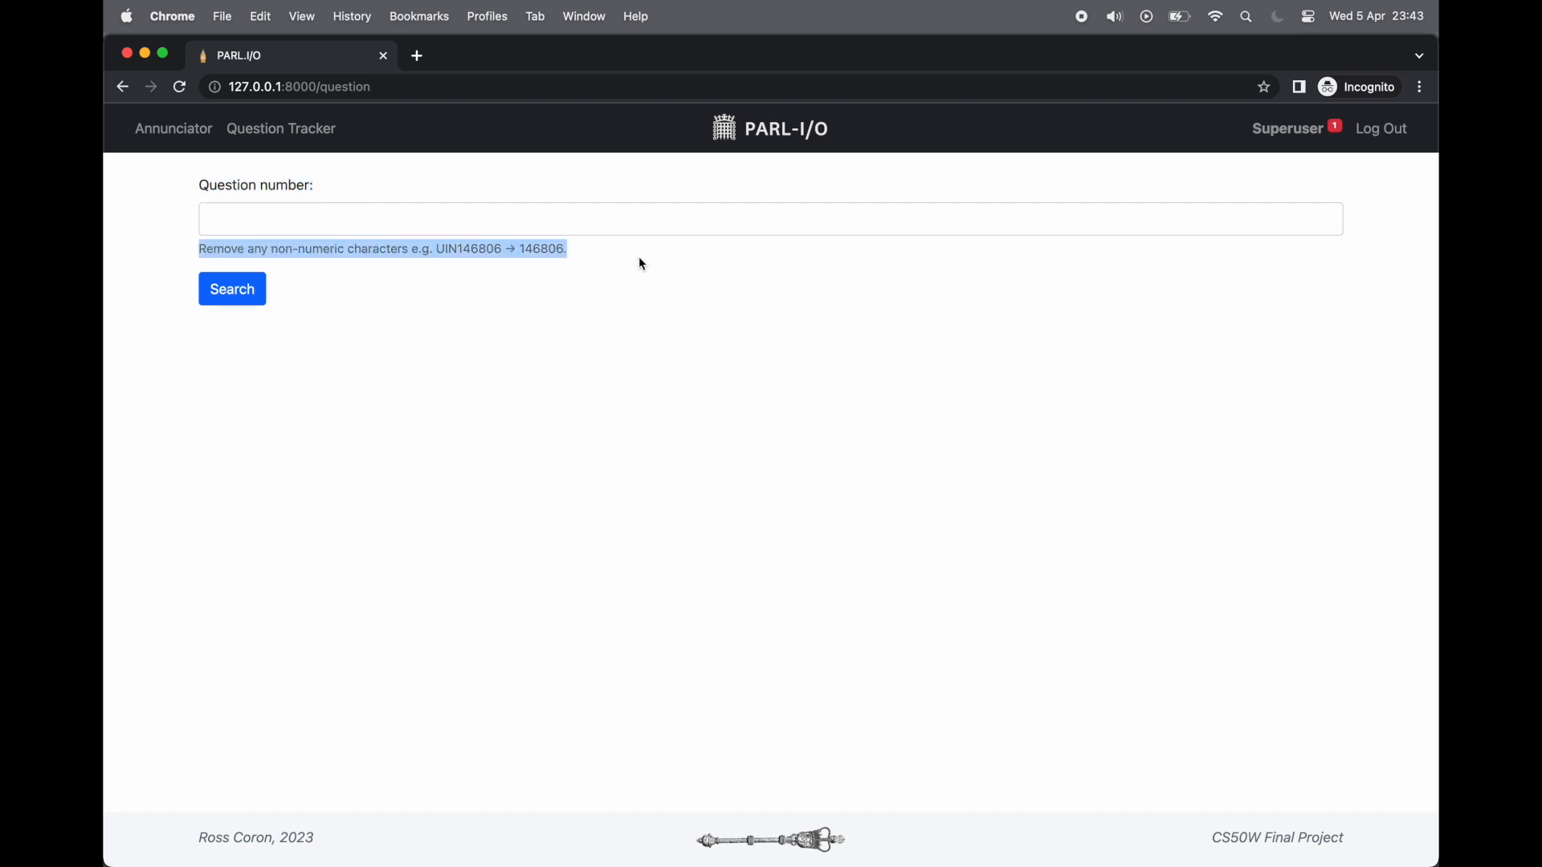
{"action": "left_click", "coordinate": [651, 550]}
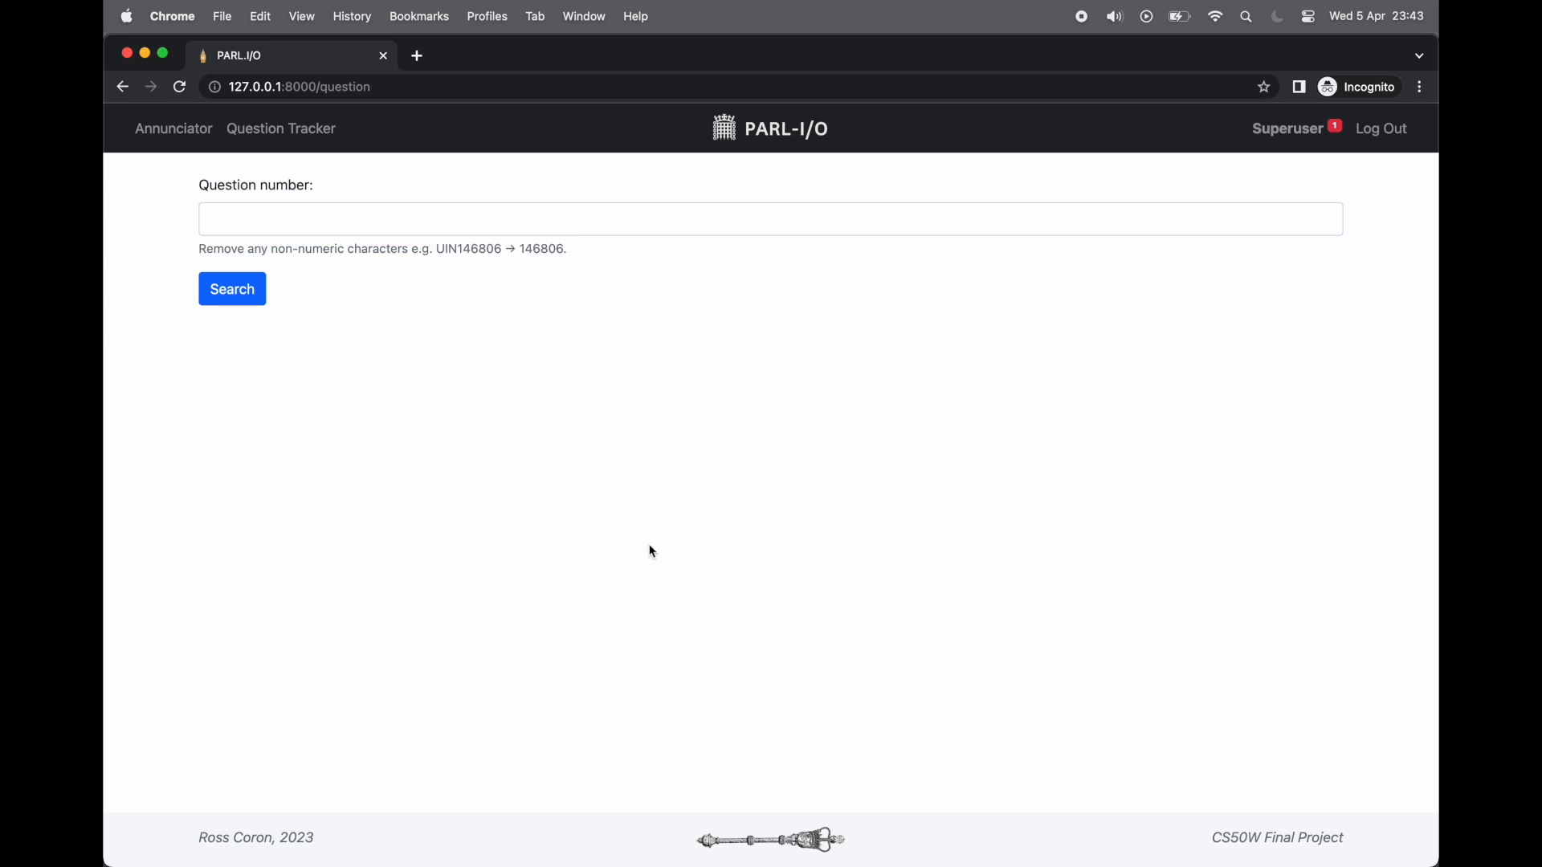
{"action": "left_click", "coordinate": [769, 229]}
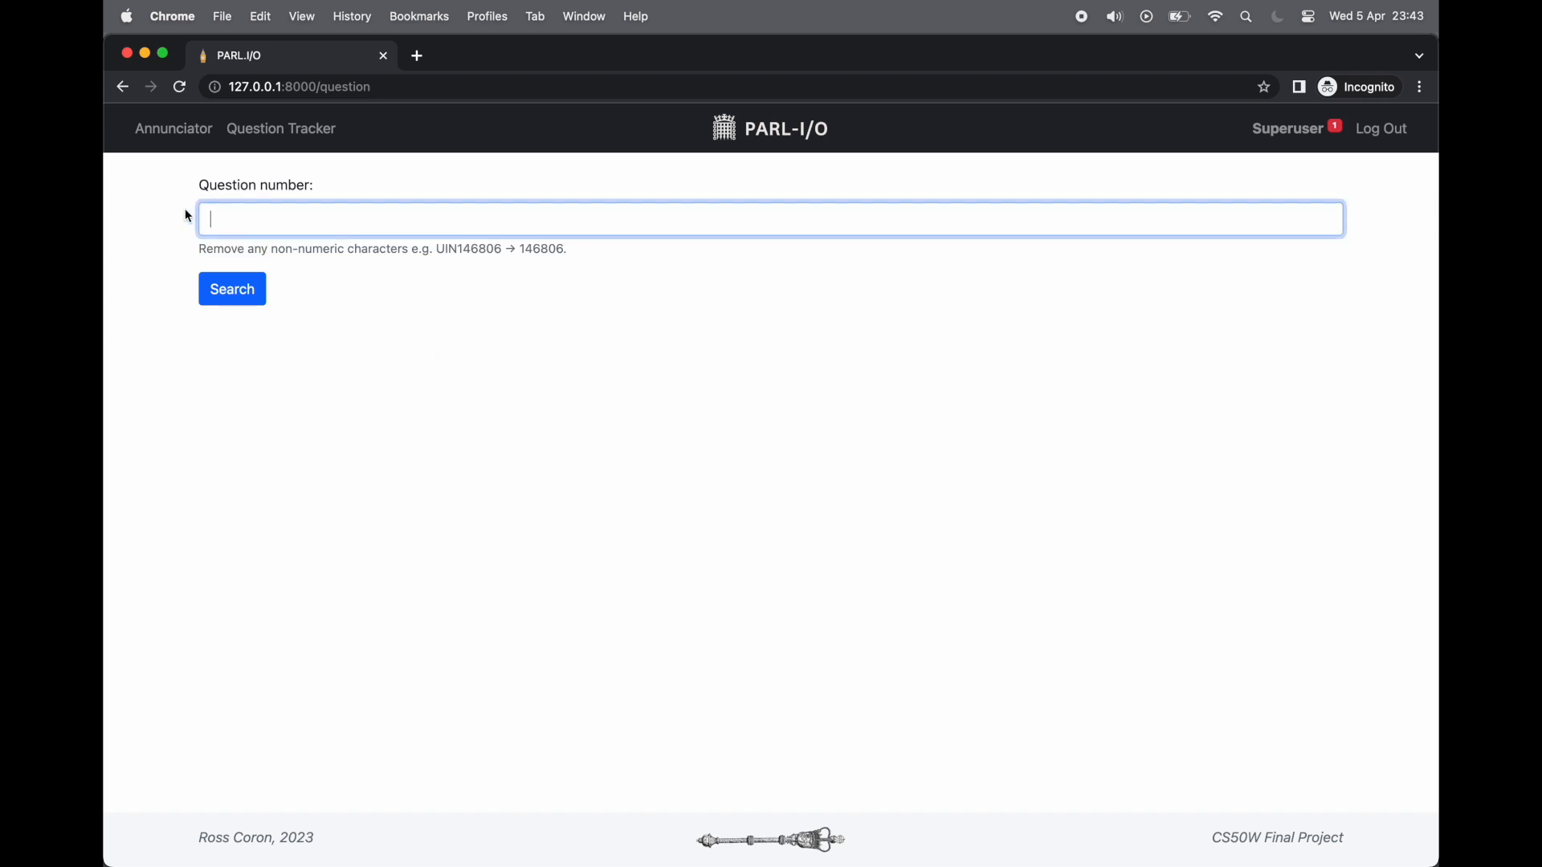
{"action": "type", "text": "777"}
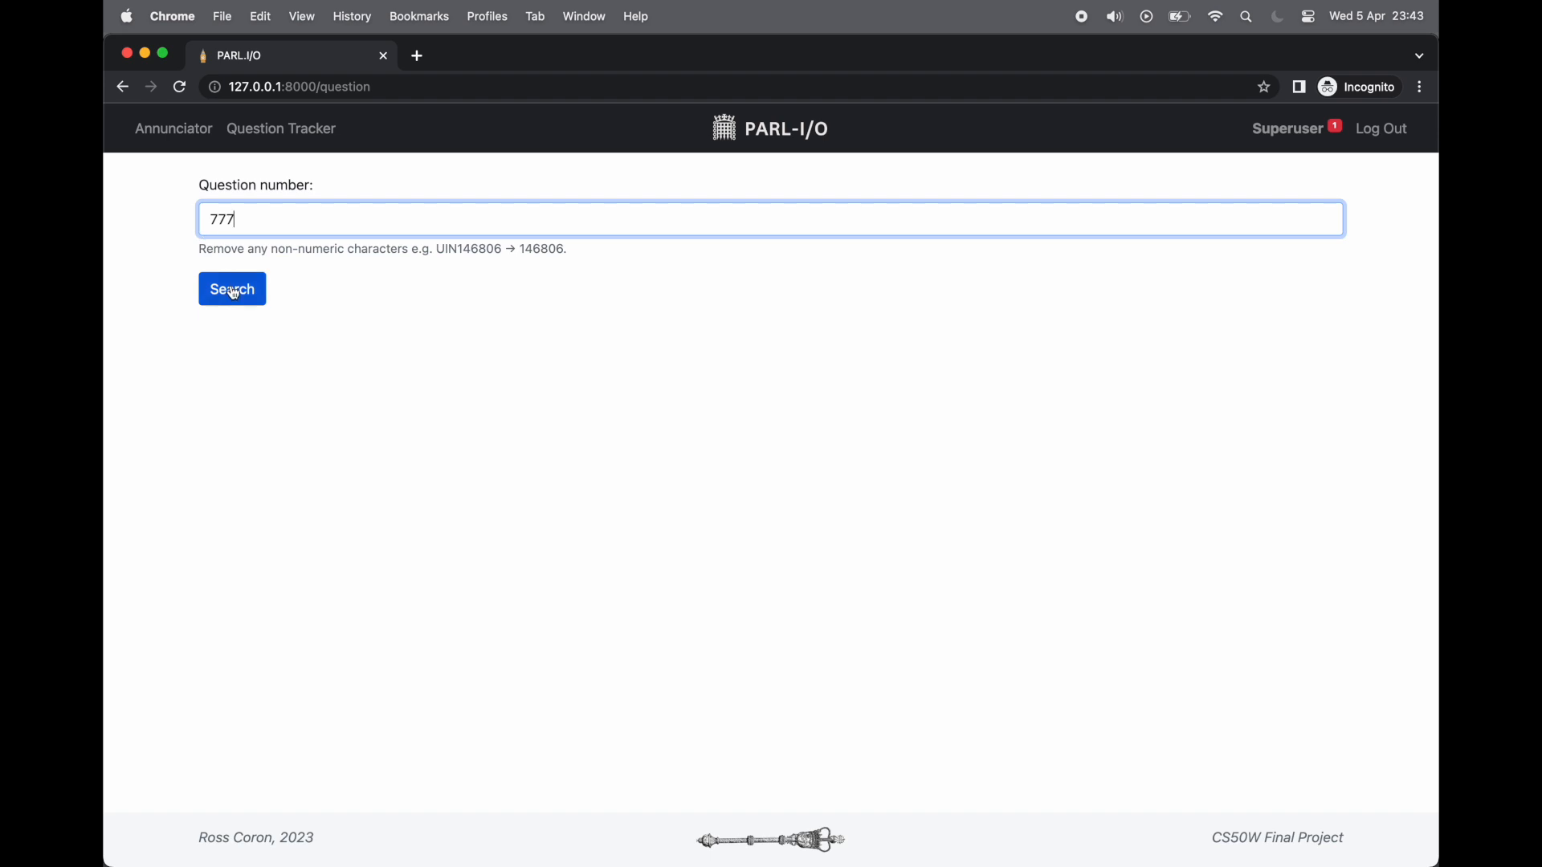
{"action": "left_click", "coordinate": [232, 289]}
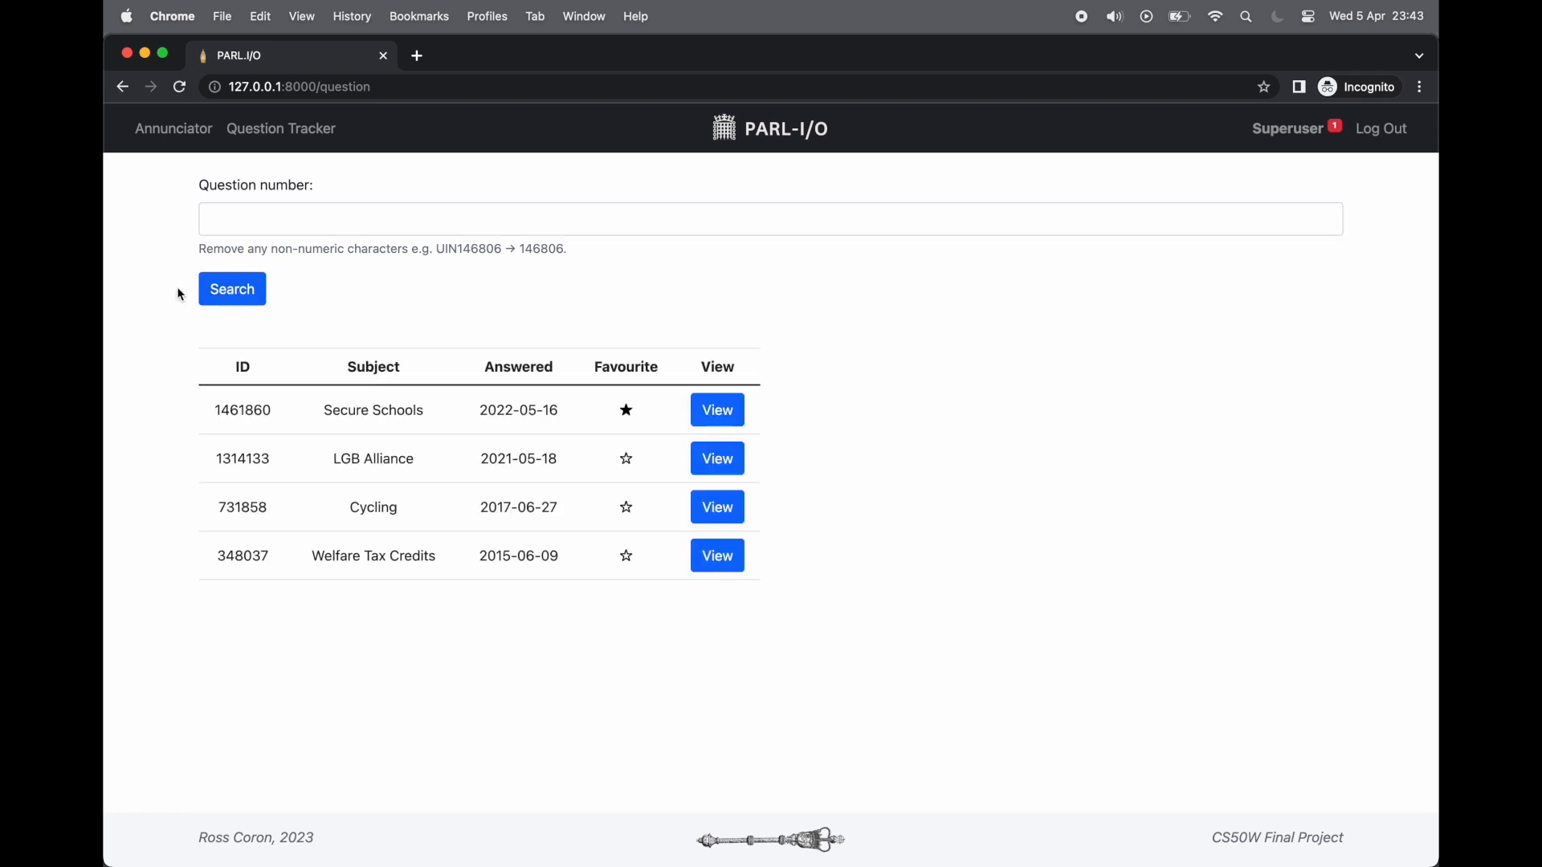
{"action": "mouse_move", "coordinate": [215, 289]}
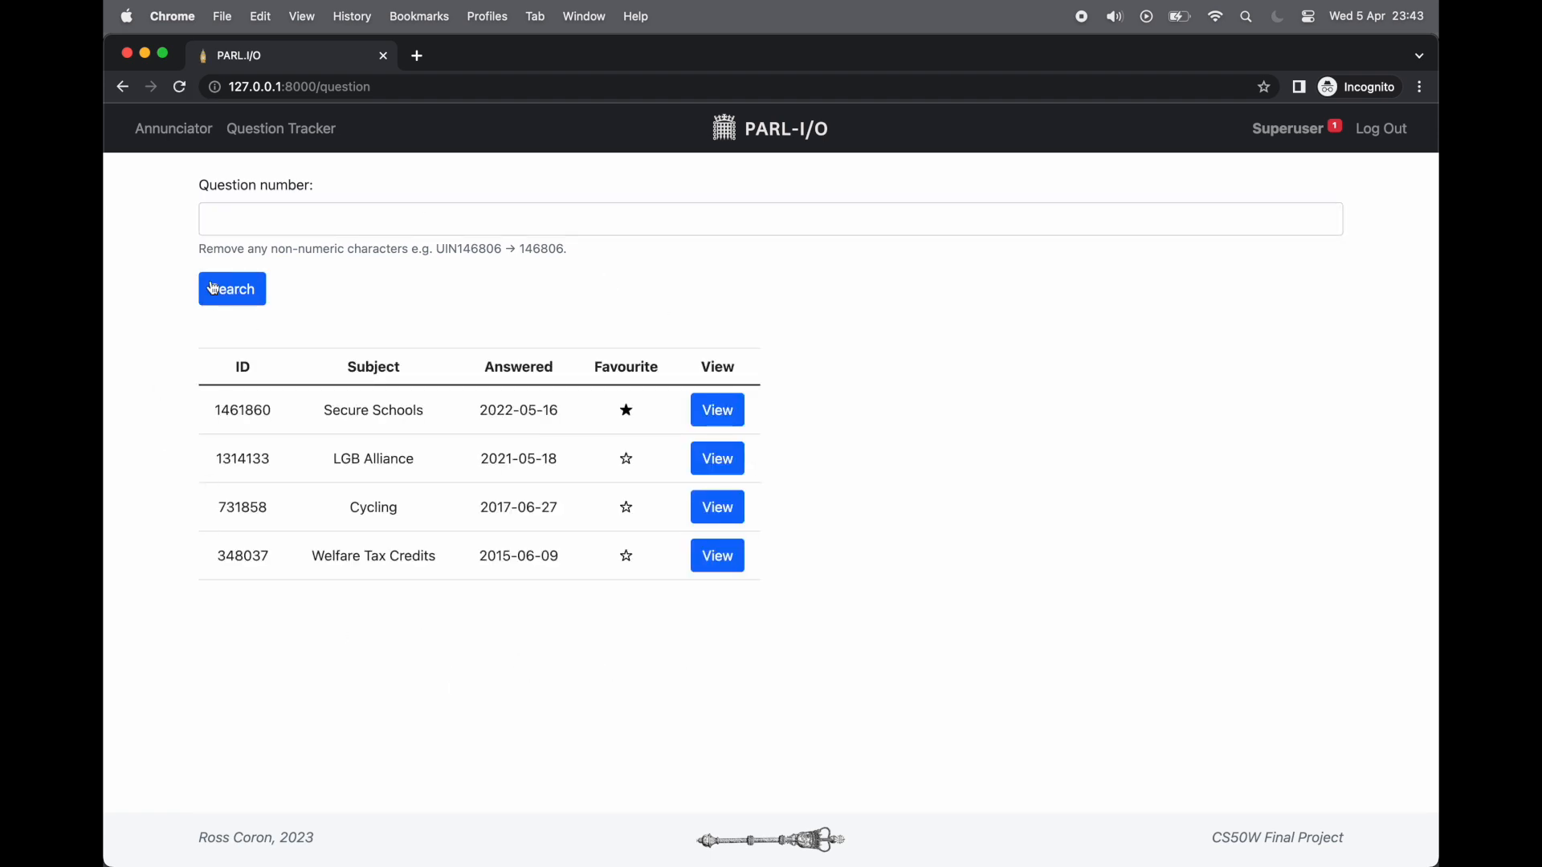
{"action": "mouse_move", "coordinate": [246, 612]}
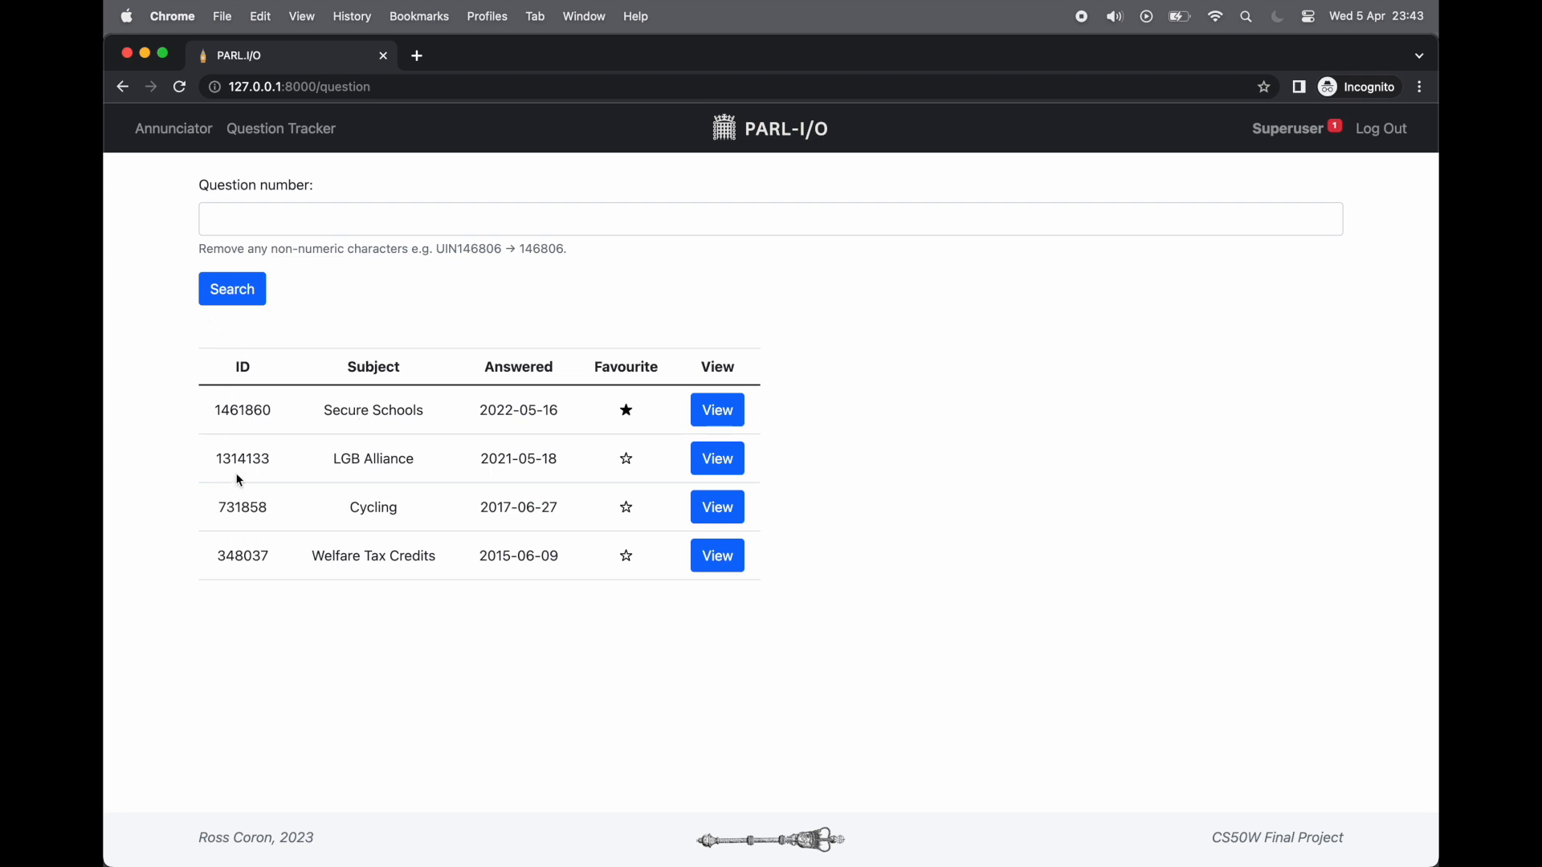
{"action": "double_click", "coordinate": [240, 366]}
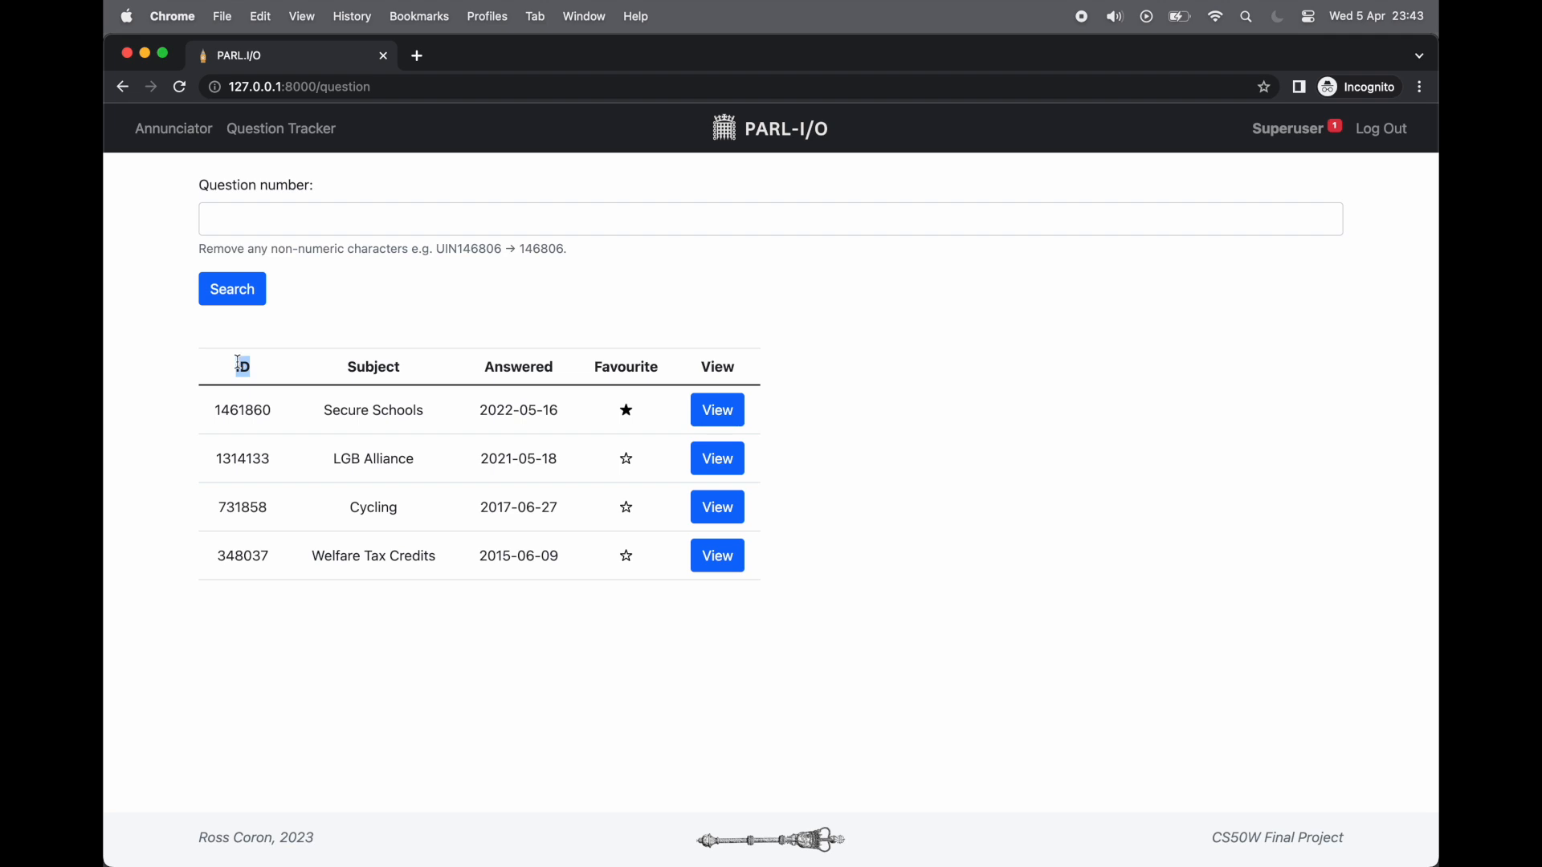
{"action": "double_click", "coordinate": [373, 367]}
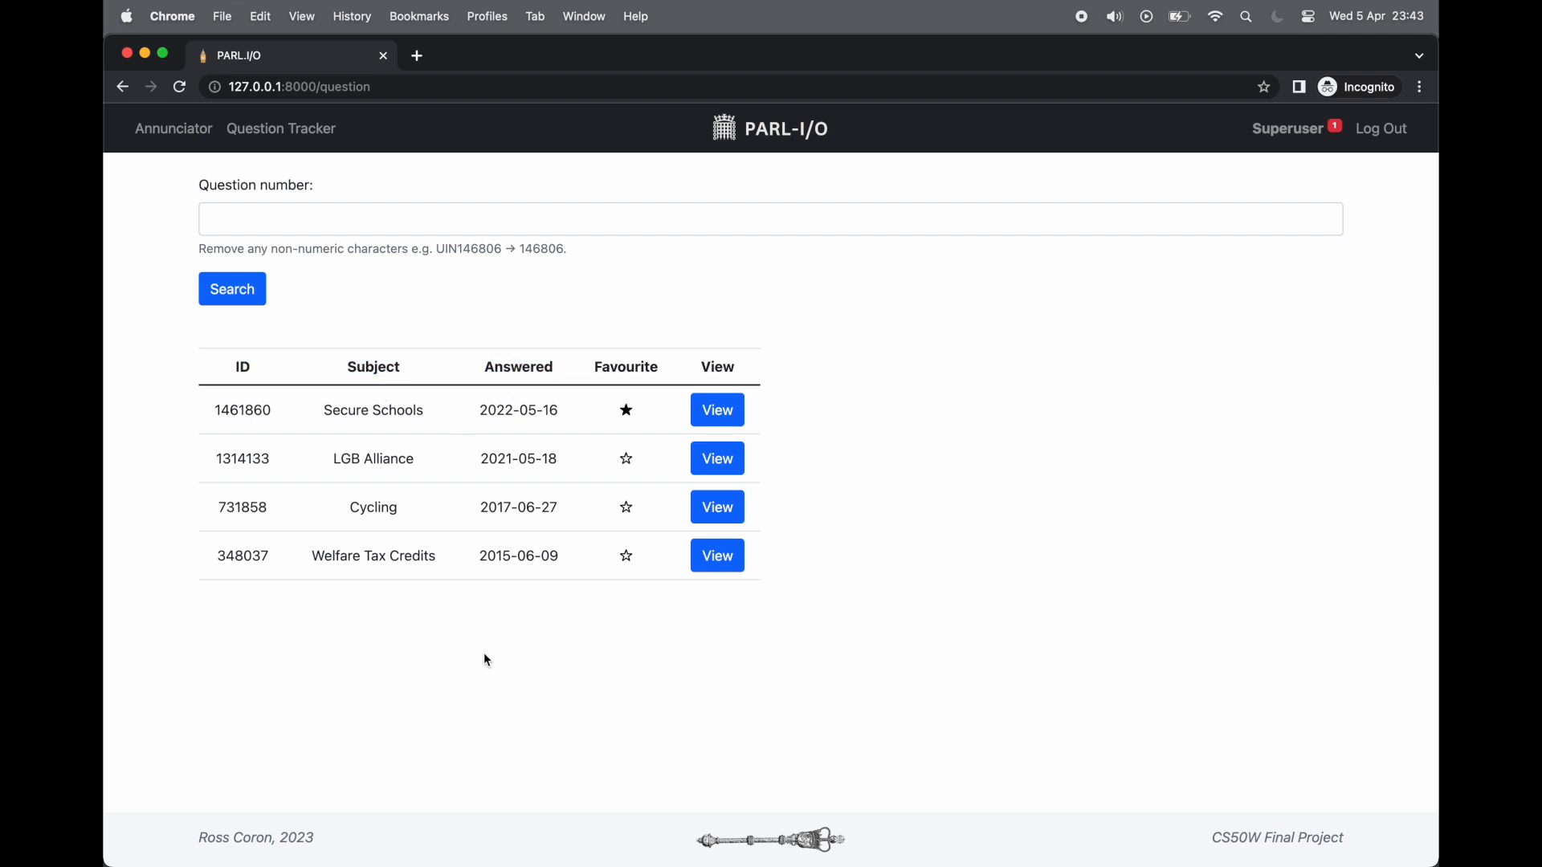
{"action": "mouse_move", "coordinate": [732, 407]}
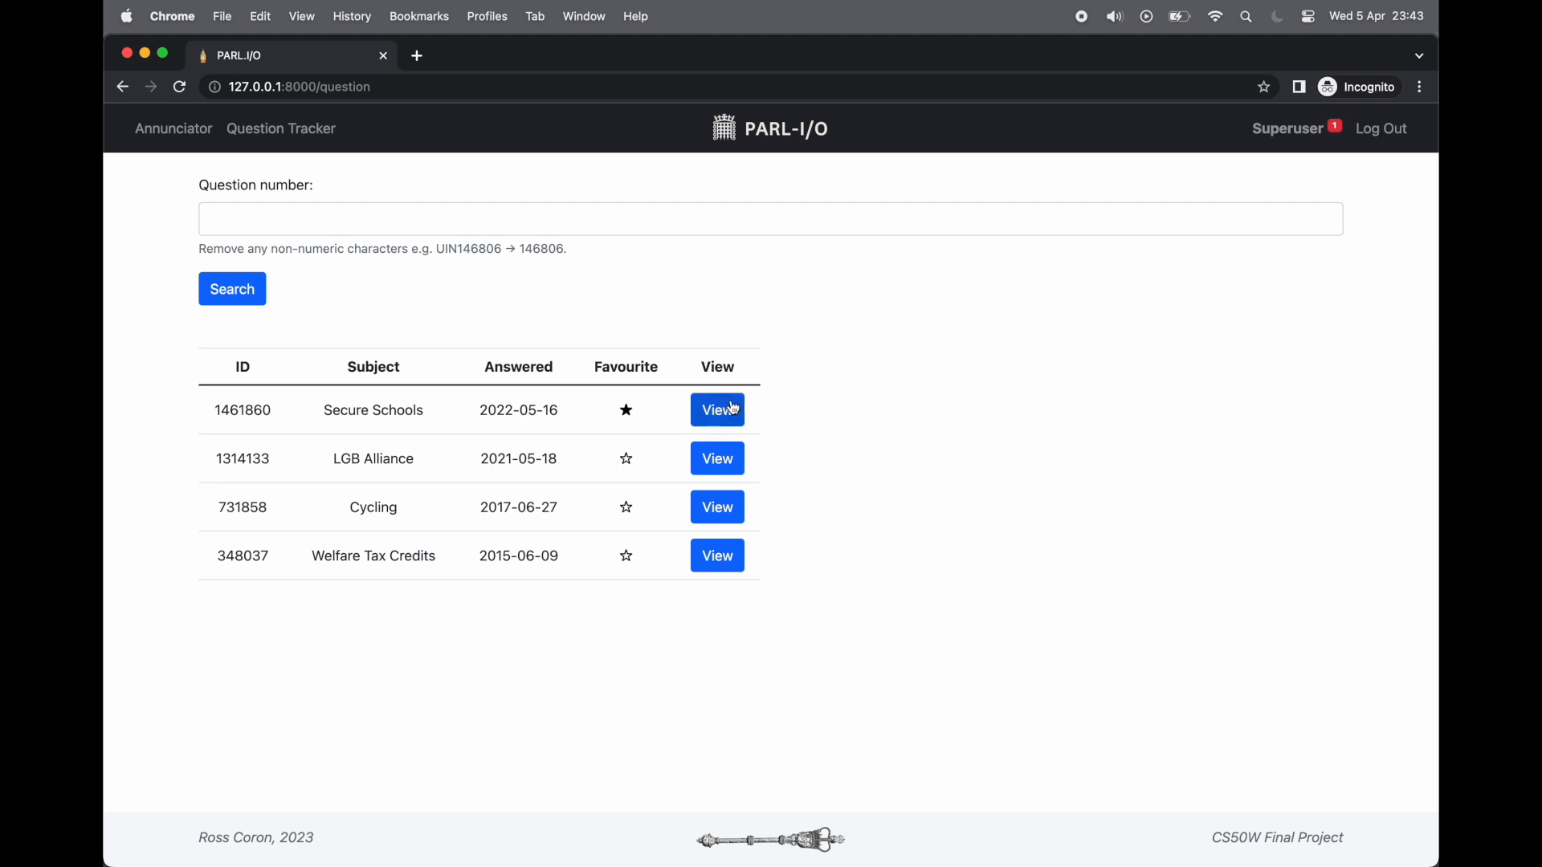
Show the Secure Schools question's details, highlighting the answering minister and answer text
{"action": "left_click", "coordinate": [717, 410]}
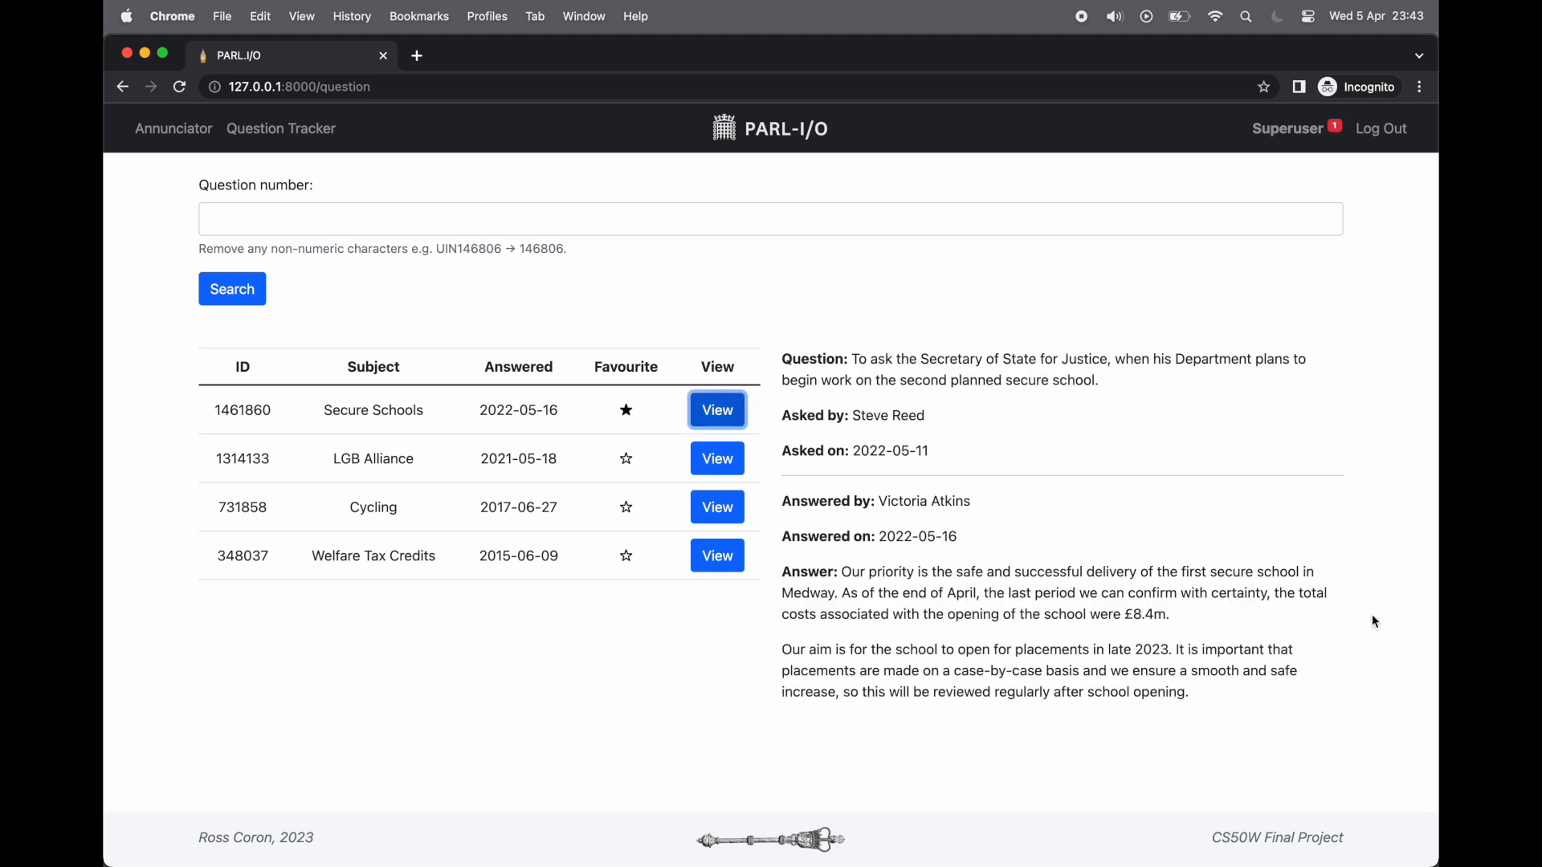
{"action": "mouse_move", "coordinate": [930, 426]}
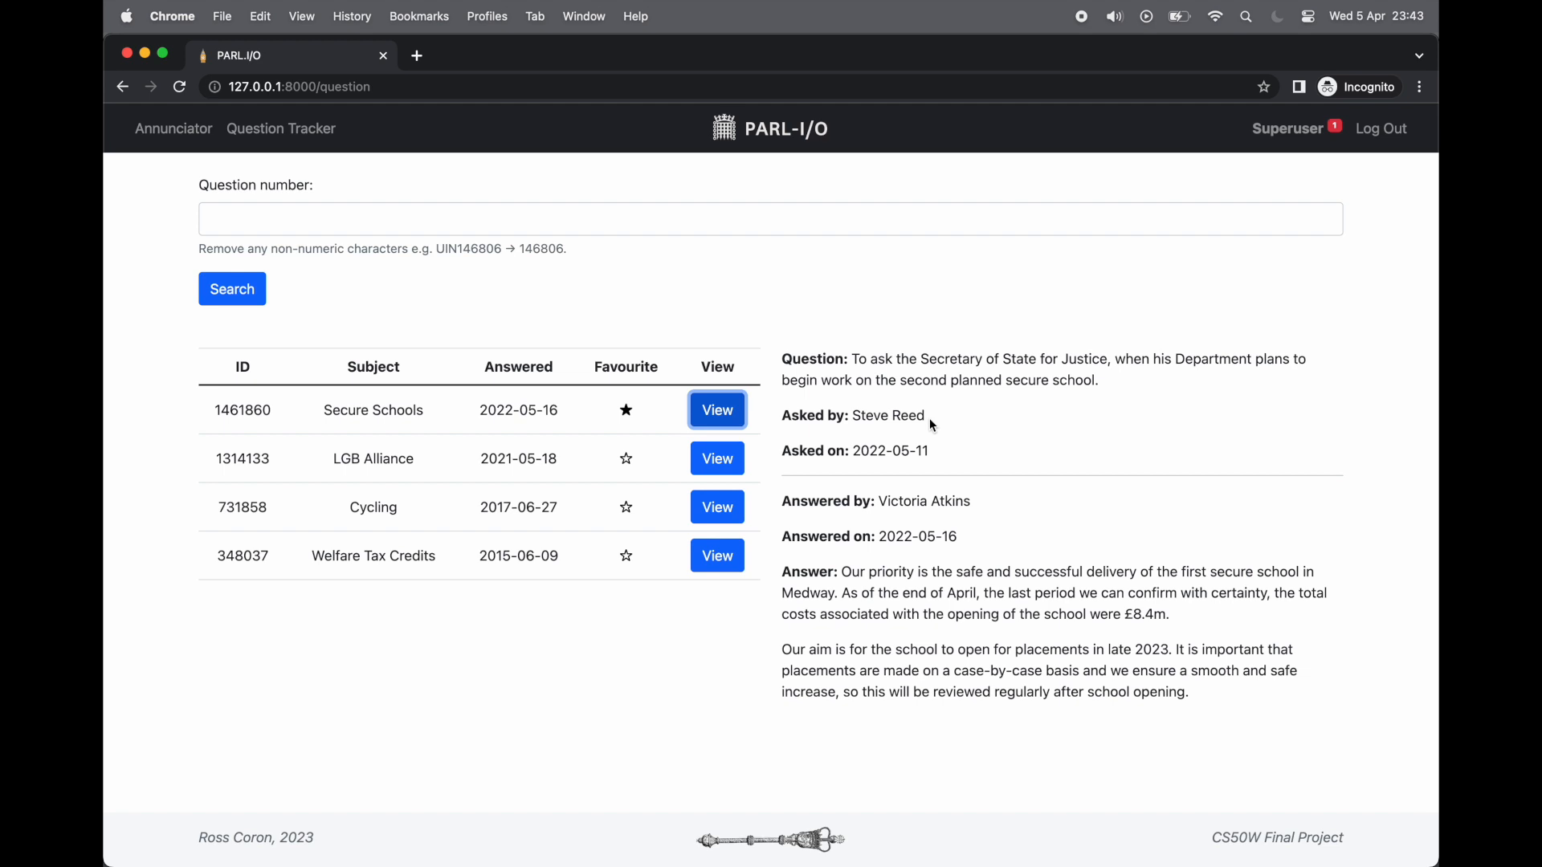
{"action": "double_click", "coordinate": [950, 501]}
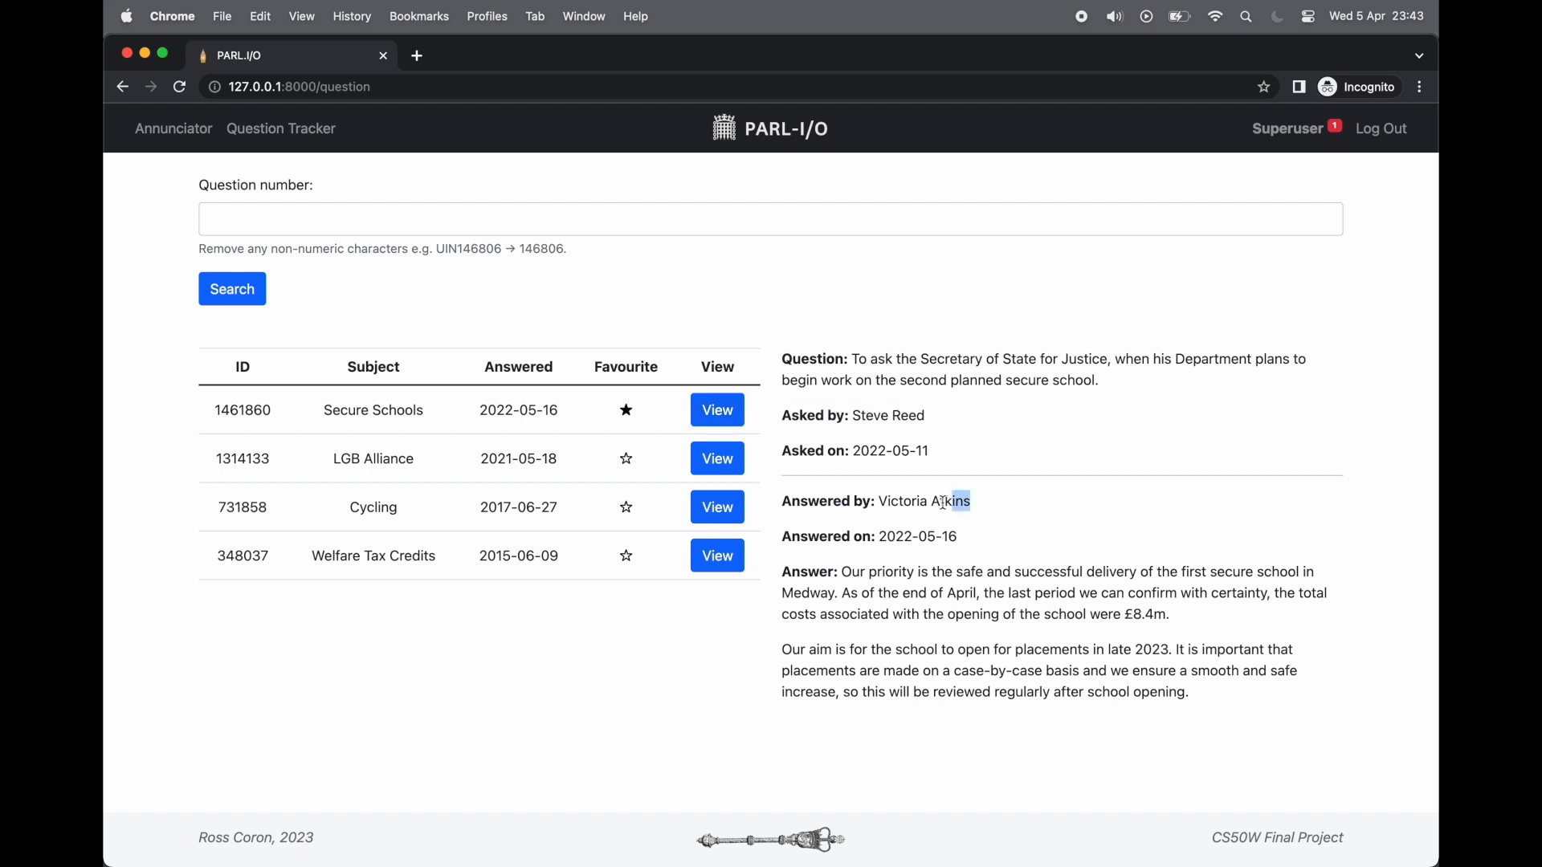
{"action": "left_click_drag", "start_coordinate": [1045, 671], "coordinate": [1187, 691]}
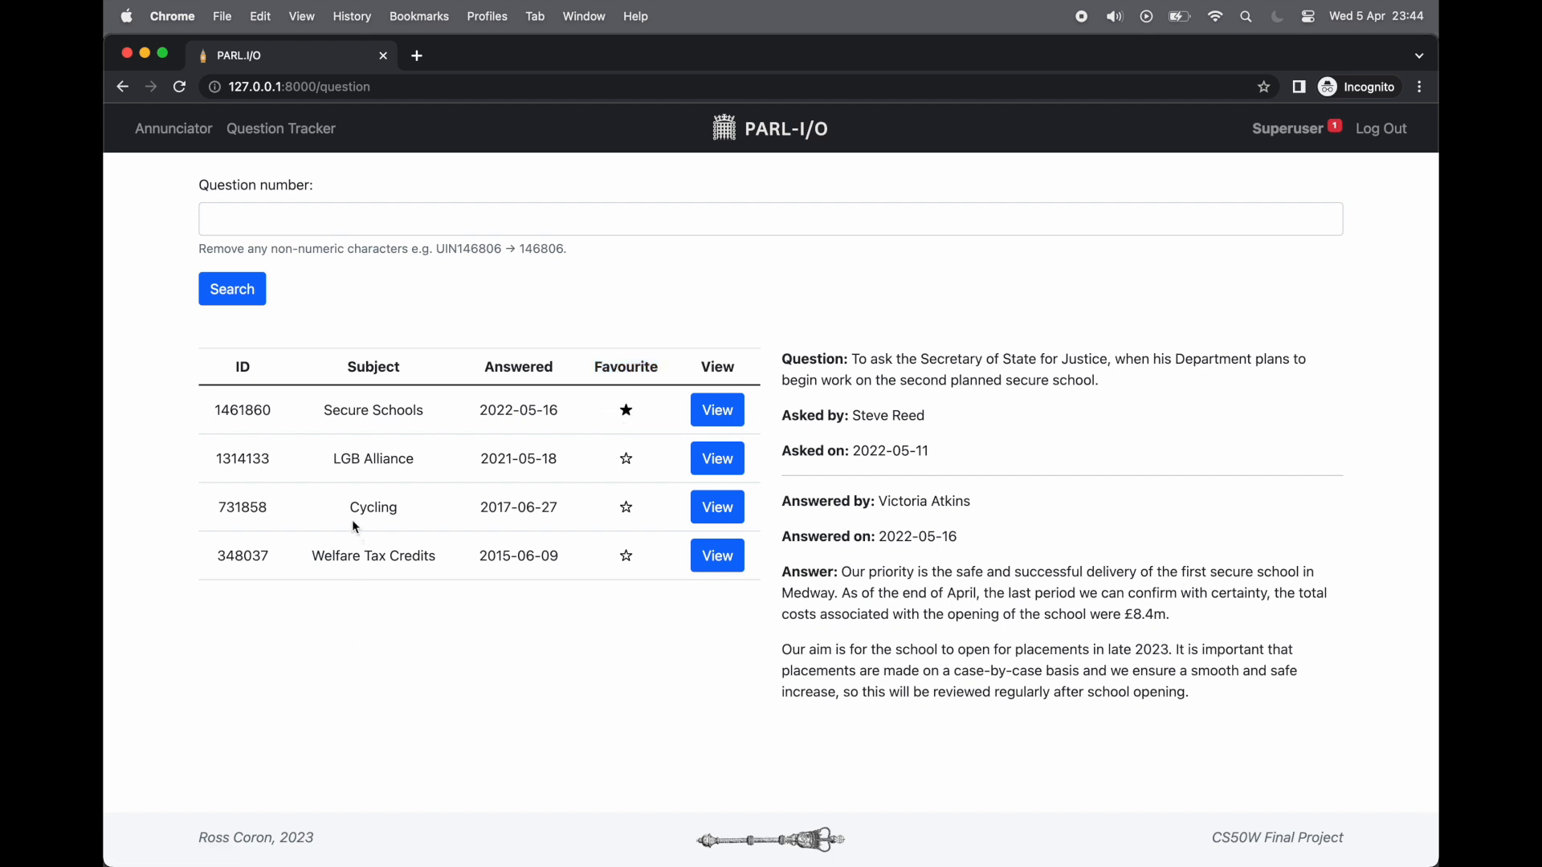
Highlight the Cycling subject and star the Cycling question as a favourite
{"action": "double_click", "coordinate": [373, 507]}
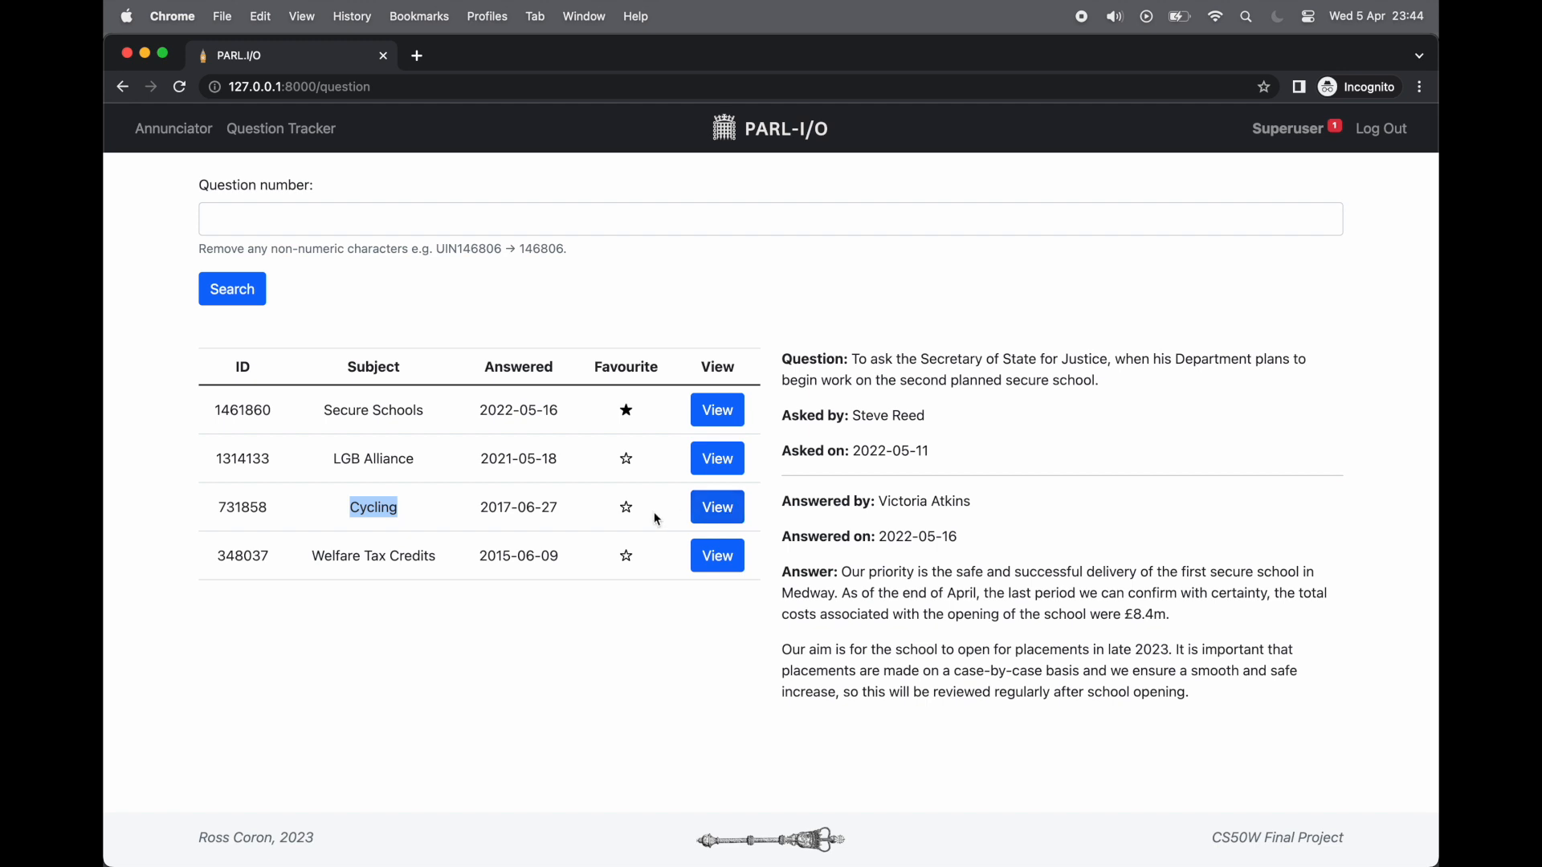
{"action": "left_click", "coordinate": [625, 507]}
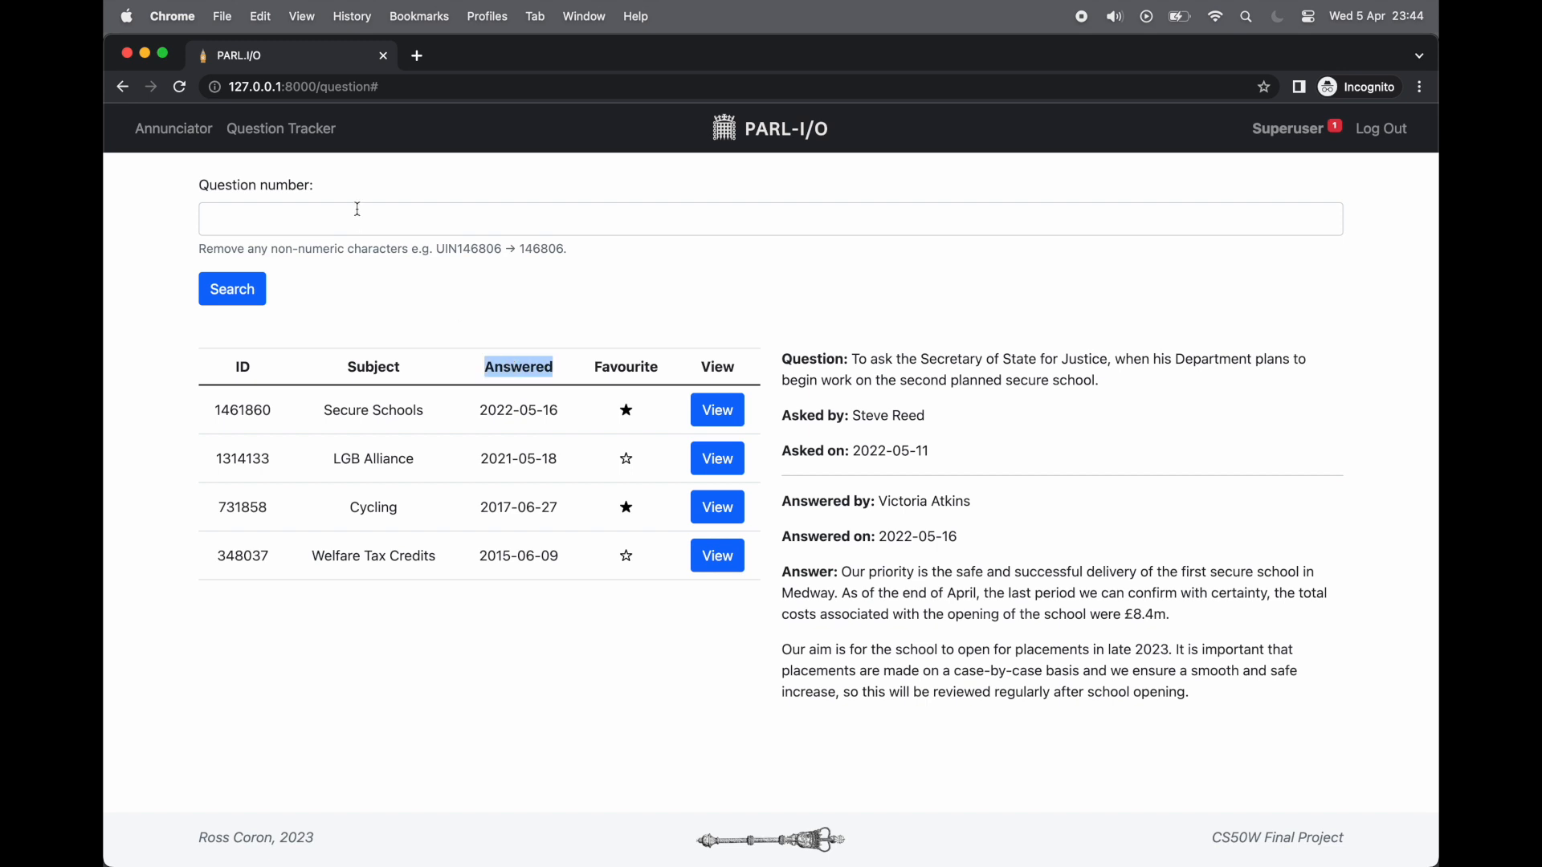
Search for question number HL7094 in the Question number field
{"action": "type", "text": "H"}
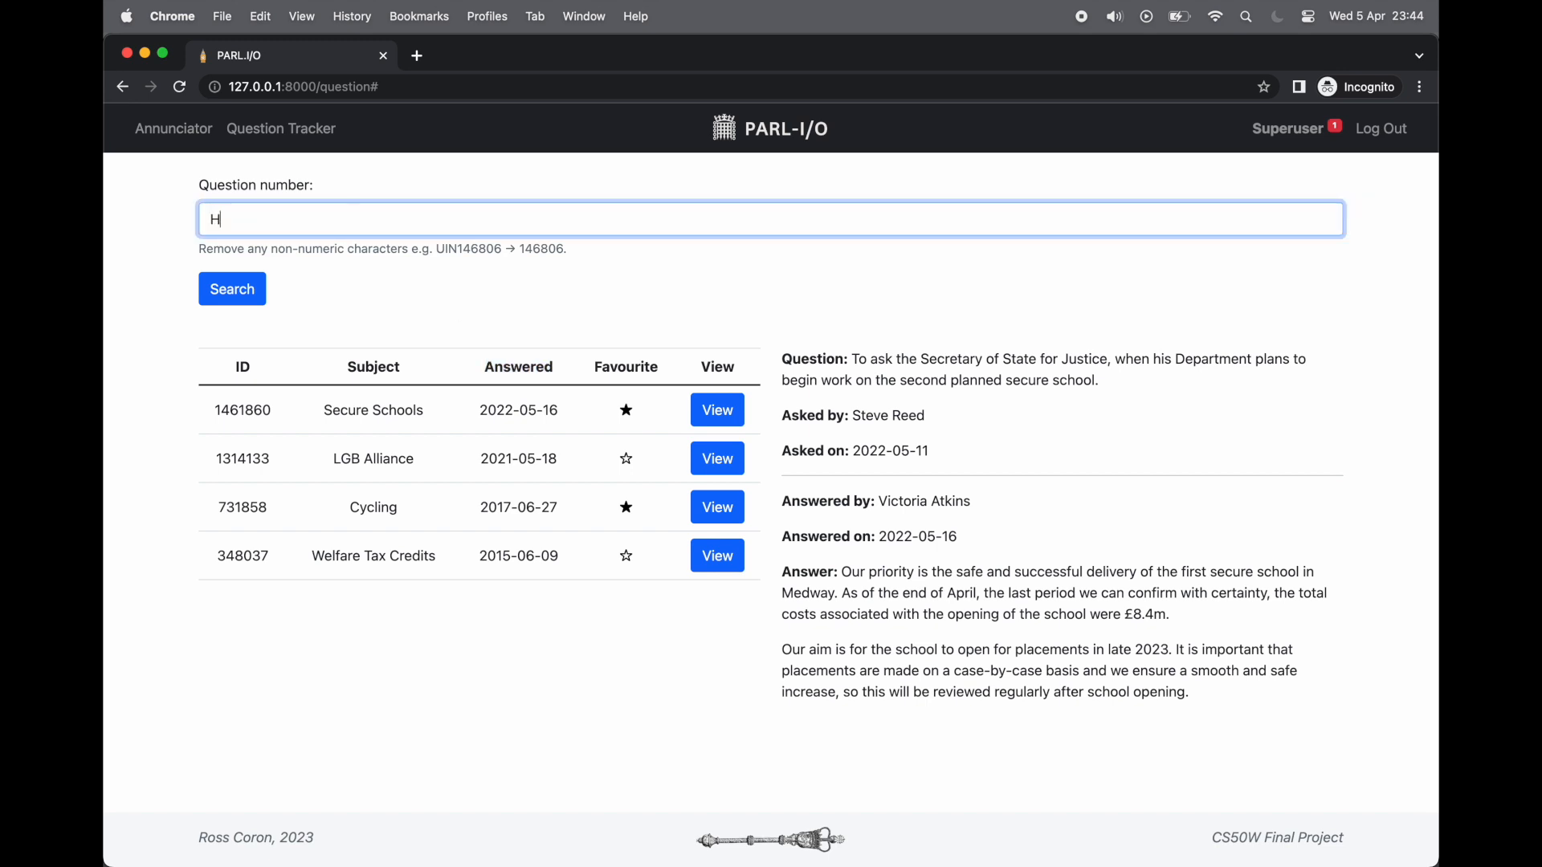
{"action": "type", "text": "L"}
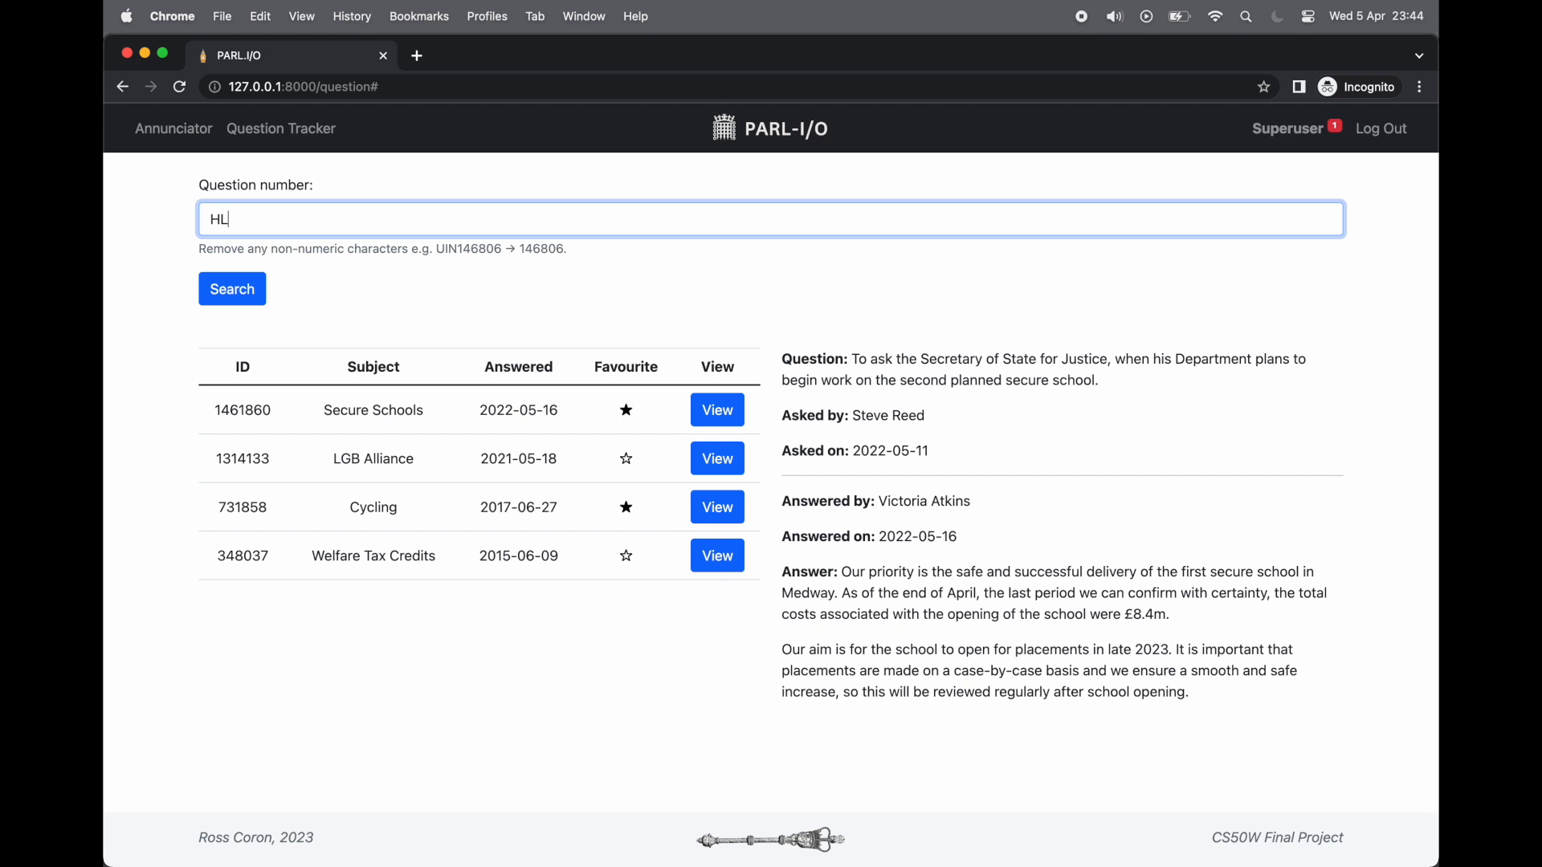
{"action": "type", "text": "7094"}
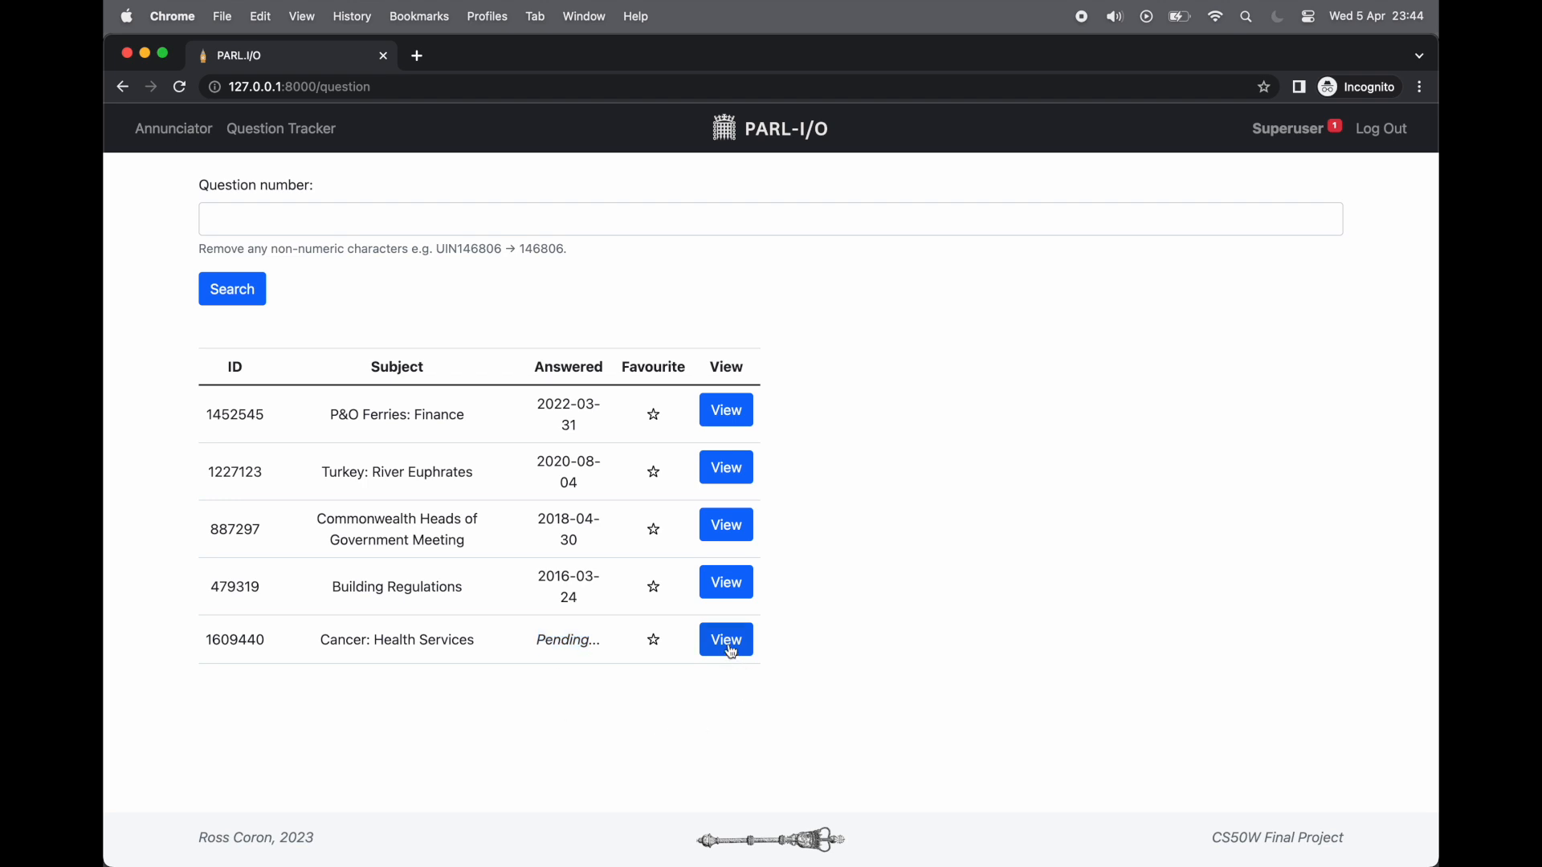
Show the Cancer: Health Services question's details and tick Notify me for its answer
{"action": "left_click", "coordinate": [726, 639]}
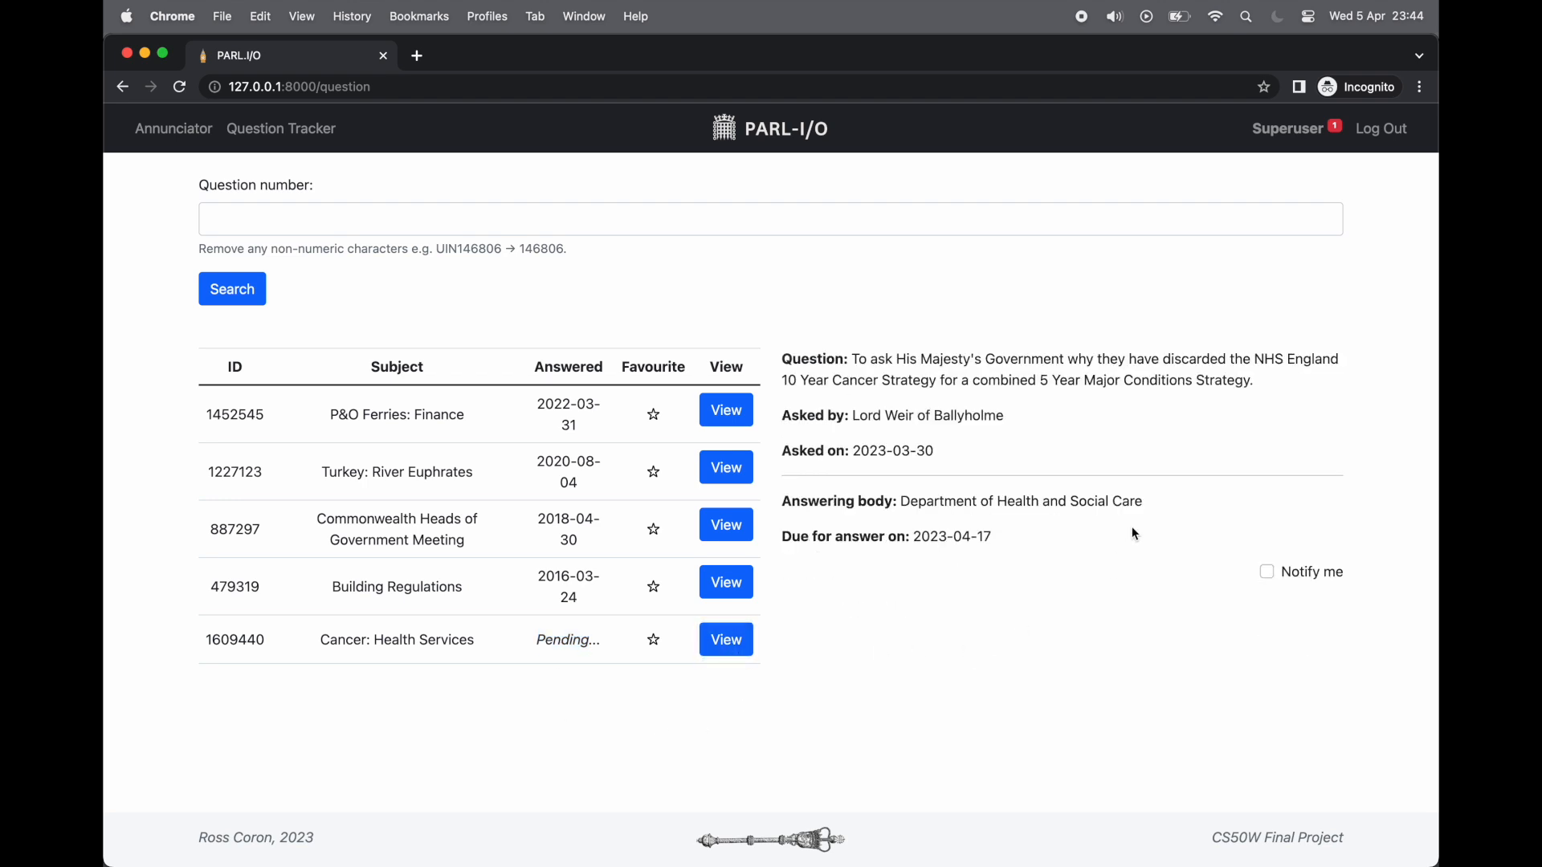
{"action": "left_click_drag", "start_coordinate": [900, 501], "coordinate": [1142, 500]}
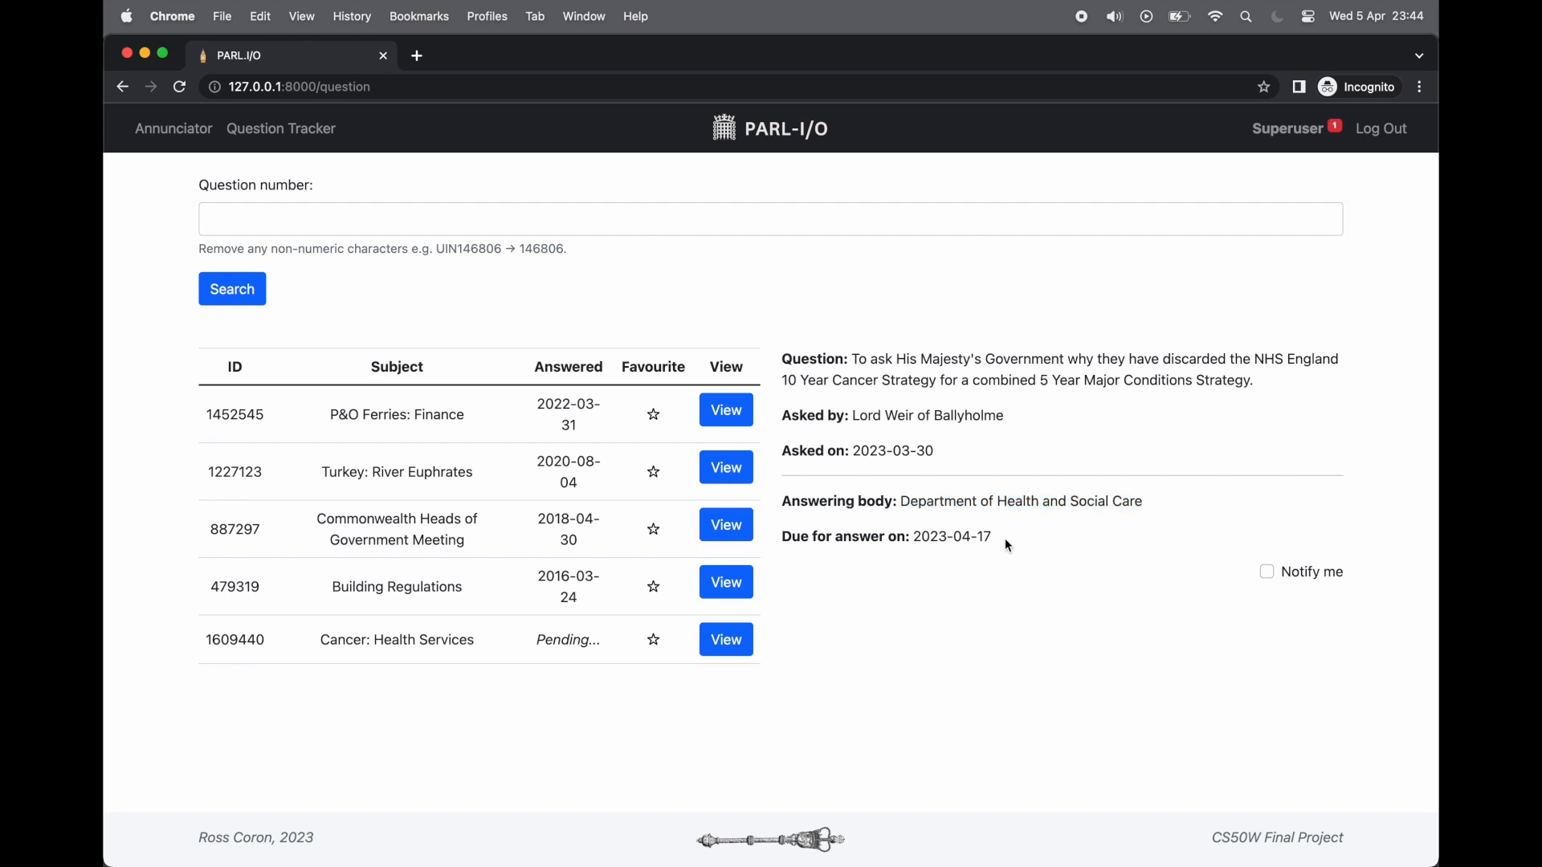
{"action": "mouse_move", "coordinate": [970, 614]}
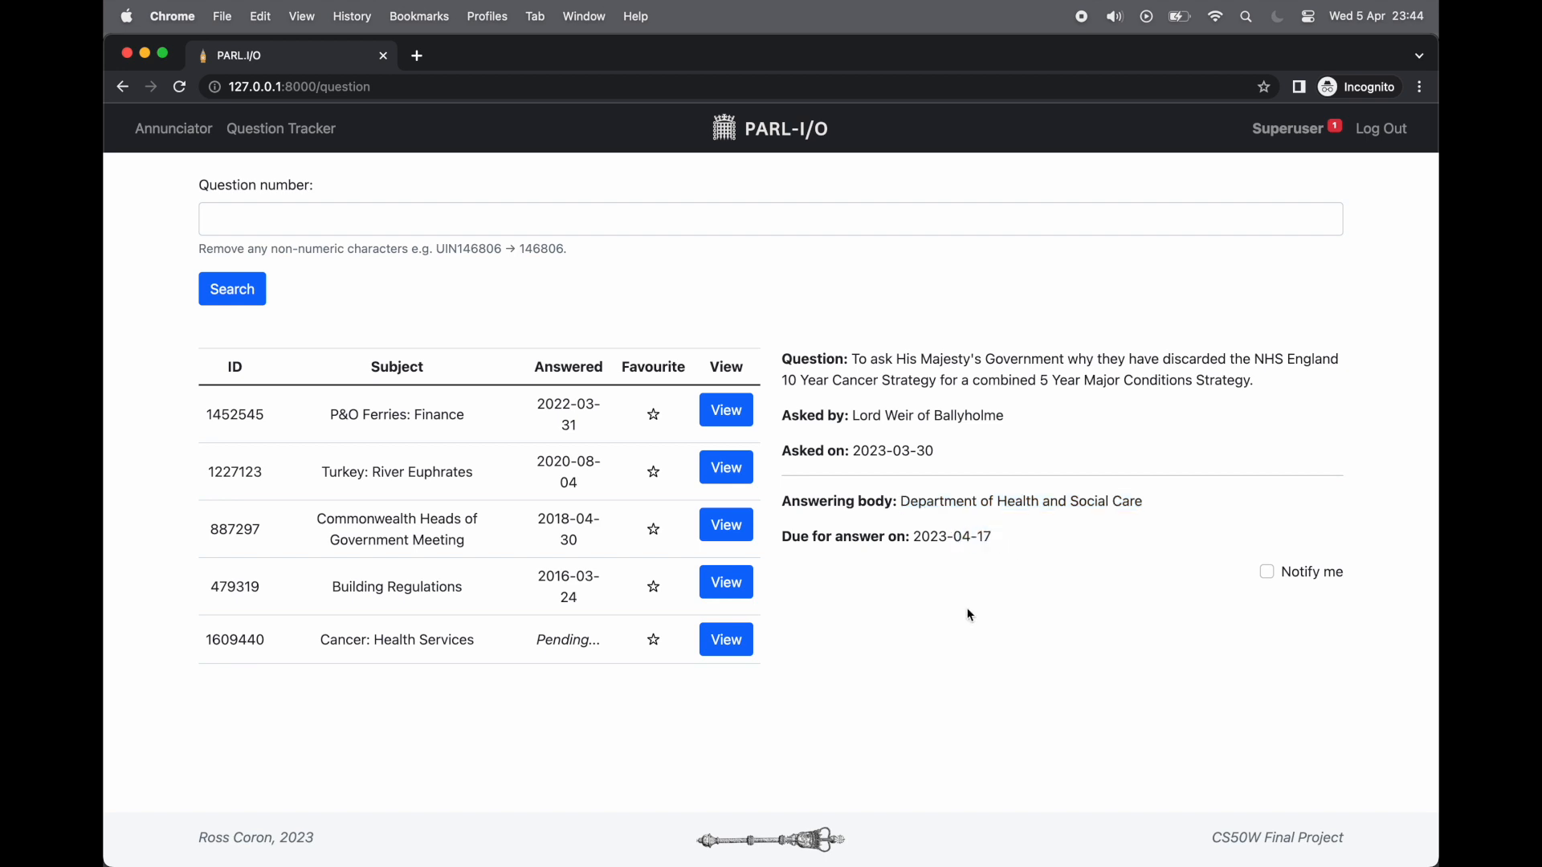
{"action": "mouse_move", "coordinate": [951, 619]}
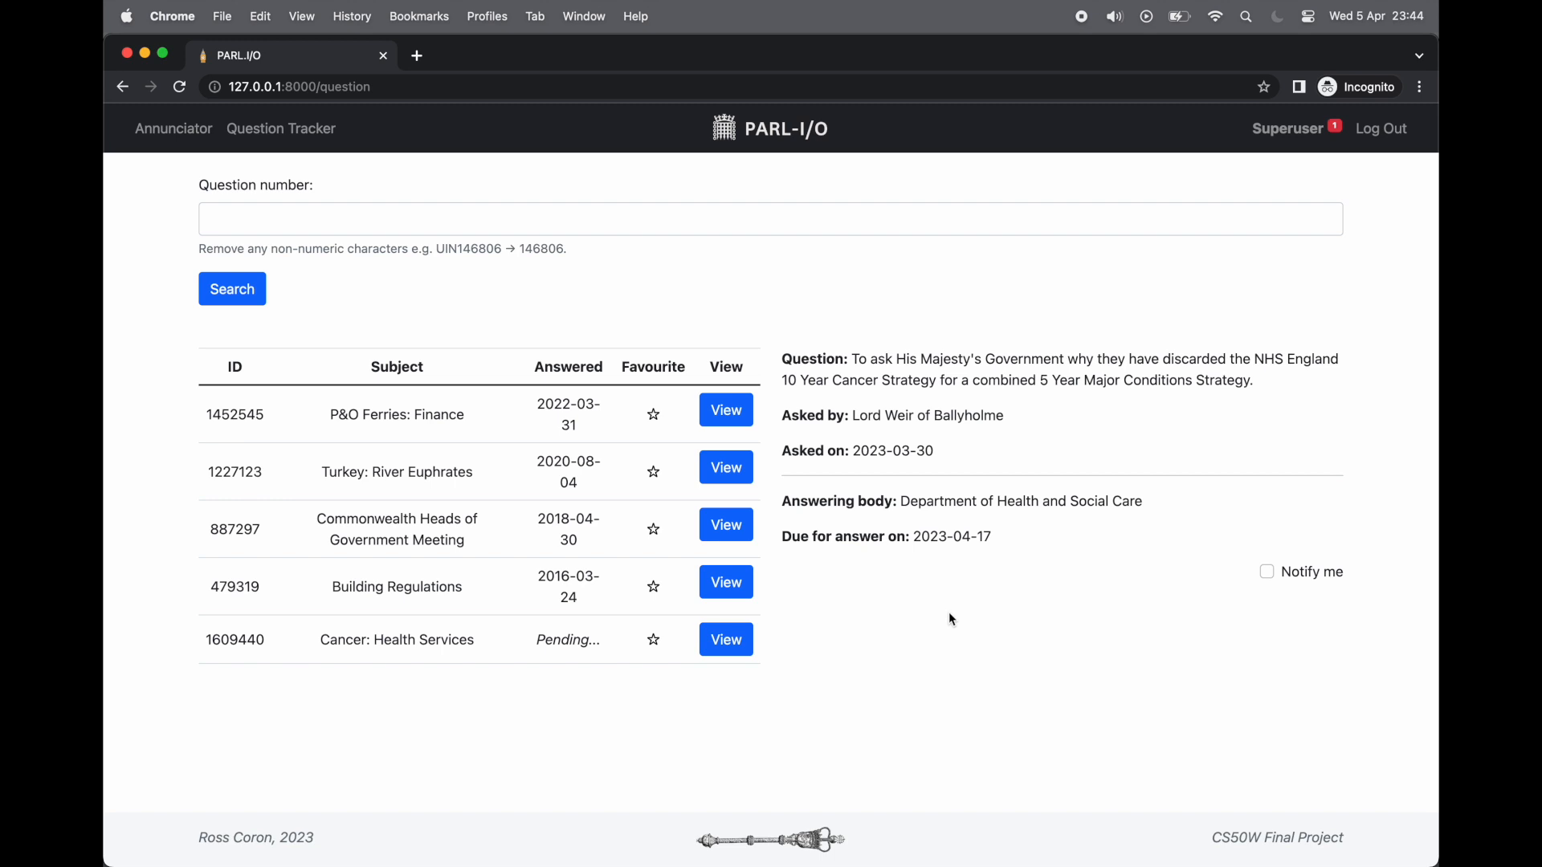
{"action": "left_click", "coordinate": [1266, 572]}
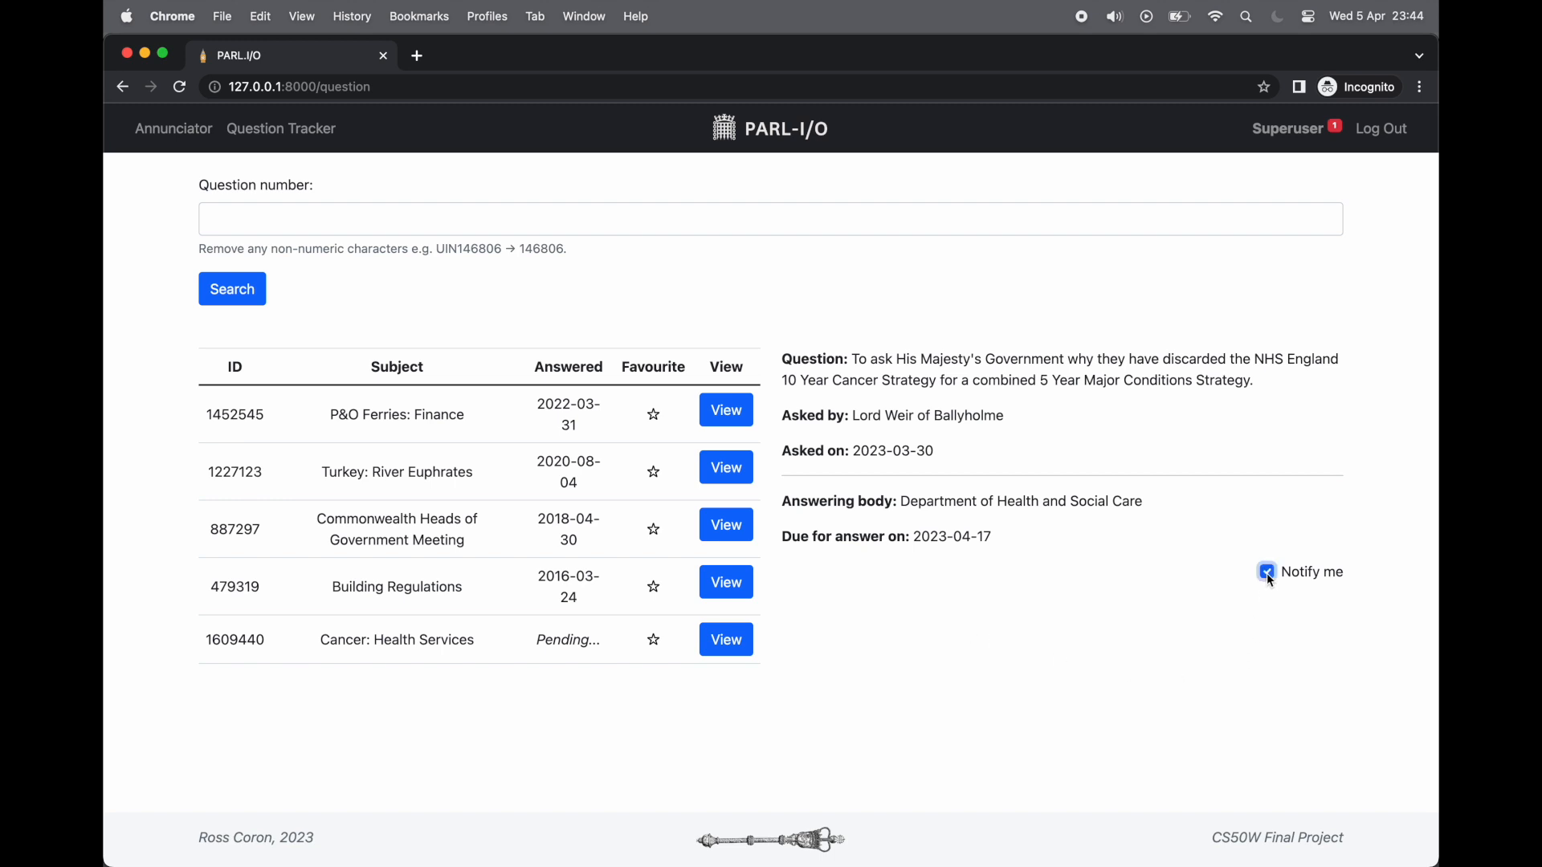
{"action": "left_click", "coordinate": [1266, 571]}
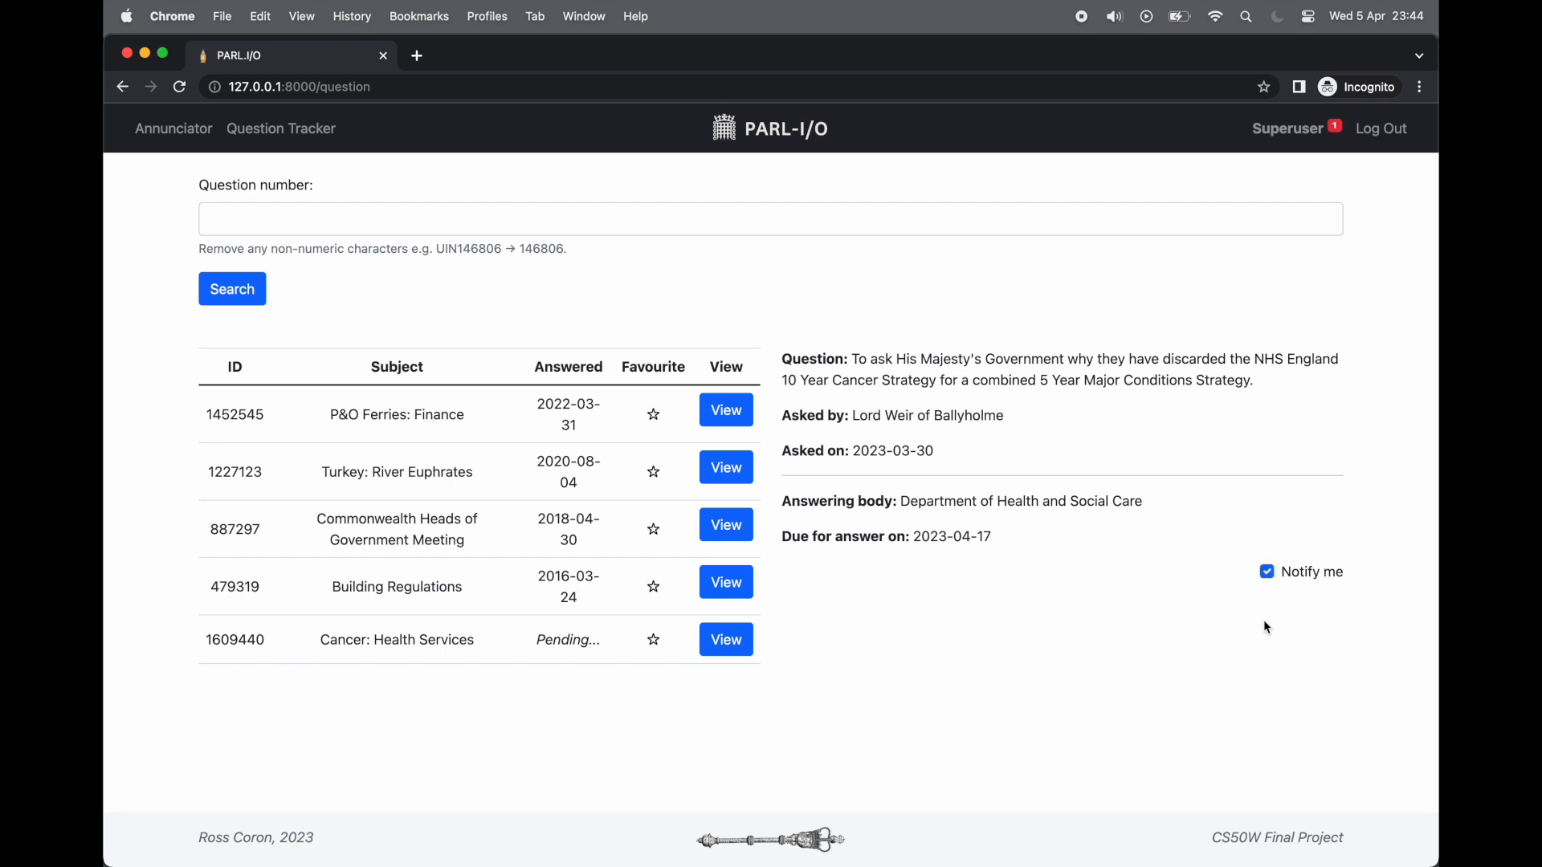
{"action": "mouse_move", "coordinate": [706, 664]}
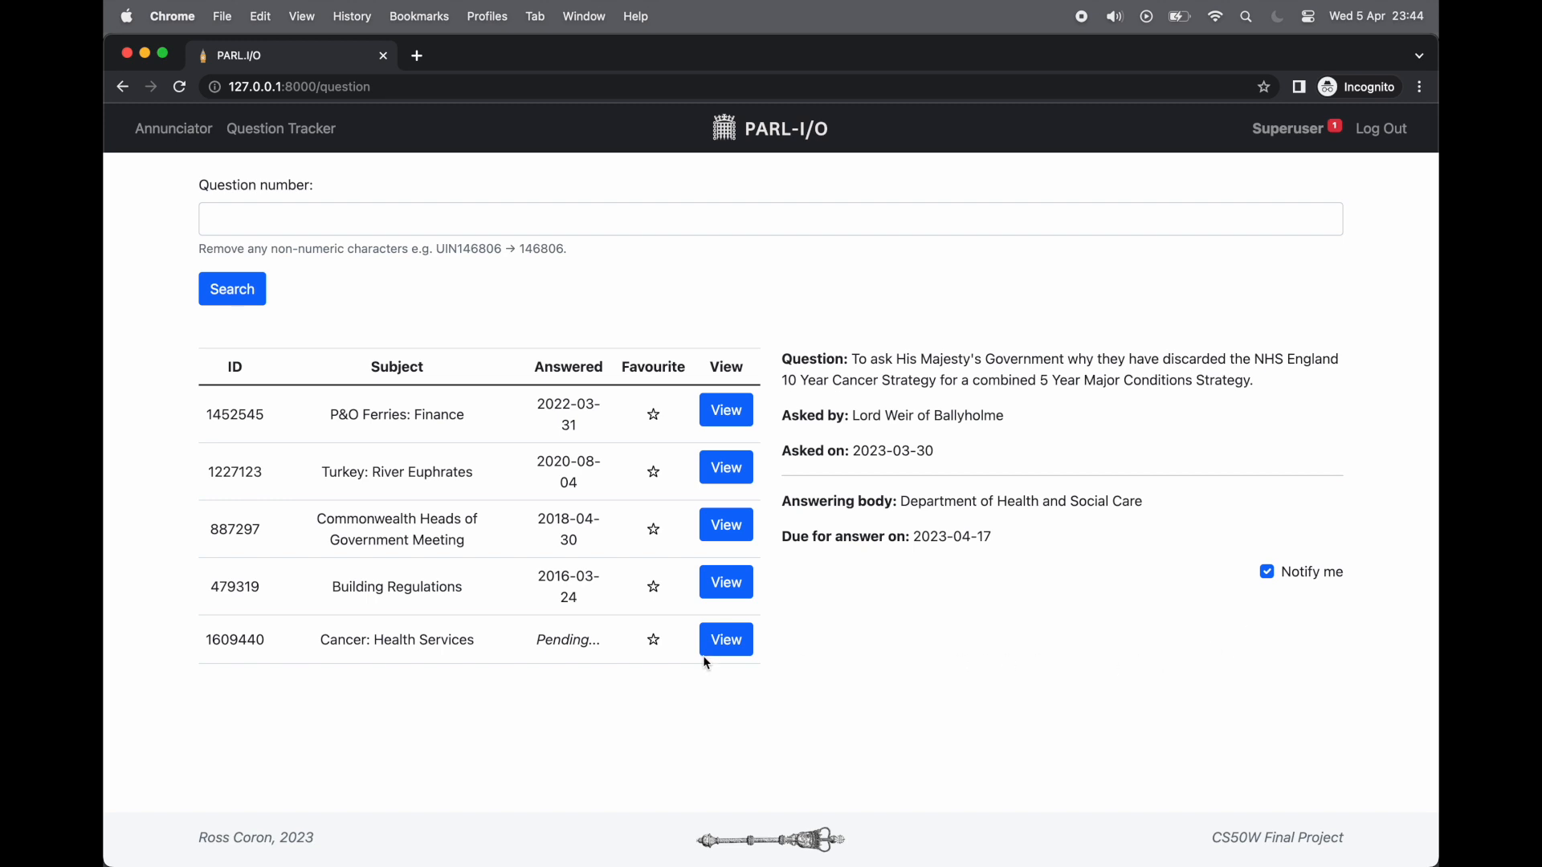
{"action": "mouse_move", "coordinate": [727, 707]}
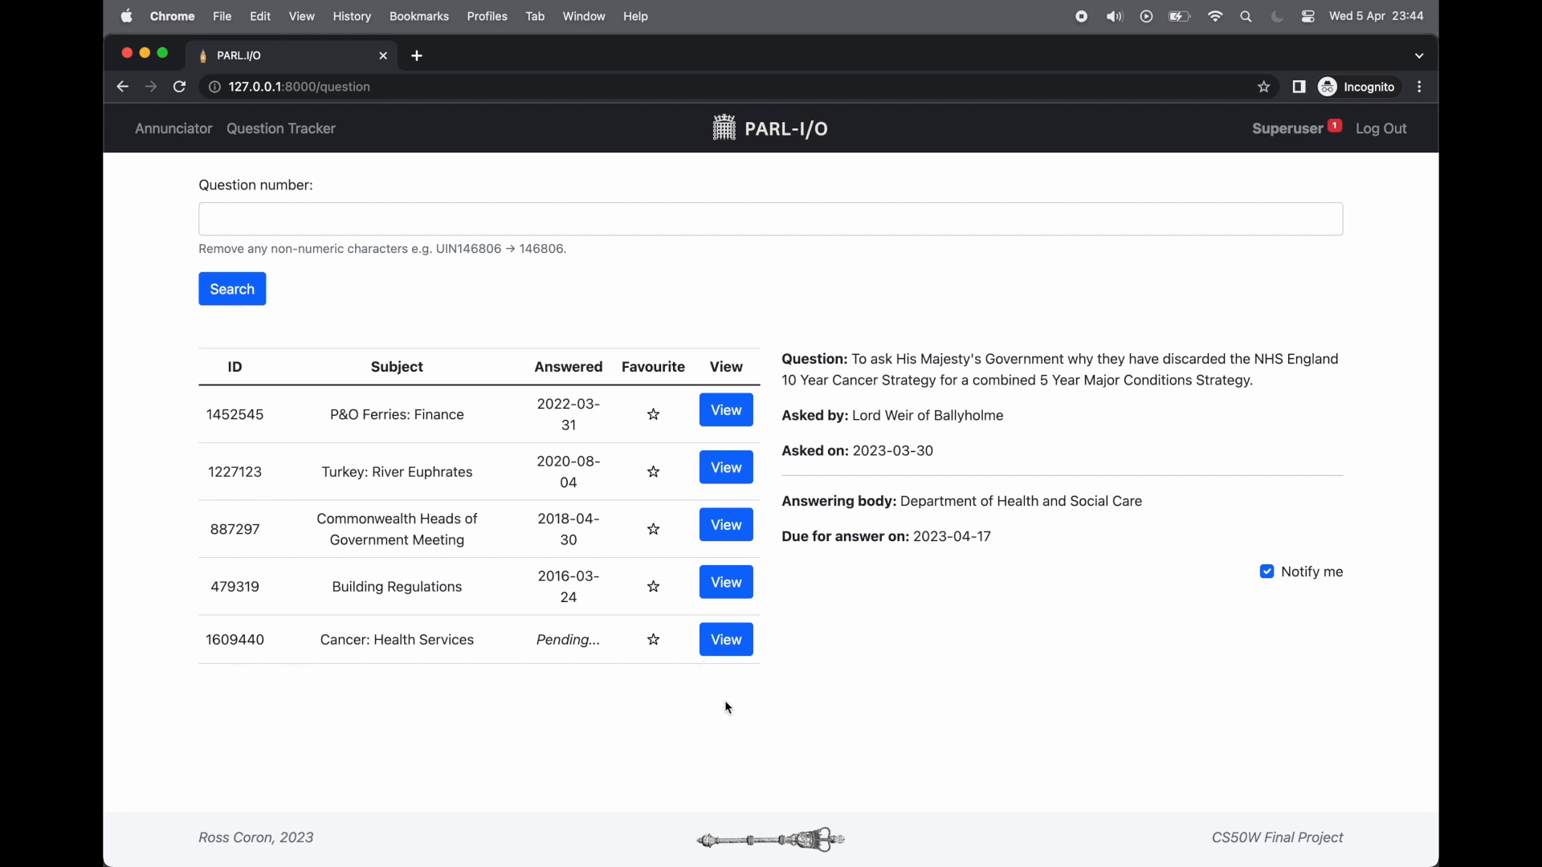
{"action": "mouse_move", "coordinate": [1318, 166]}
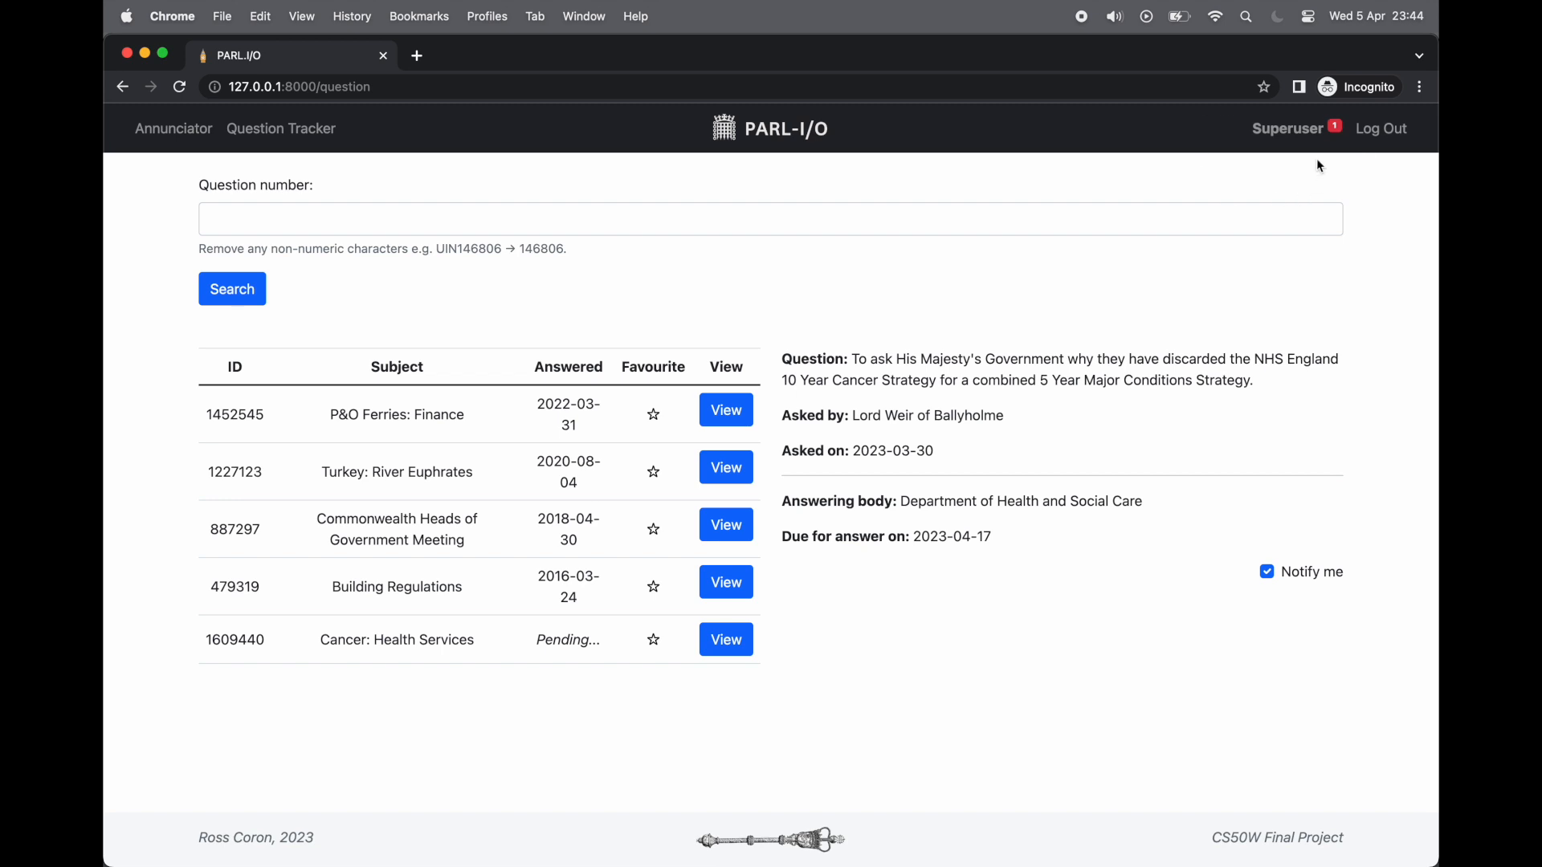
{"action": "mouse_move", "coordinate": [1285, 142]}
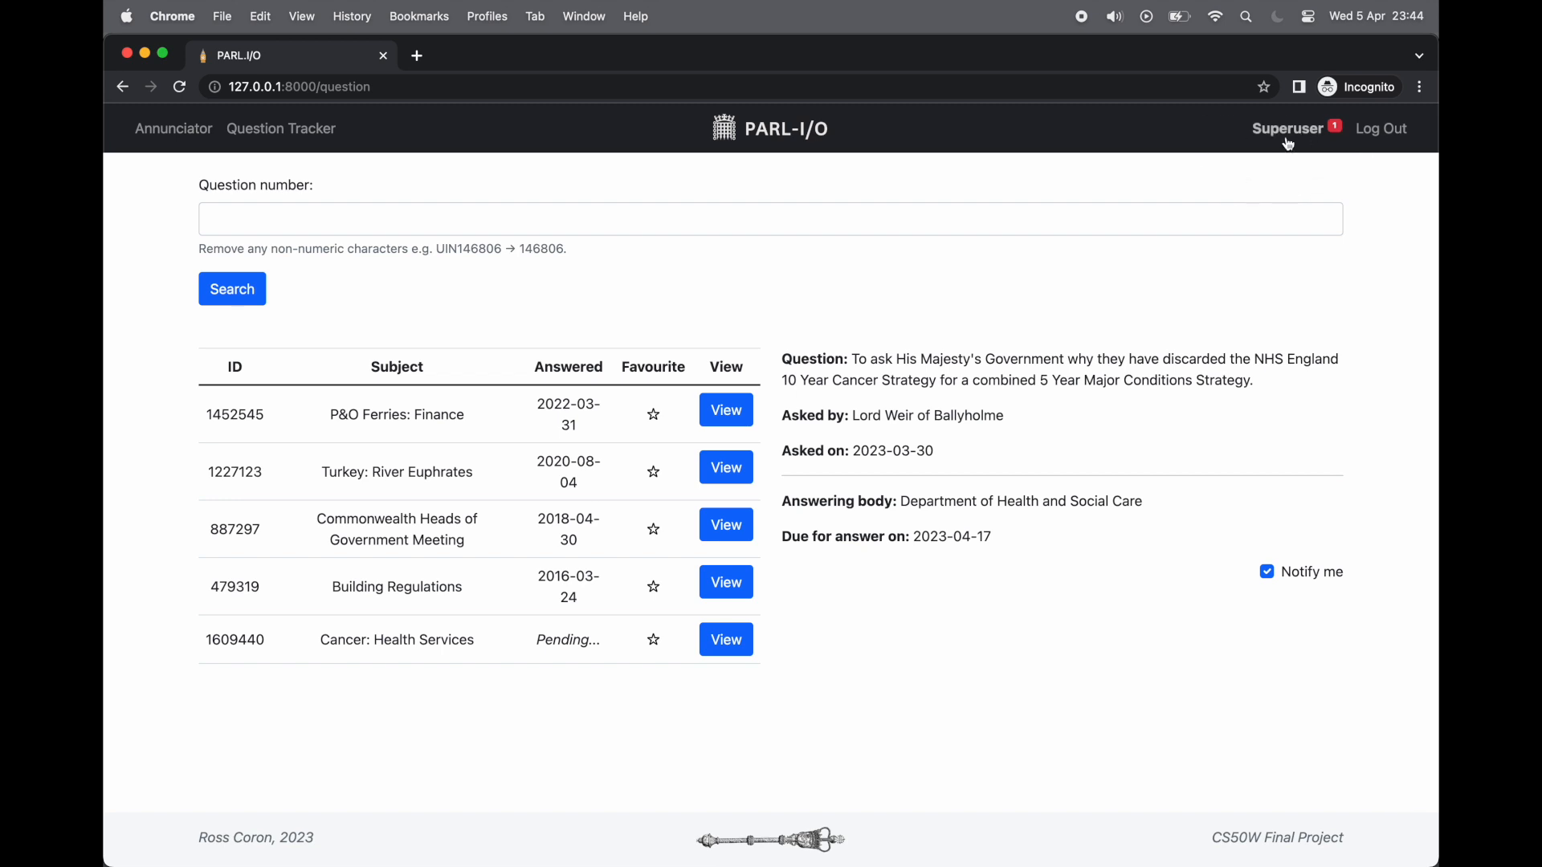
Go to the profile page and highlight the Notifications heading and a bookmark entry
{"action": "left_click", "coordinate": [1286, 129]}
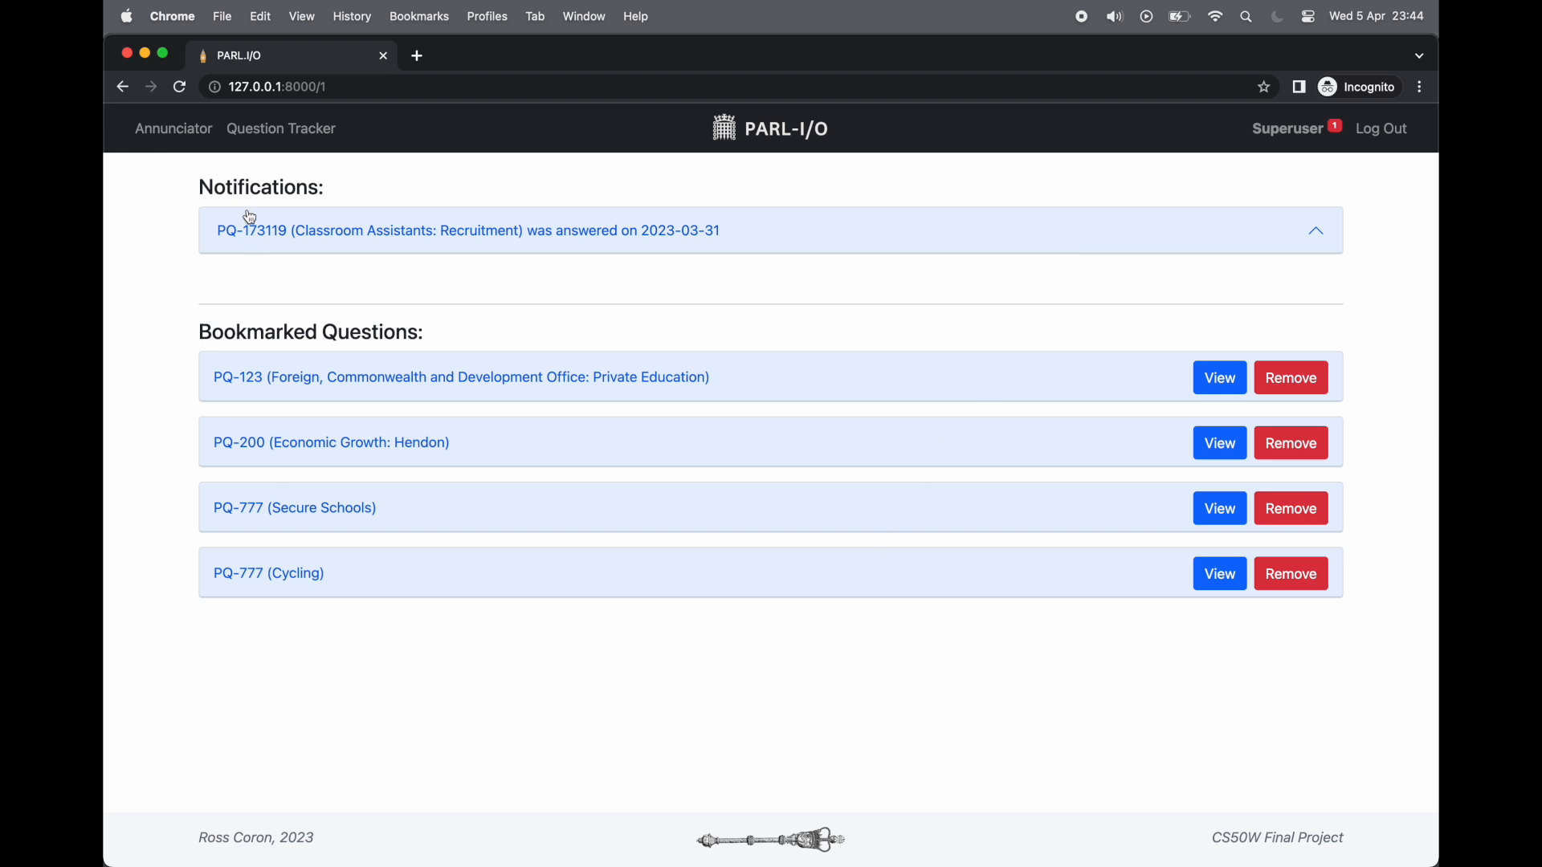
{"action": "double_click", "coordinate": [253, 187]}
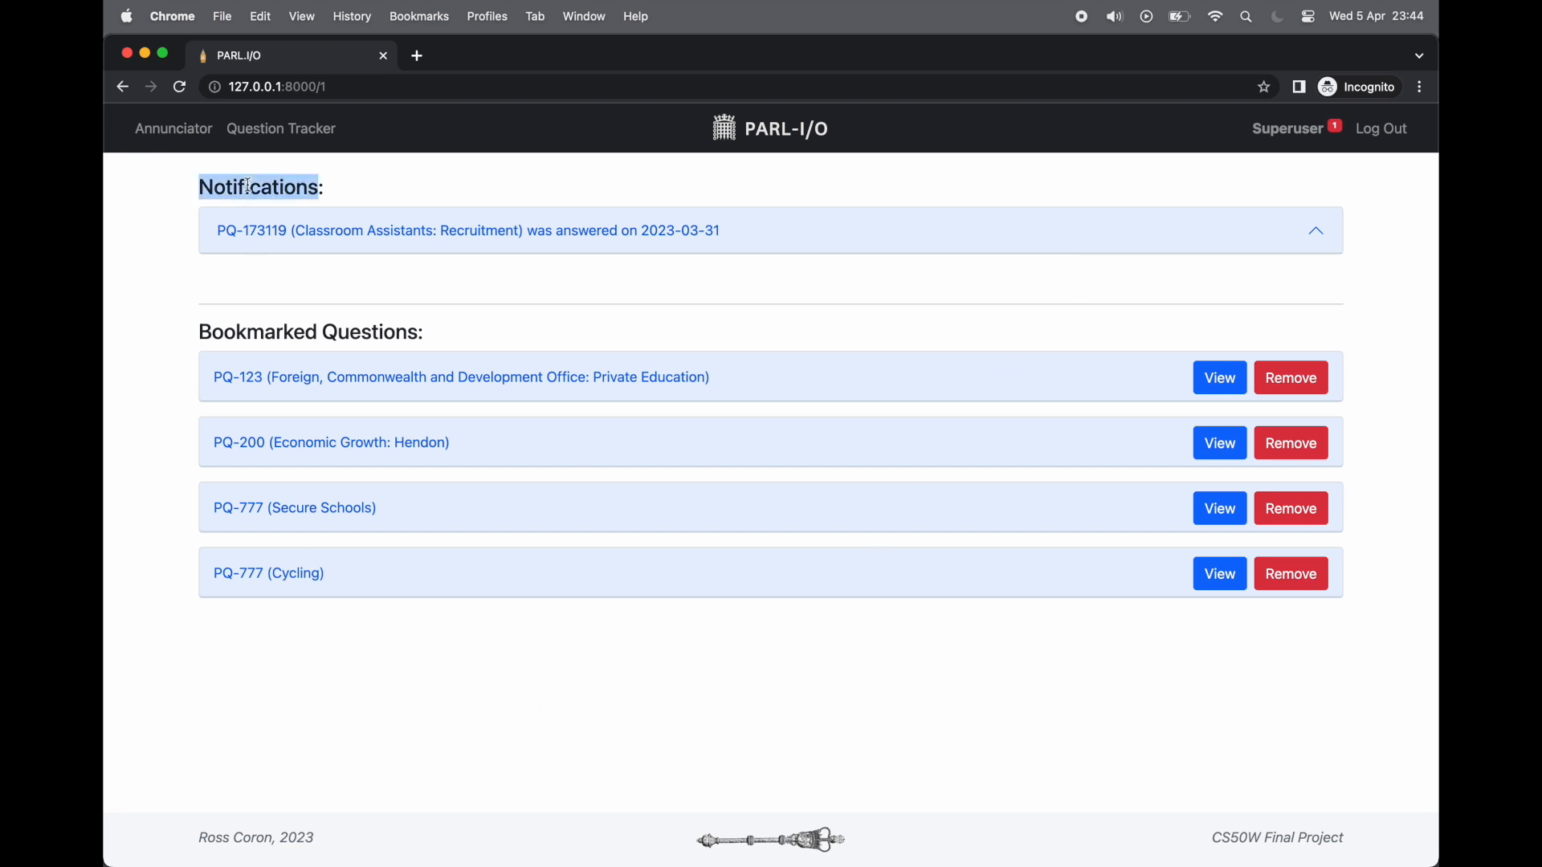
{"action": "left_click", "coordinate": [335, 627]}
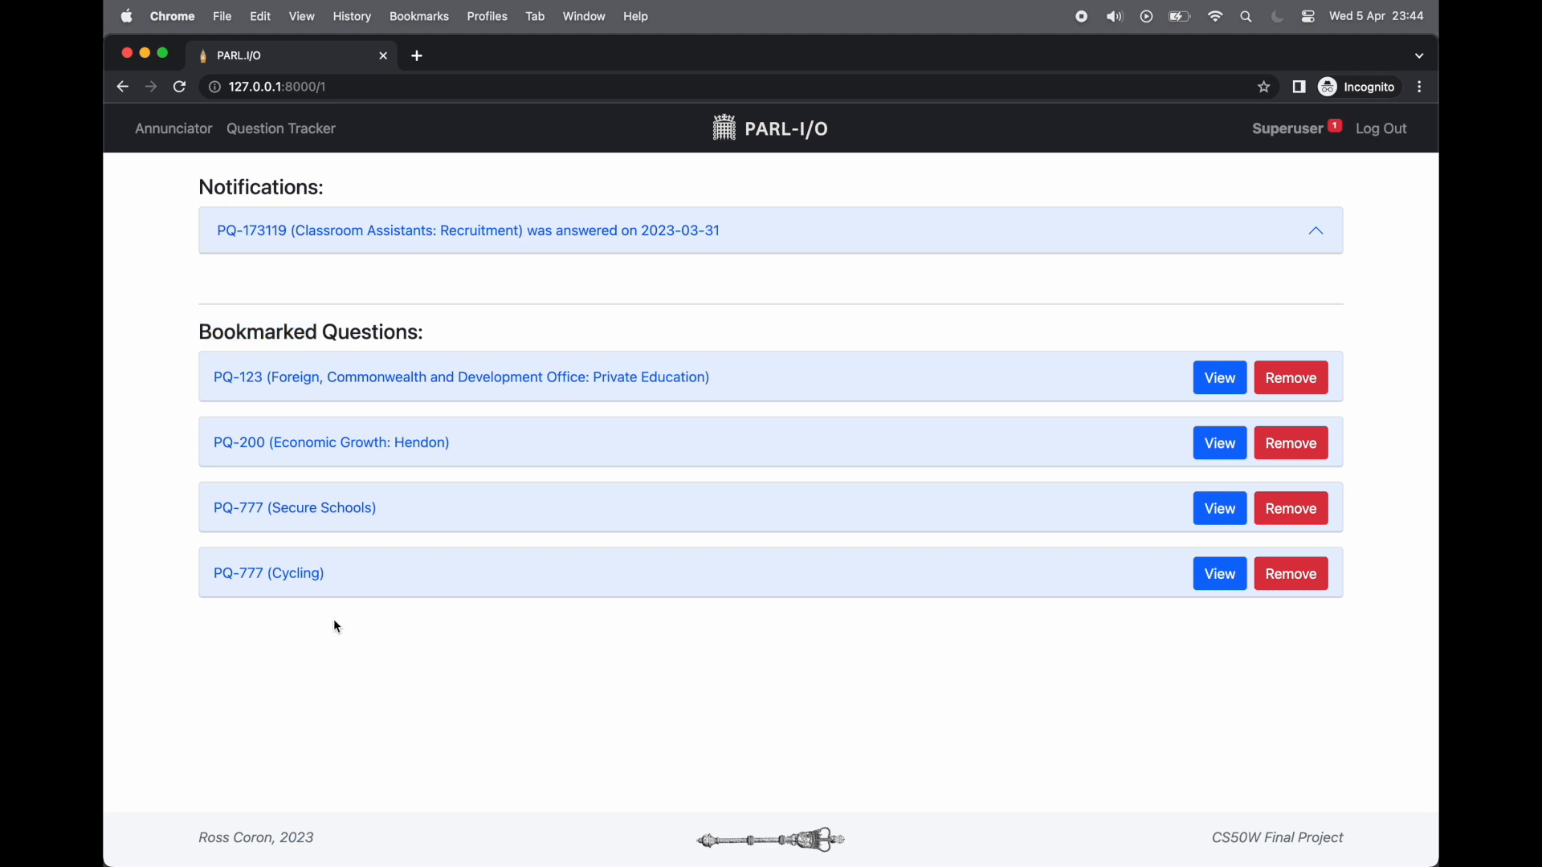
{"action": "double_click", "coordinate": [296, 573]}
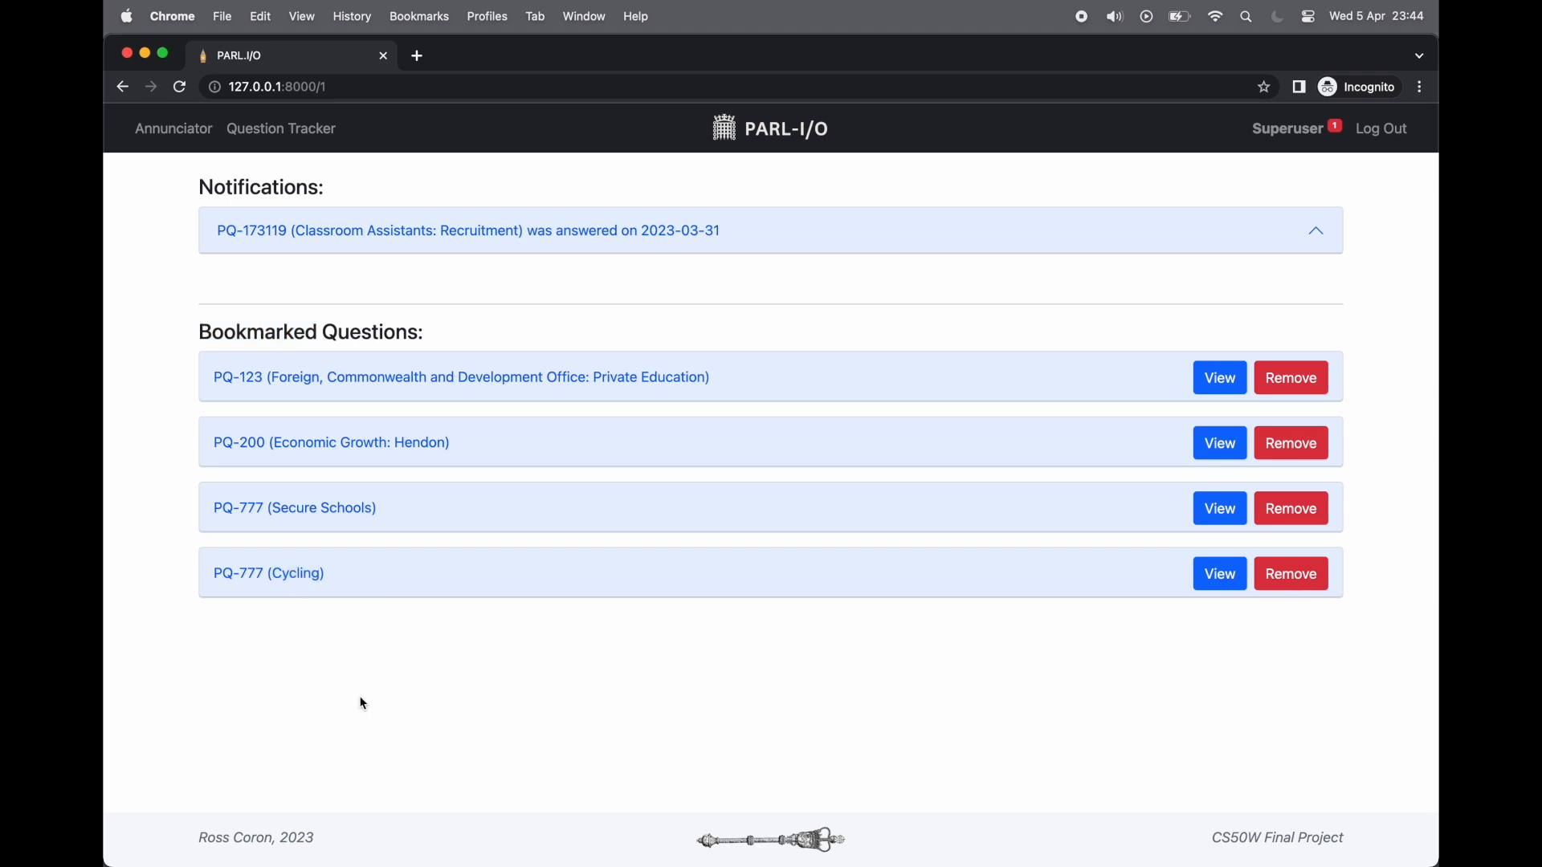
Expand the PQ-173119 notification to read its answer, collapse it, and remove the PQ-777 Cycling bookmark
{"action": "left_click", "coordinate": [1315, 232]}
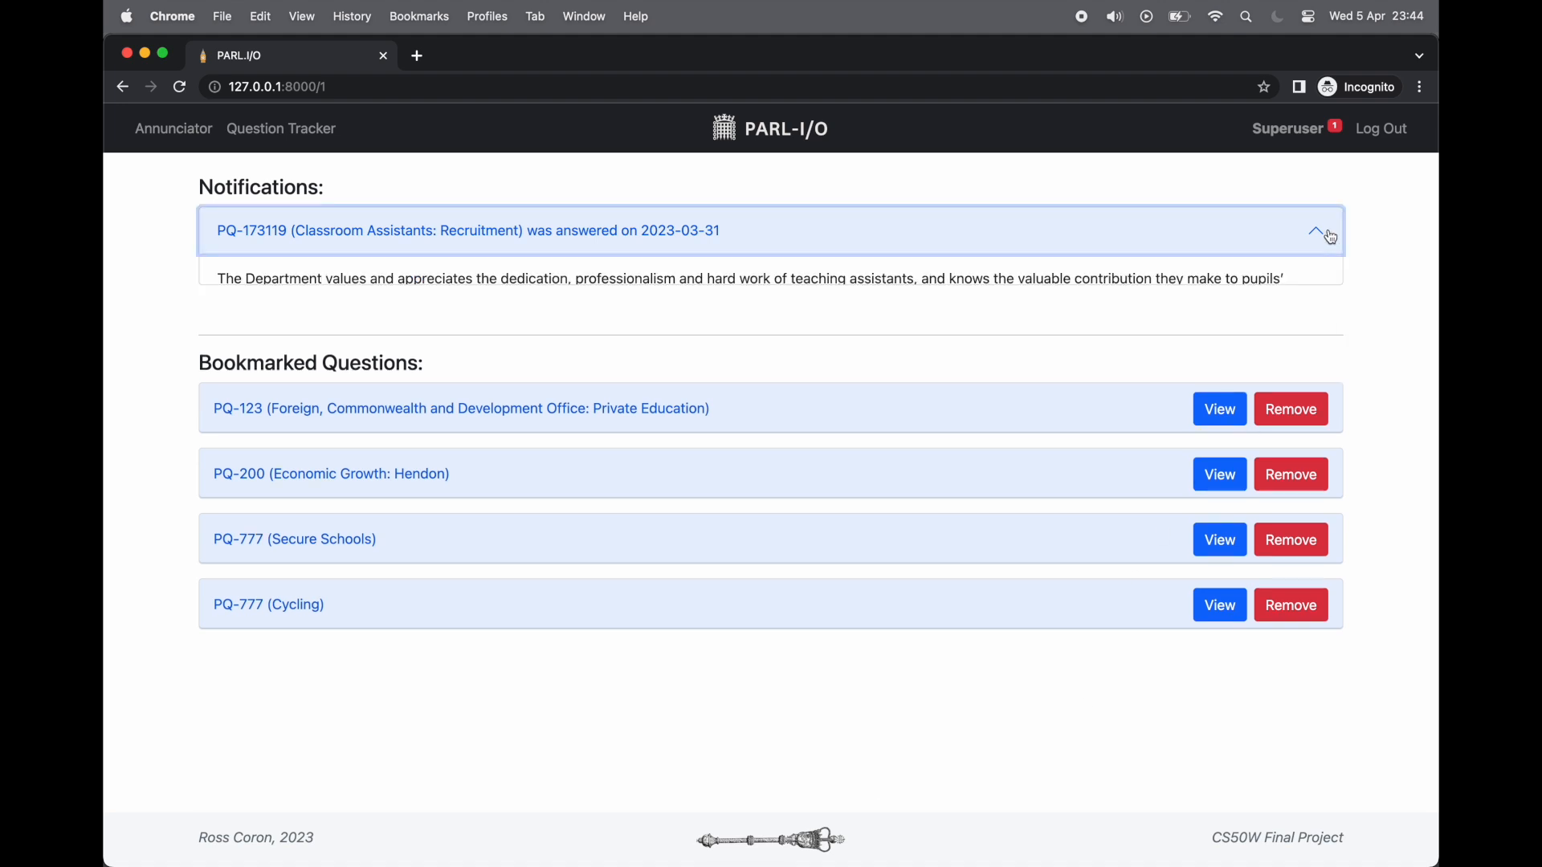
{"action": "left_click", "coordinate": [1317, 232]}
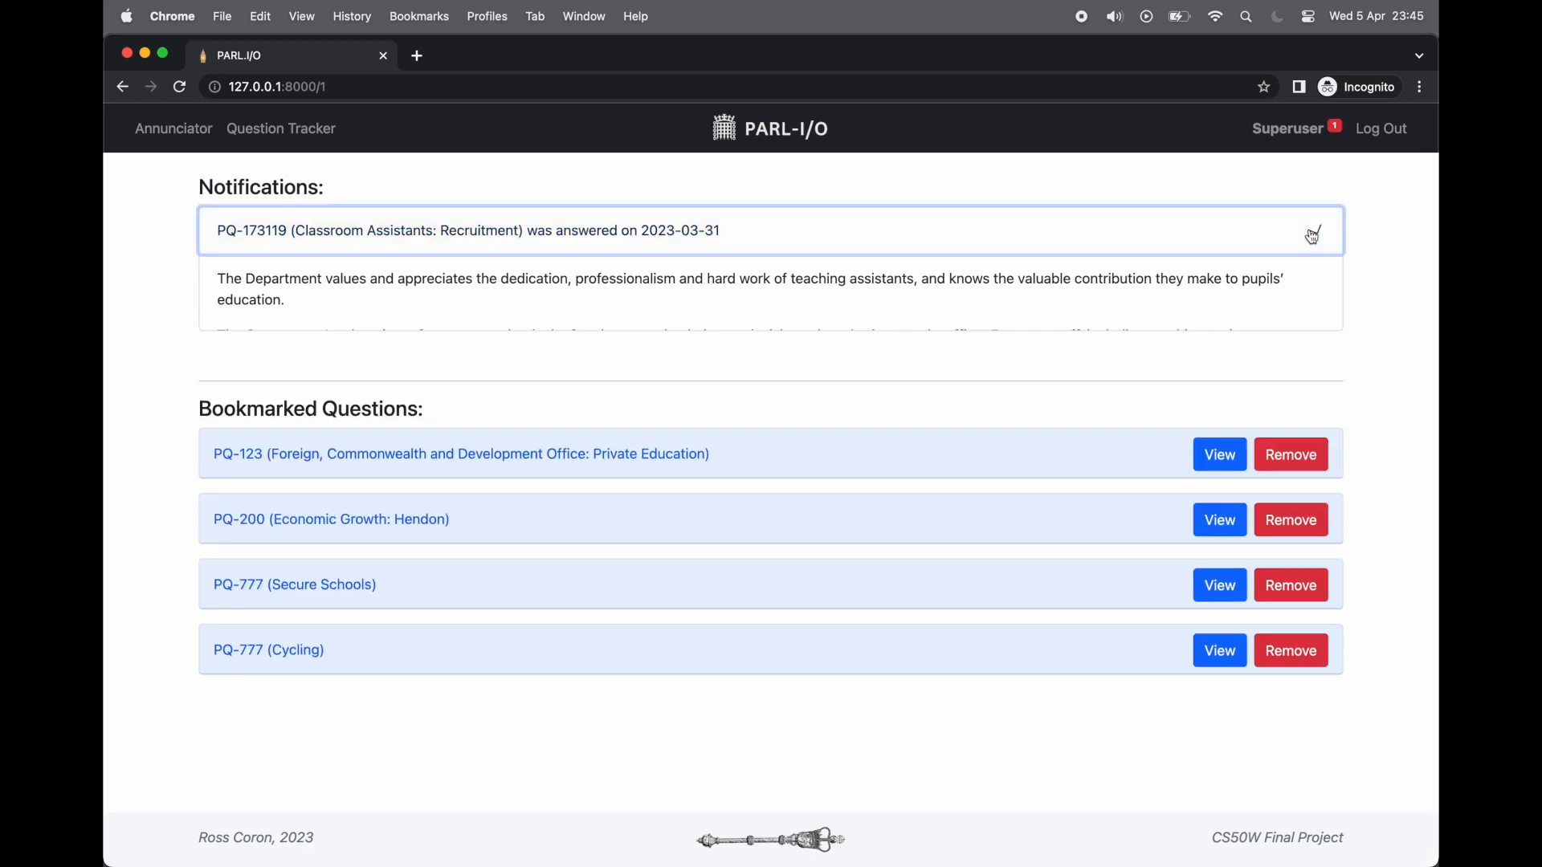
{"action": "left_click", "coordinate": [1313, 232]}
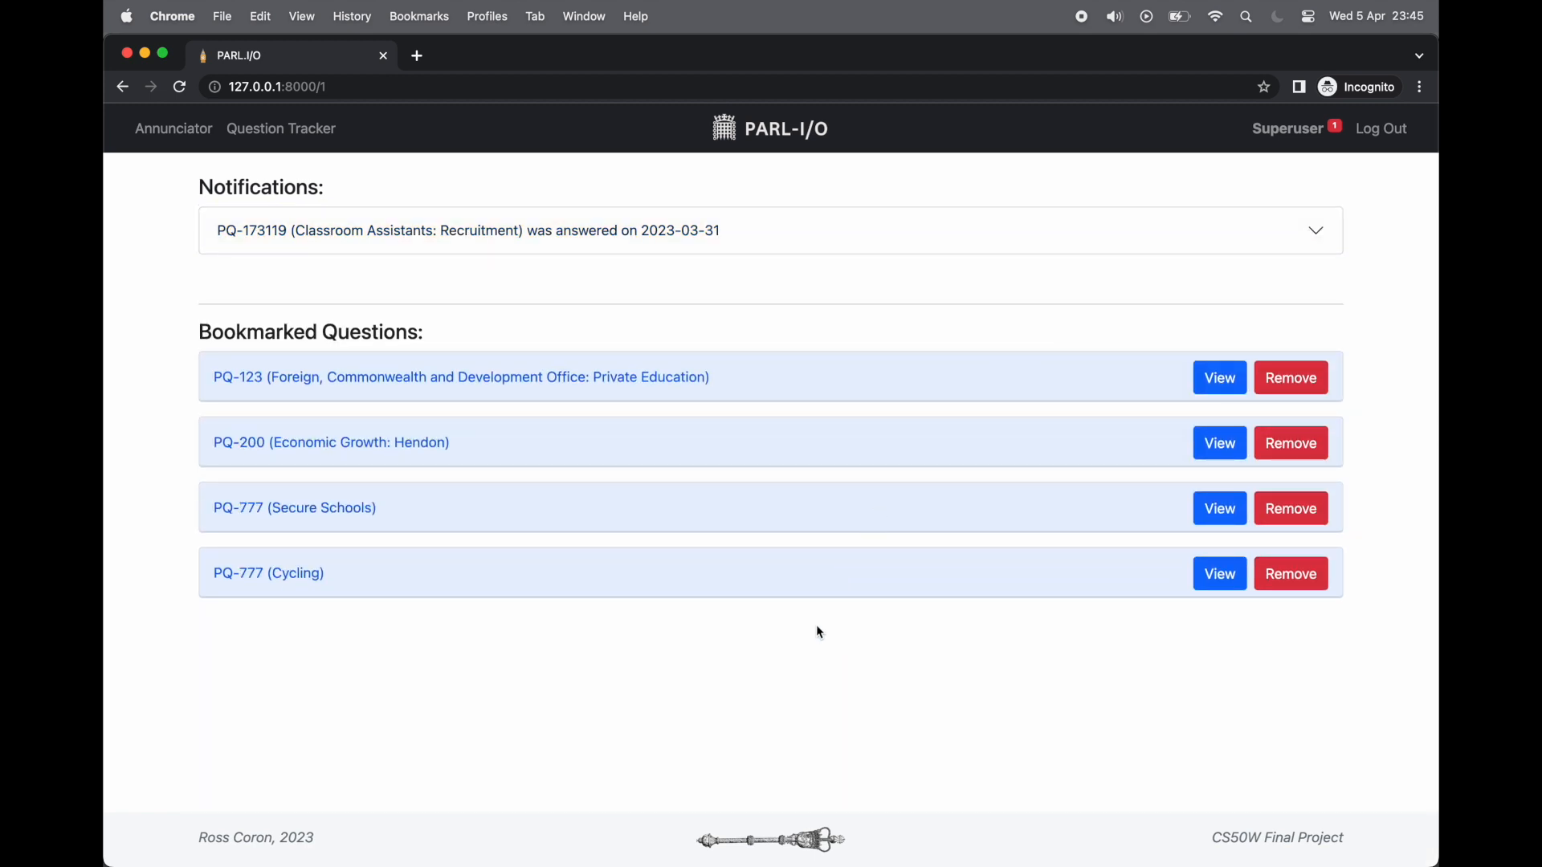
{"action": "mouse_move", "coordinate": [1286, 741]}
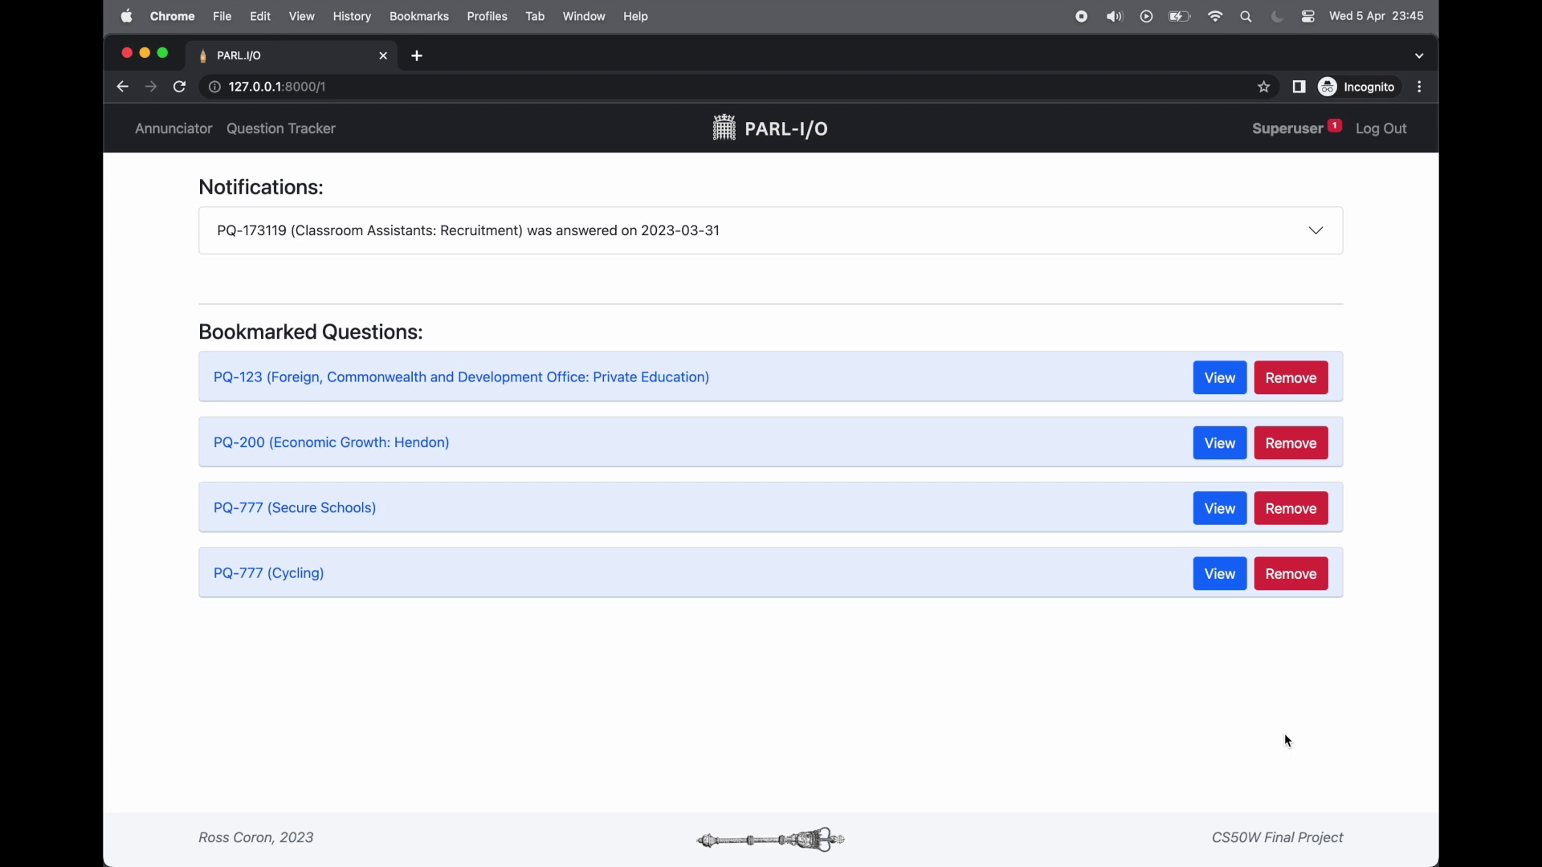
{"action": "mouse_move", "coordinate": [1279, 584]}
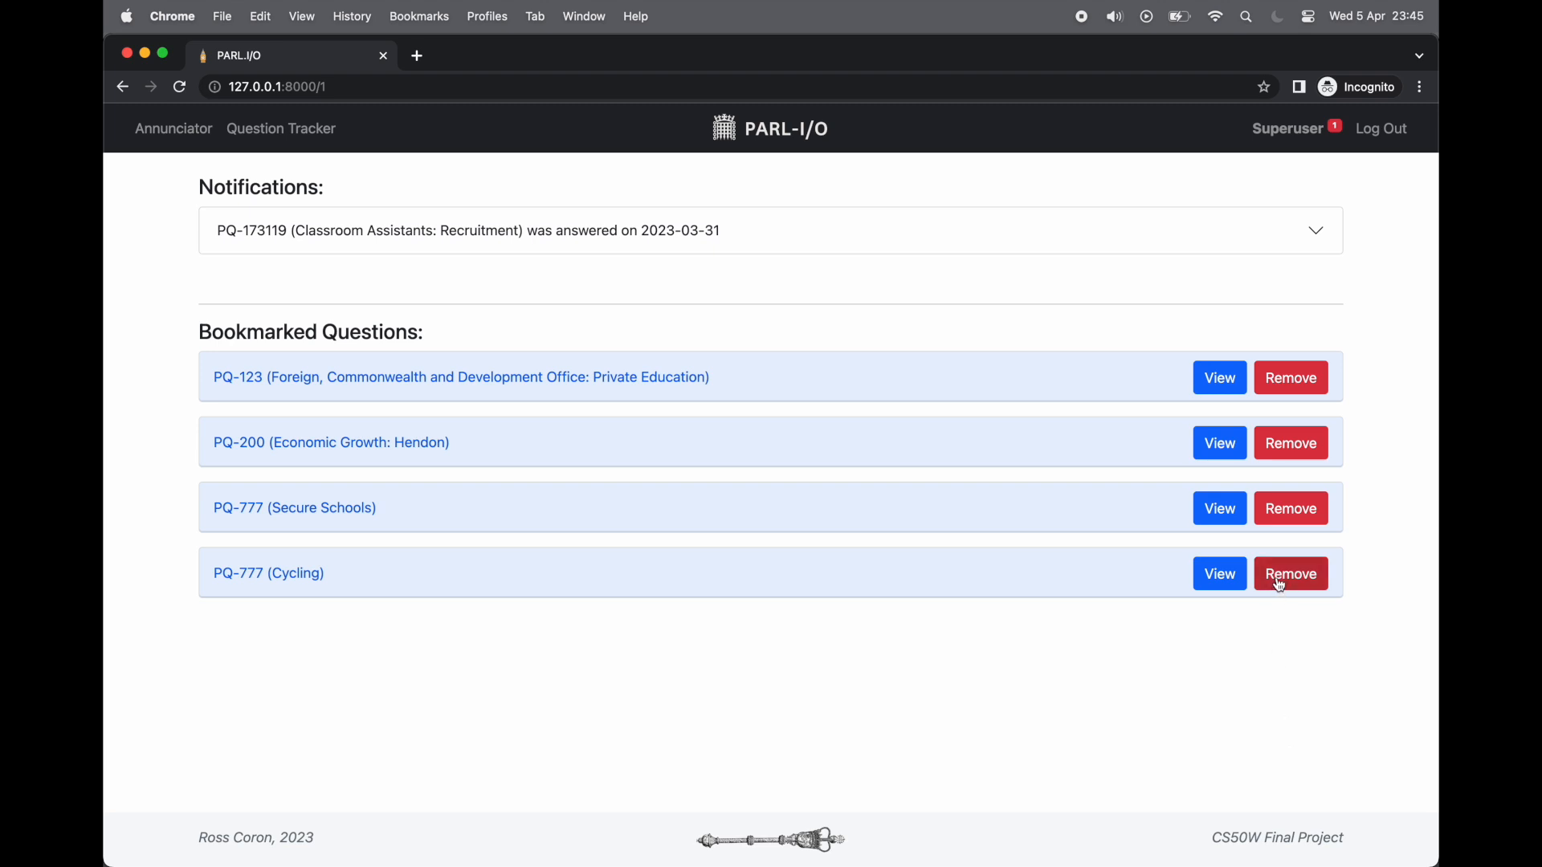
{"action": "left_click", "coordinate": [1291, 573]}
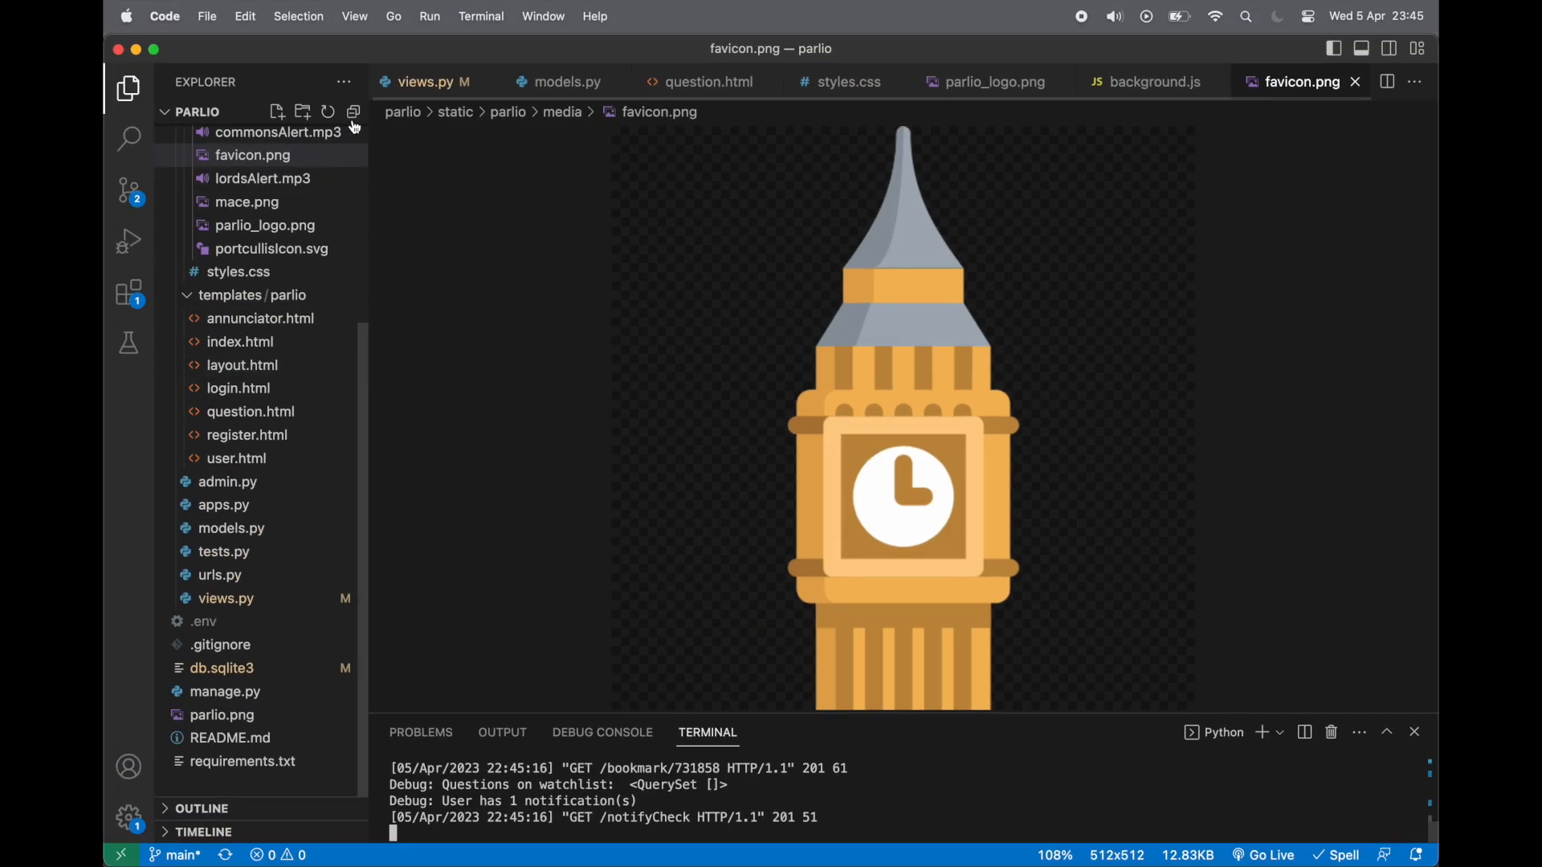
Browse views.py, models.py, question.html, styles.css and parlio_logo.png in the editor tabs
{"action": "left_click", "coordinate": [427, 81]}
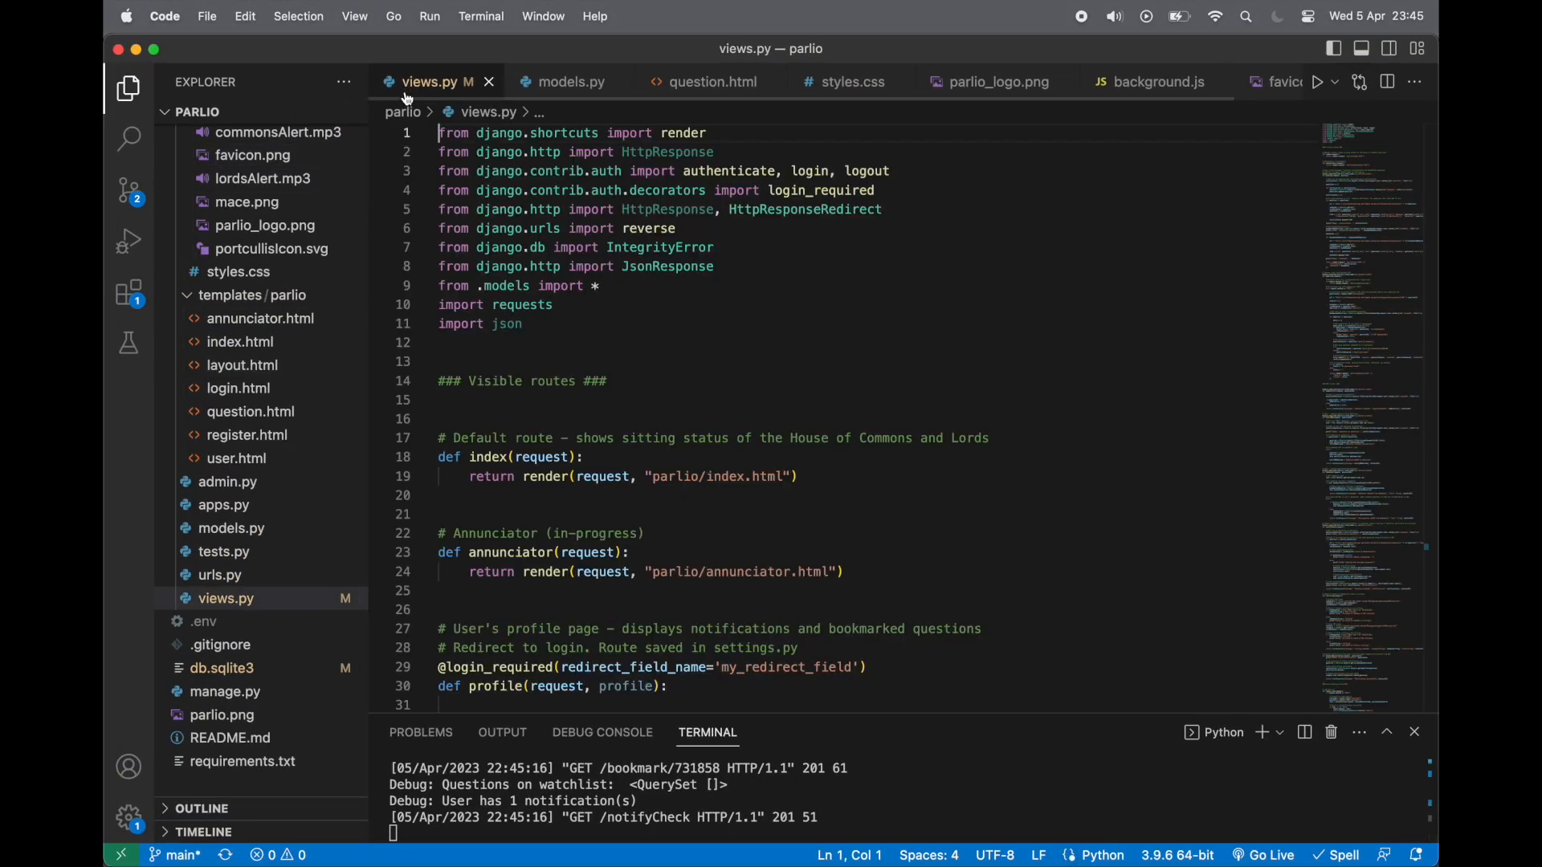
{"action": "left_click", "coordinate": [571, 81]}
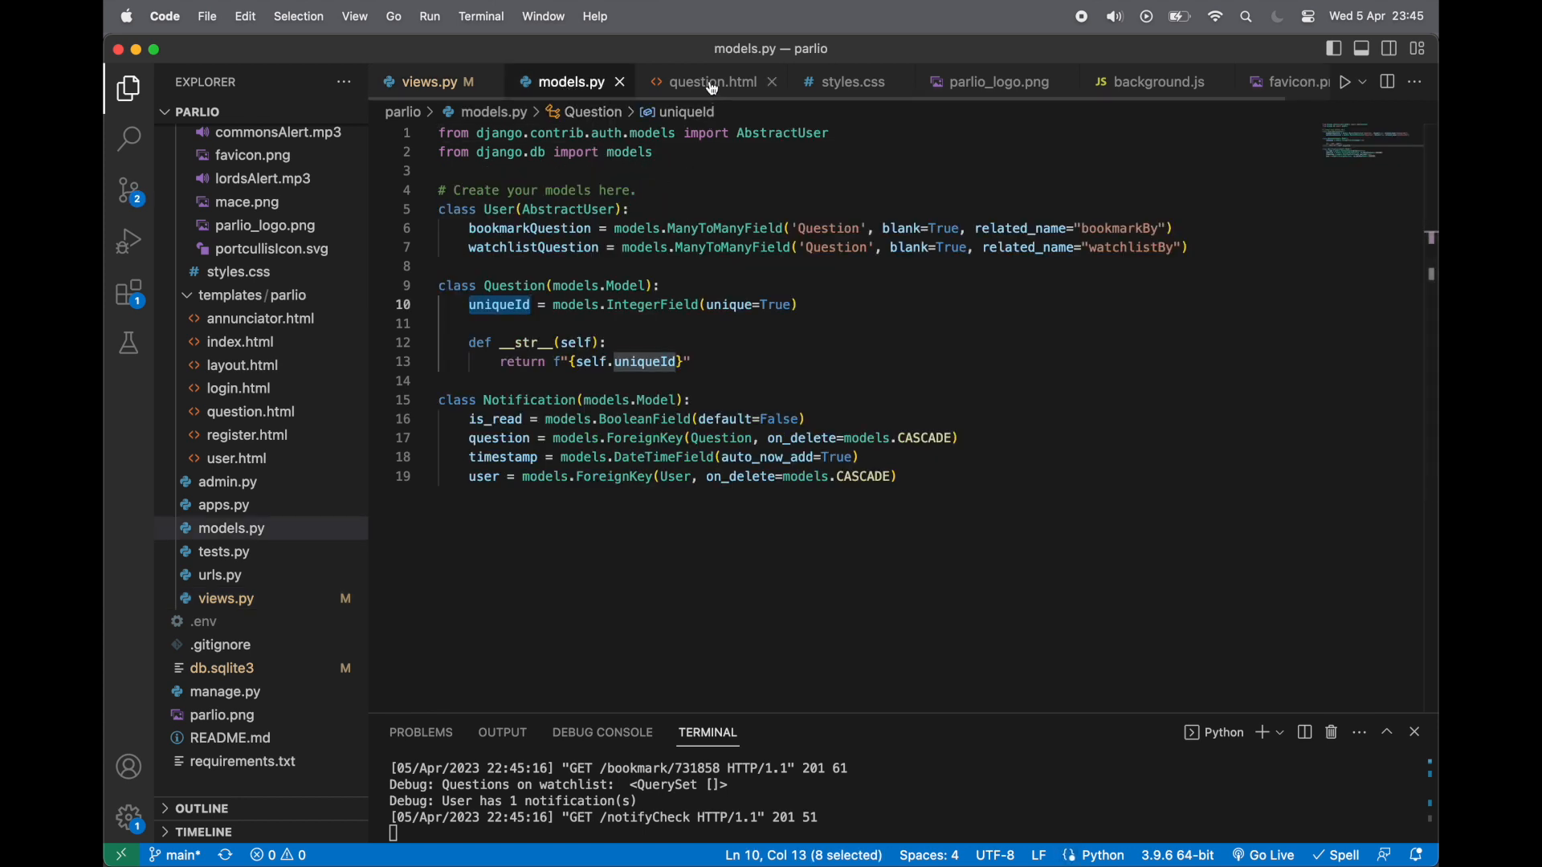
{"action": "left_click", "coordinate": [712, 82]}
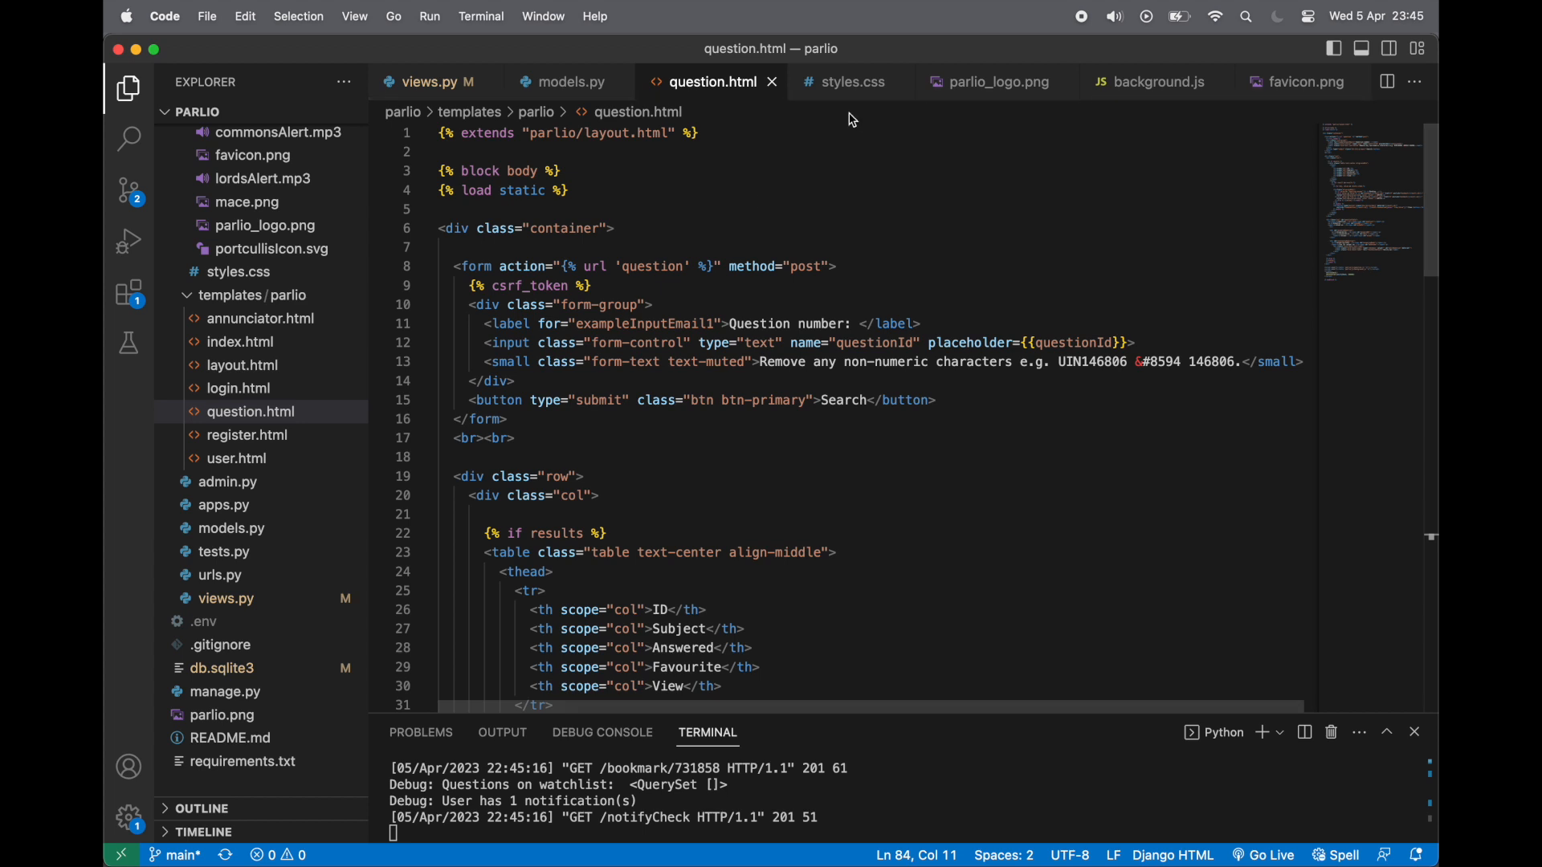
{"action": "left_click", "coordinate": [852, 81]}
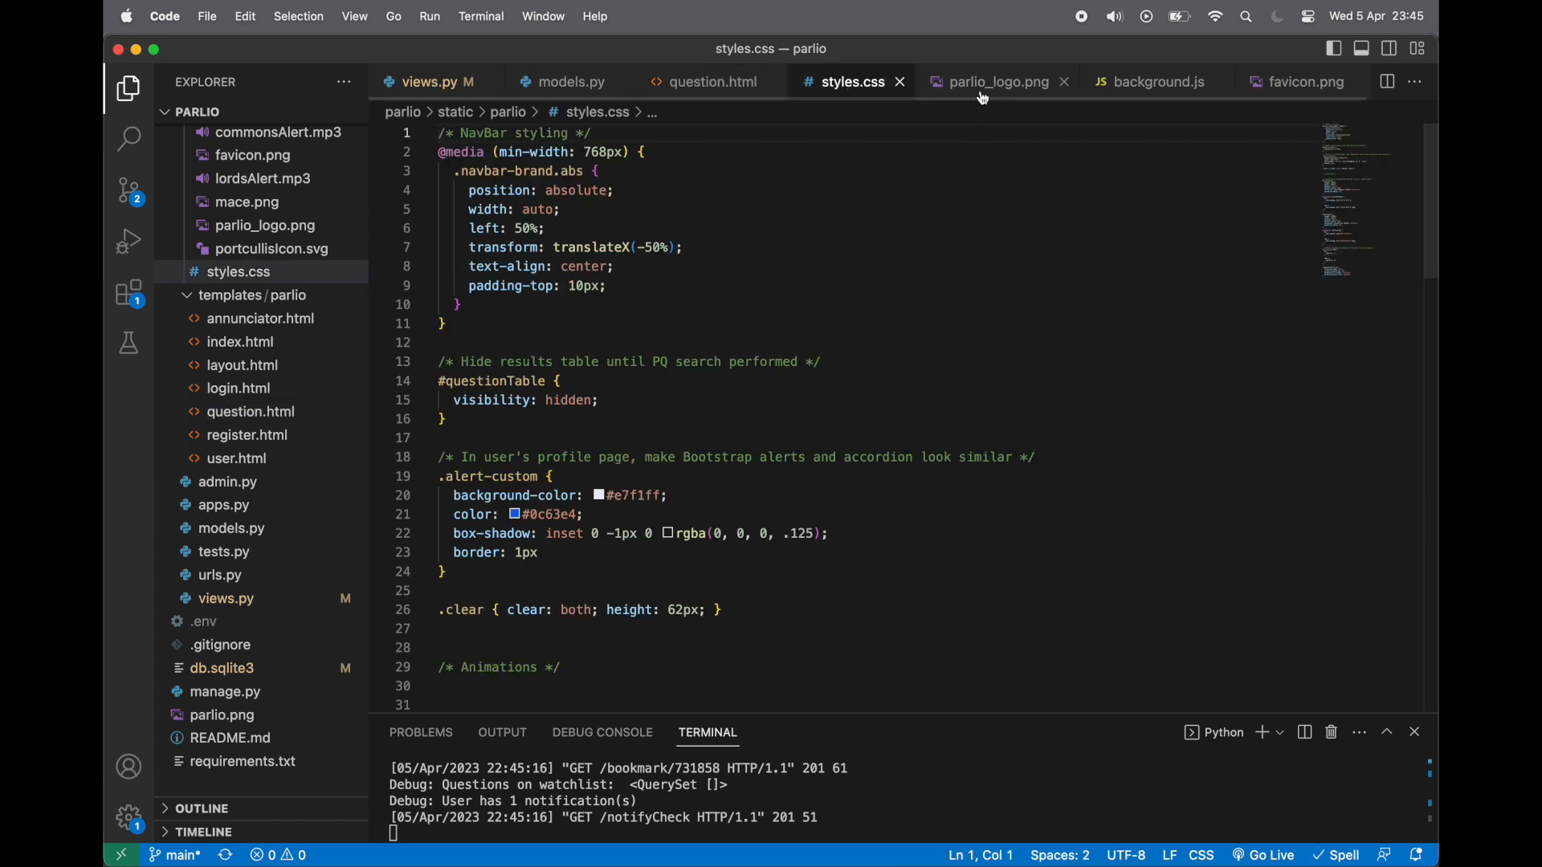
{"action": "left_click", "coordinate": [998, 81]}
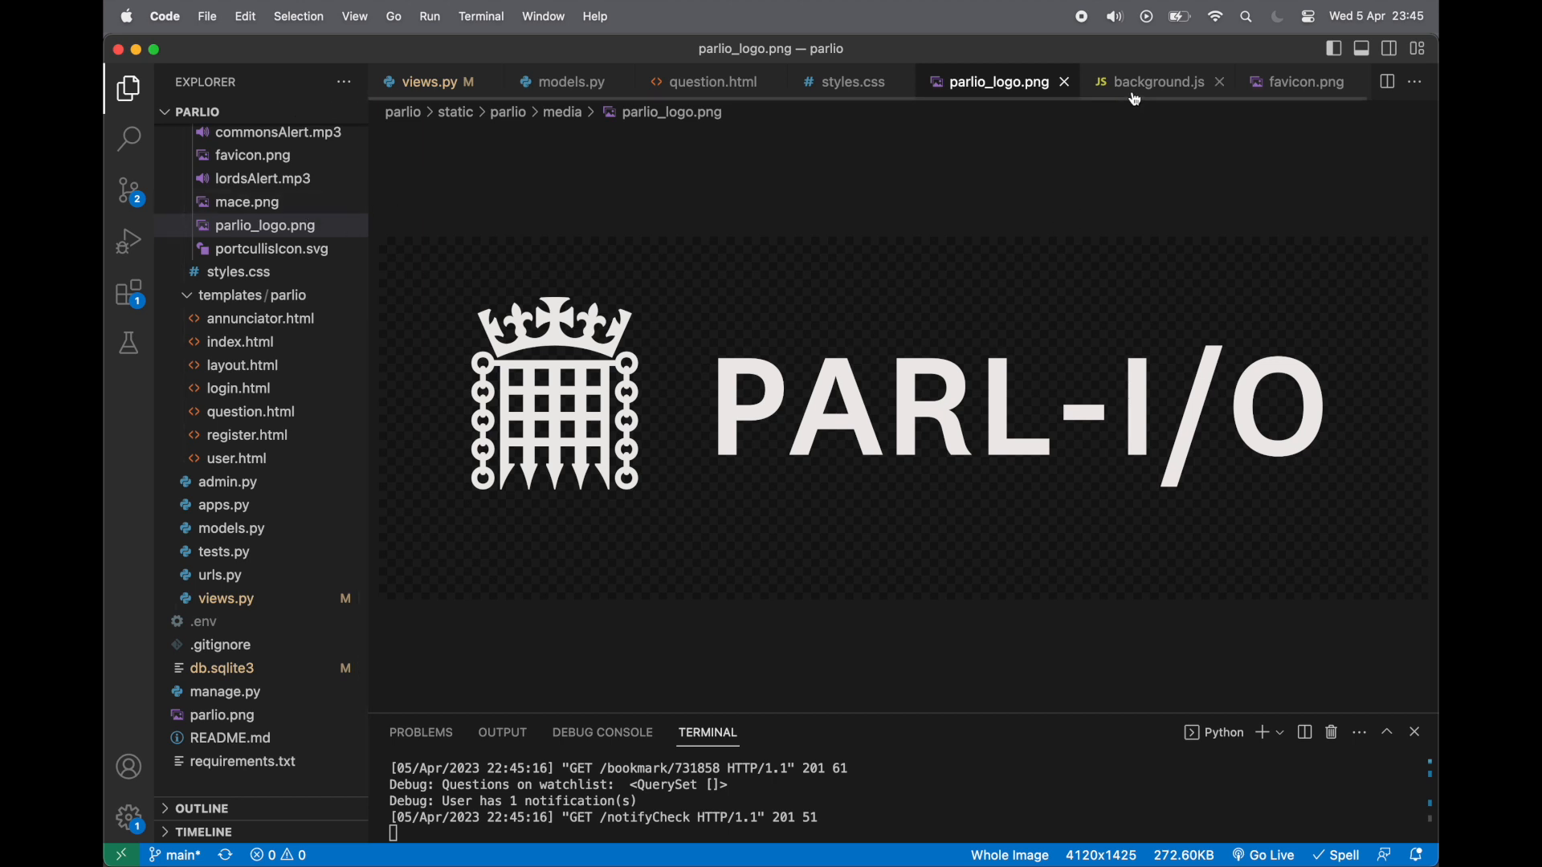
Browse the JavaScript files background.js, index.js and question.js
{"action": "left_click", "coordinate": [1157, 82]}
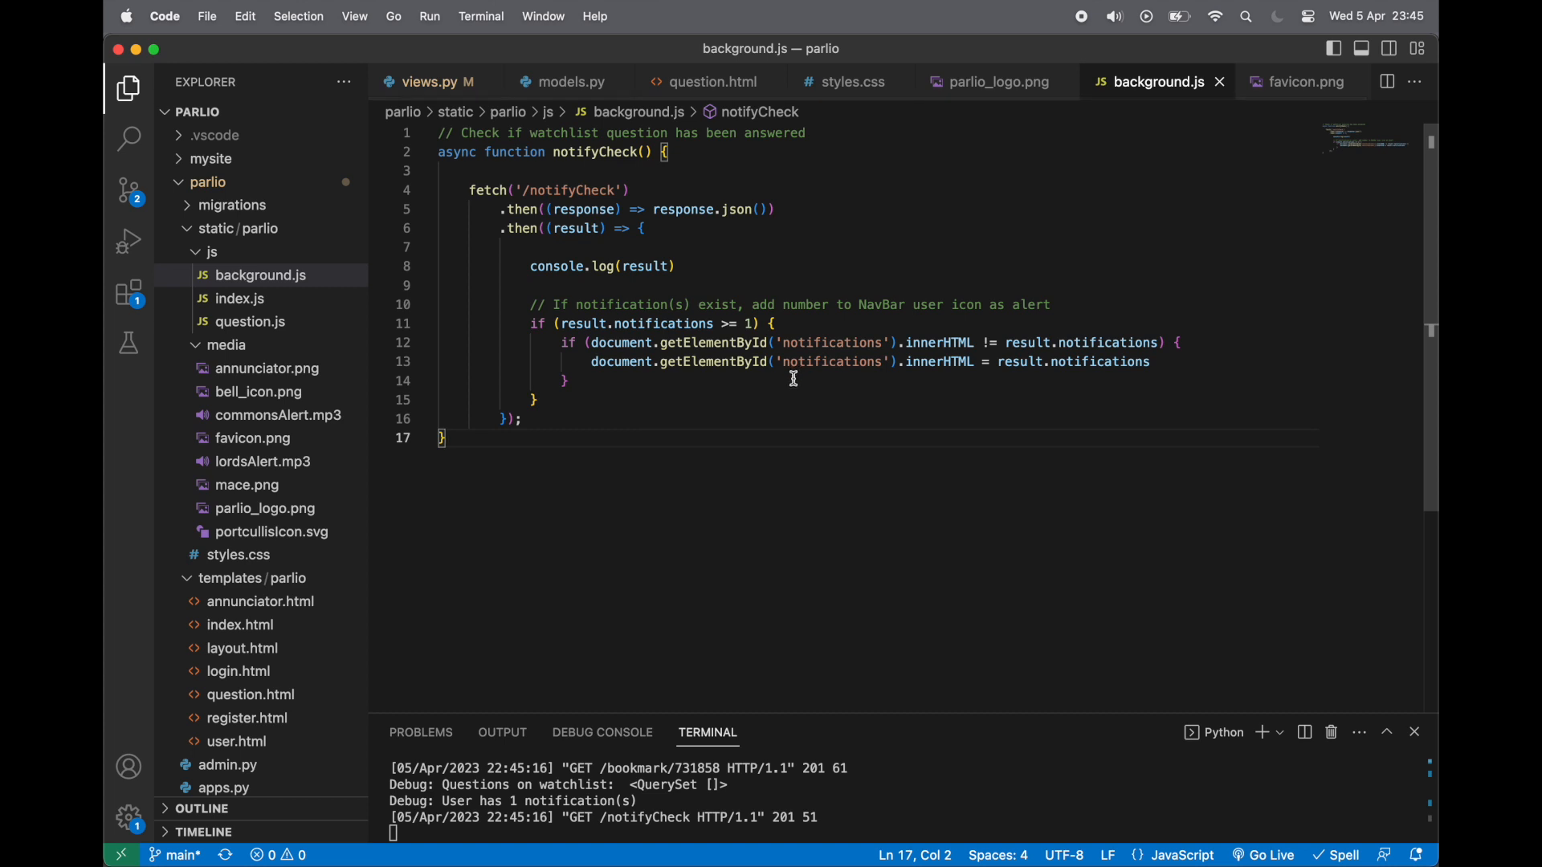
{"action": "left_click", "coordinate": [240, 299]}
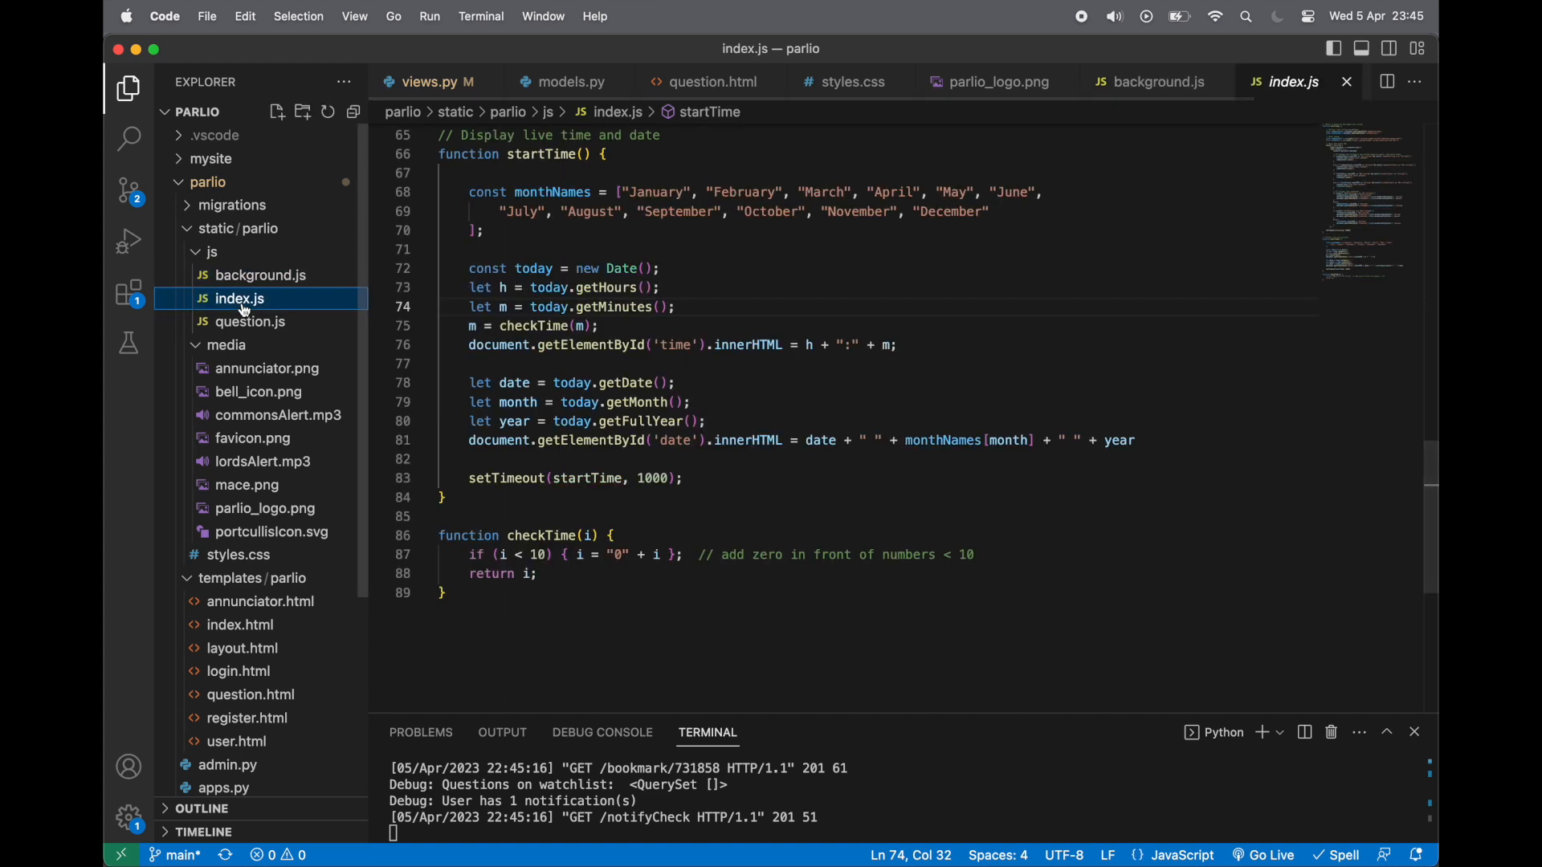
{"action": "left_click", "coordinate": [249, 321]}
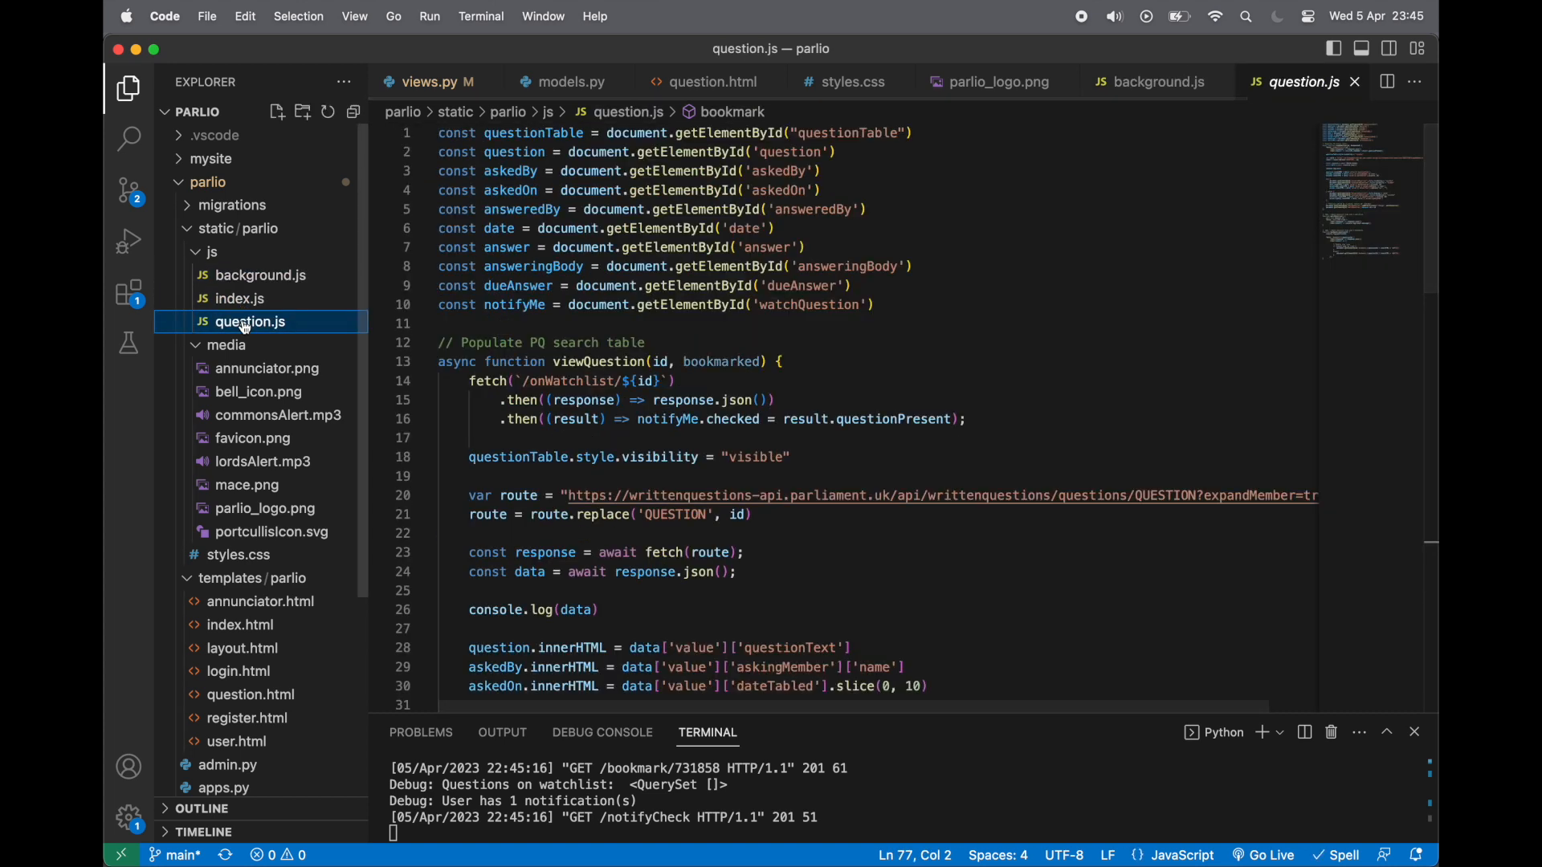
{"action": "left_click", "coordinate": [1157, 82]}
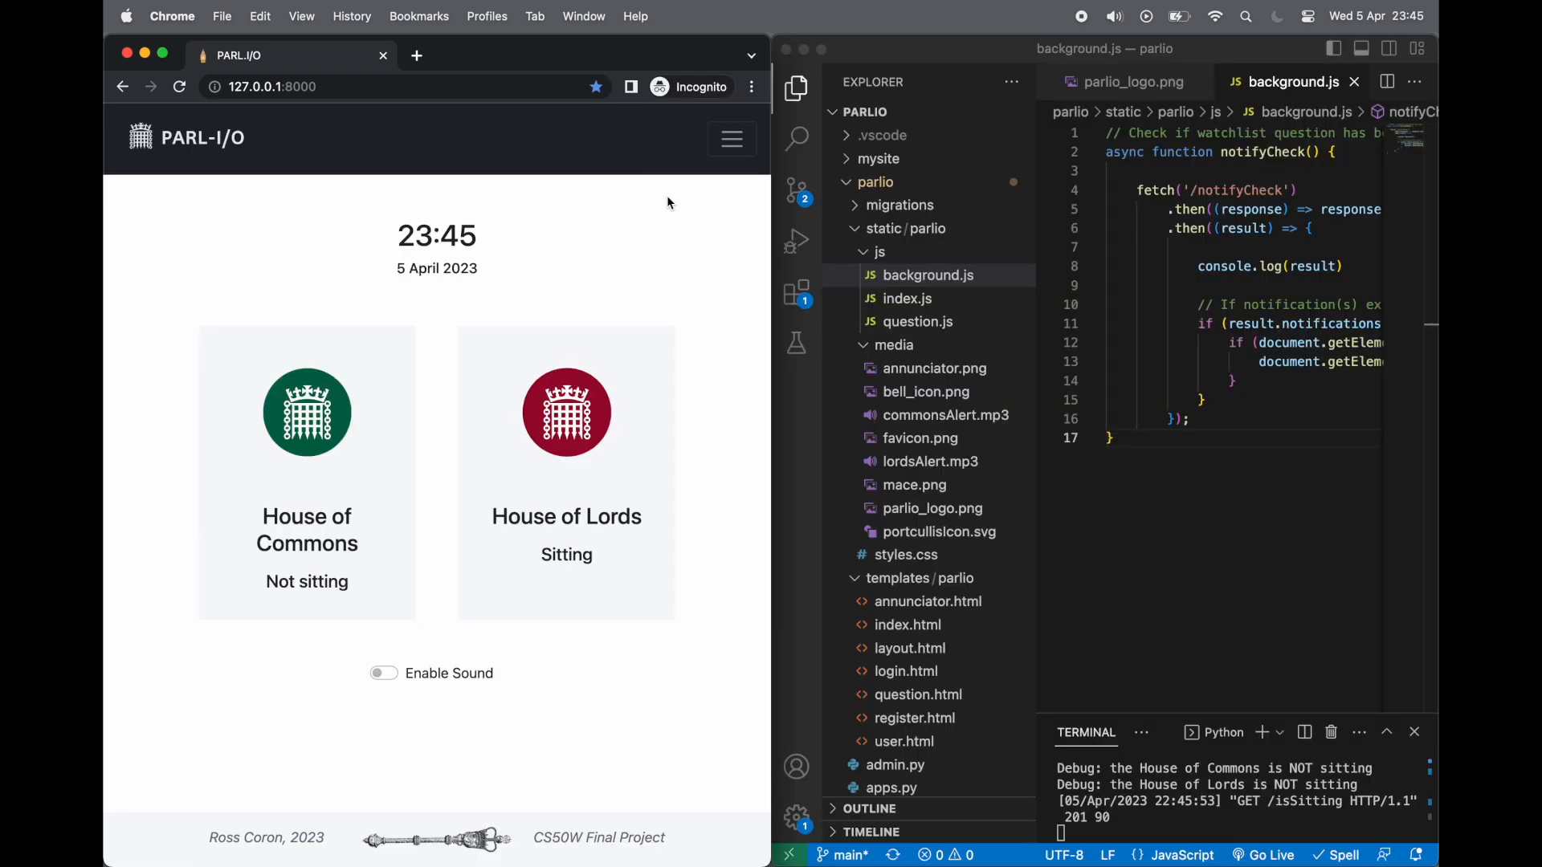
Maximise Chrome on the home page and go to the Annunciator 'coming soon' page
{"action": "left_click", "coordinate": [717, 138]}
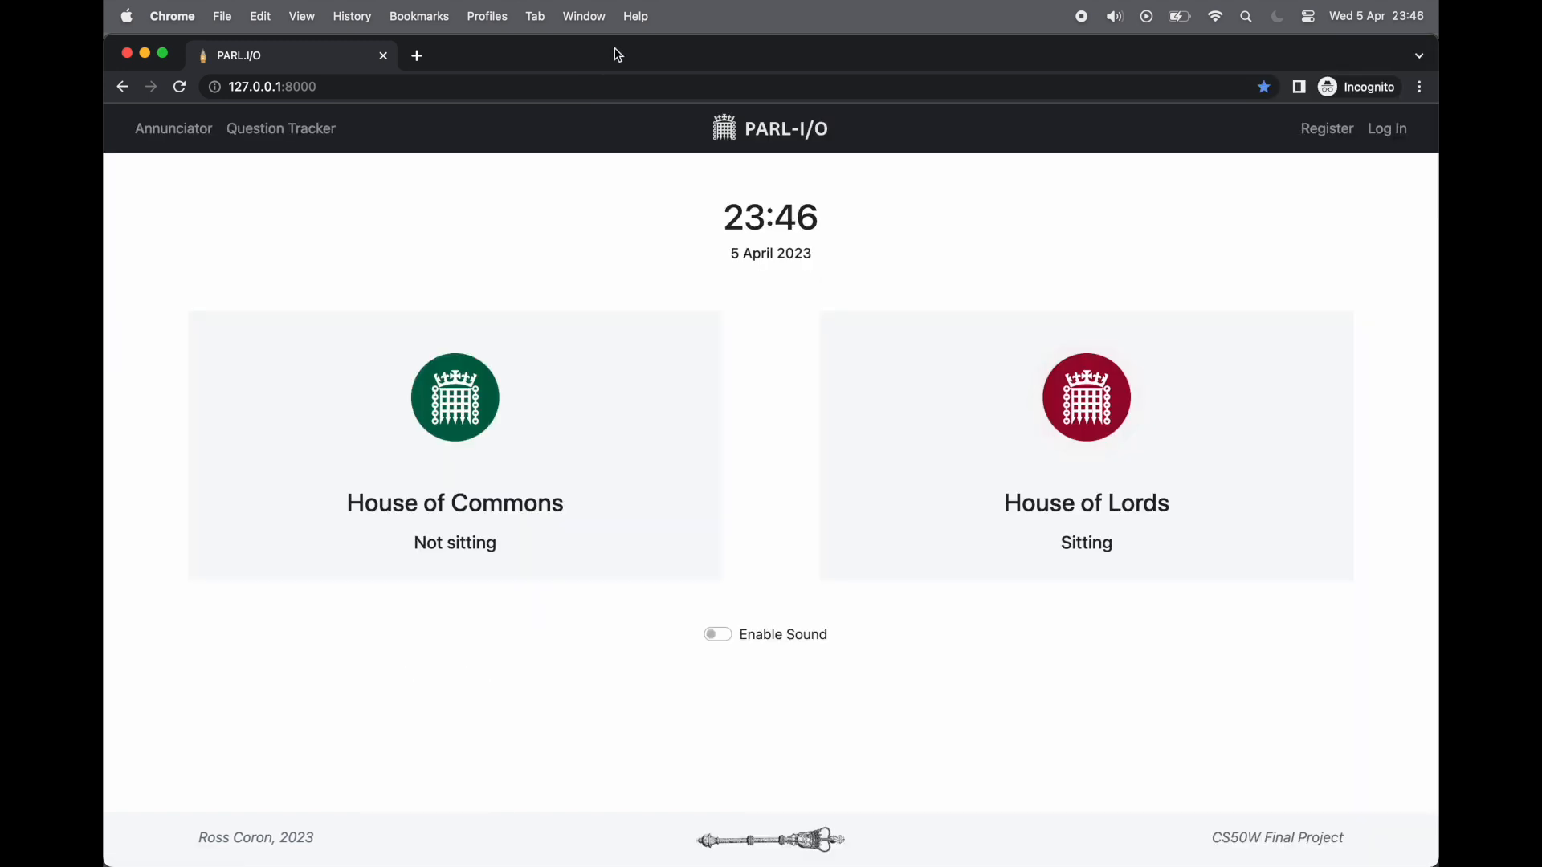
{"action": "mouse_move", "coordinate": [629, 223]}
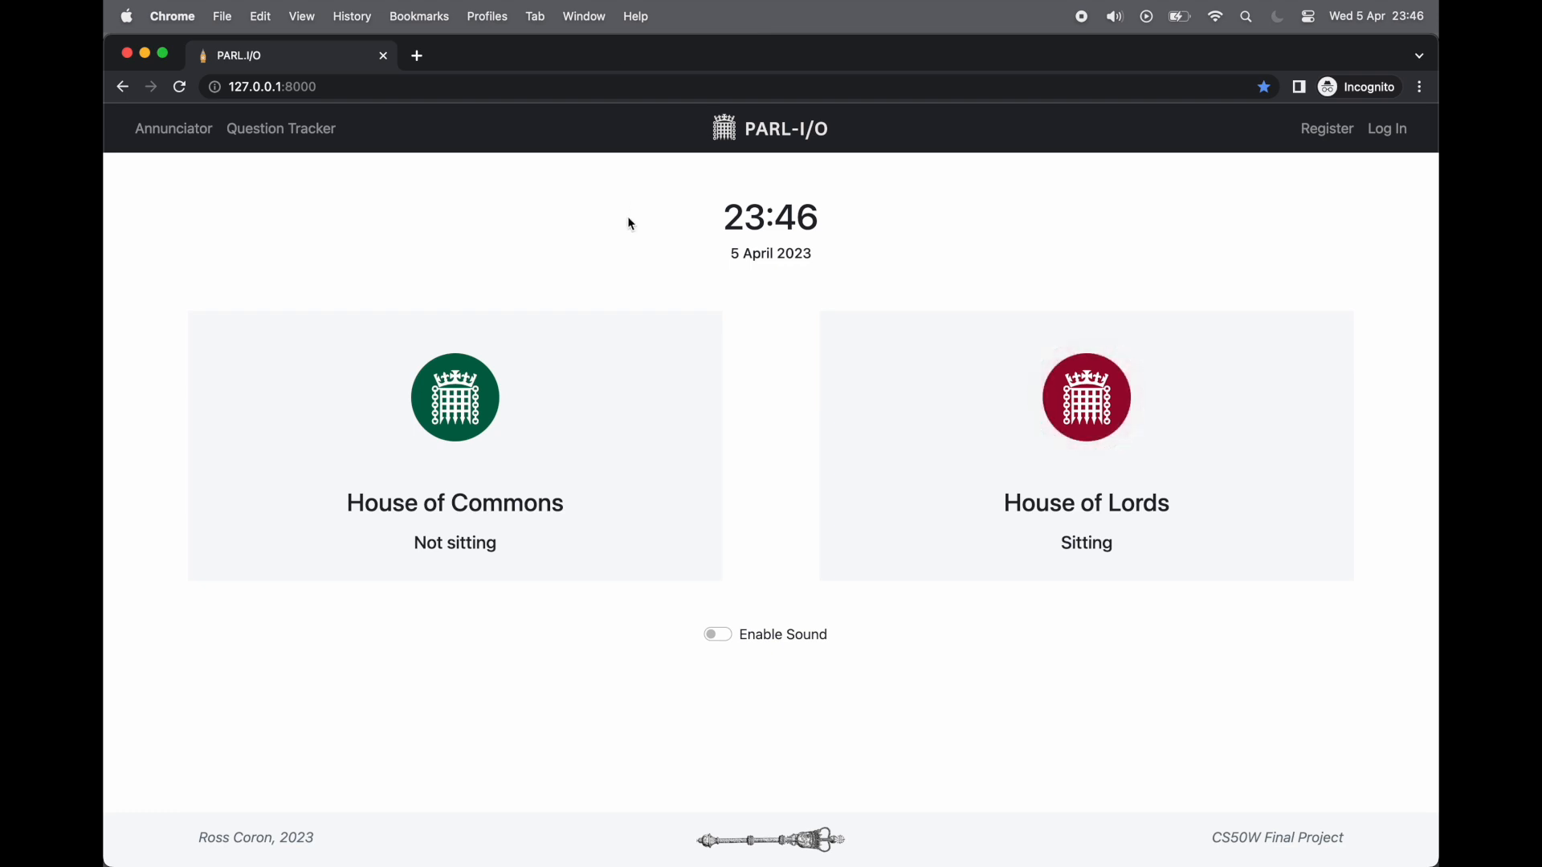
{"action": "left_click", "coordinate": [174, 129]}
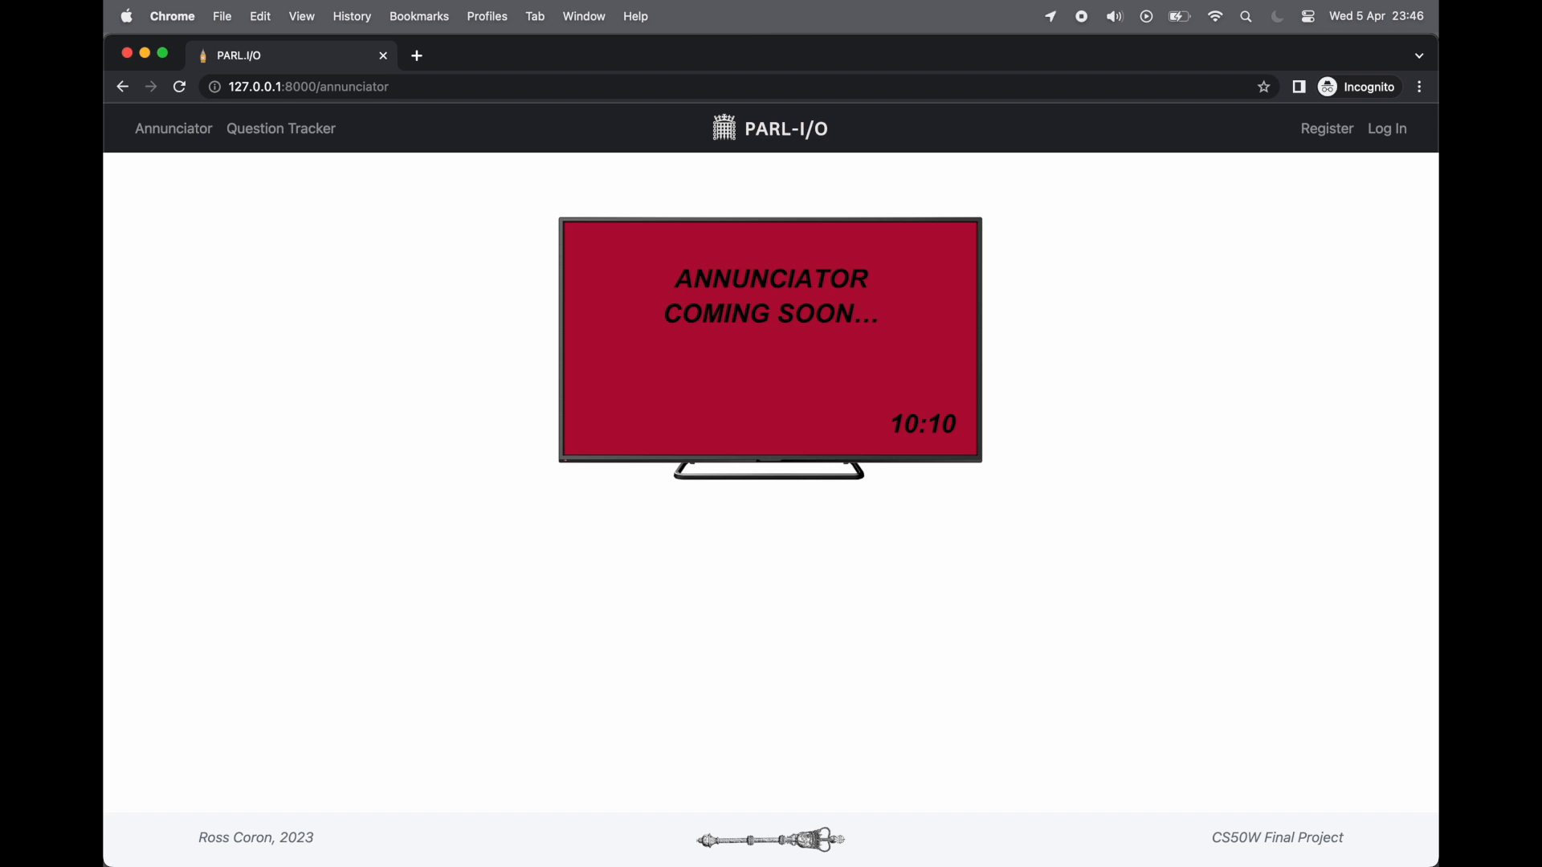
{"action": "mouse_move", "coordinate": [1248, 363]}
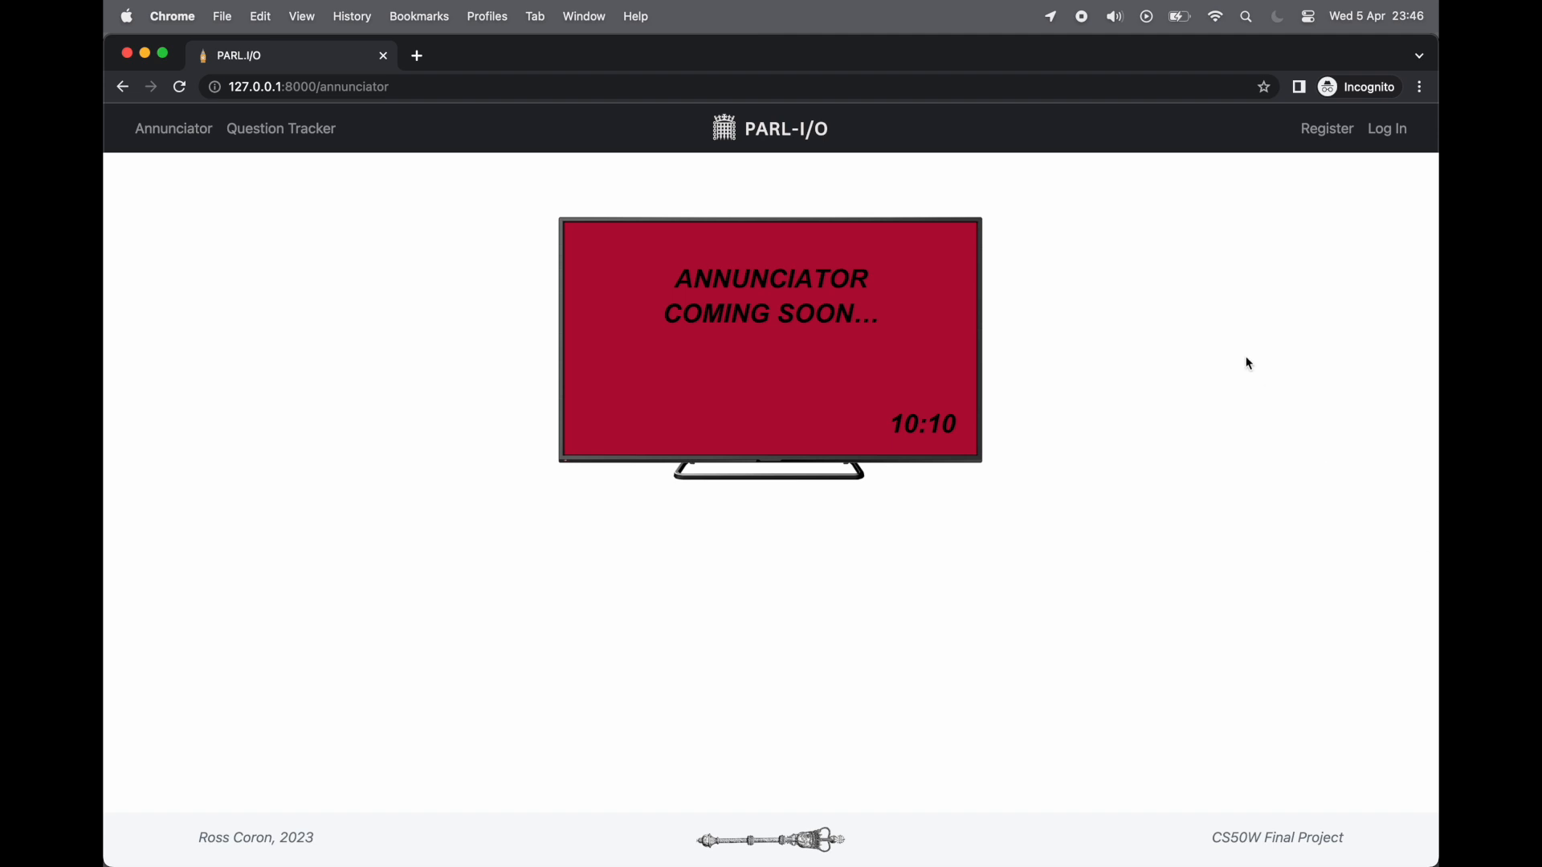
{"action": "mouse_move", "coordinate": [1082, 46]}
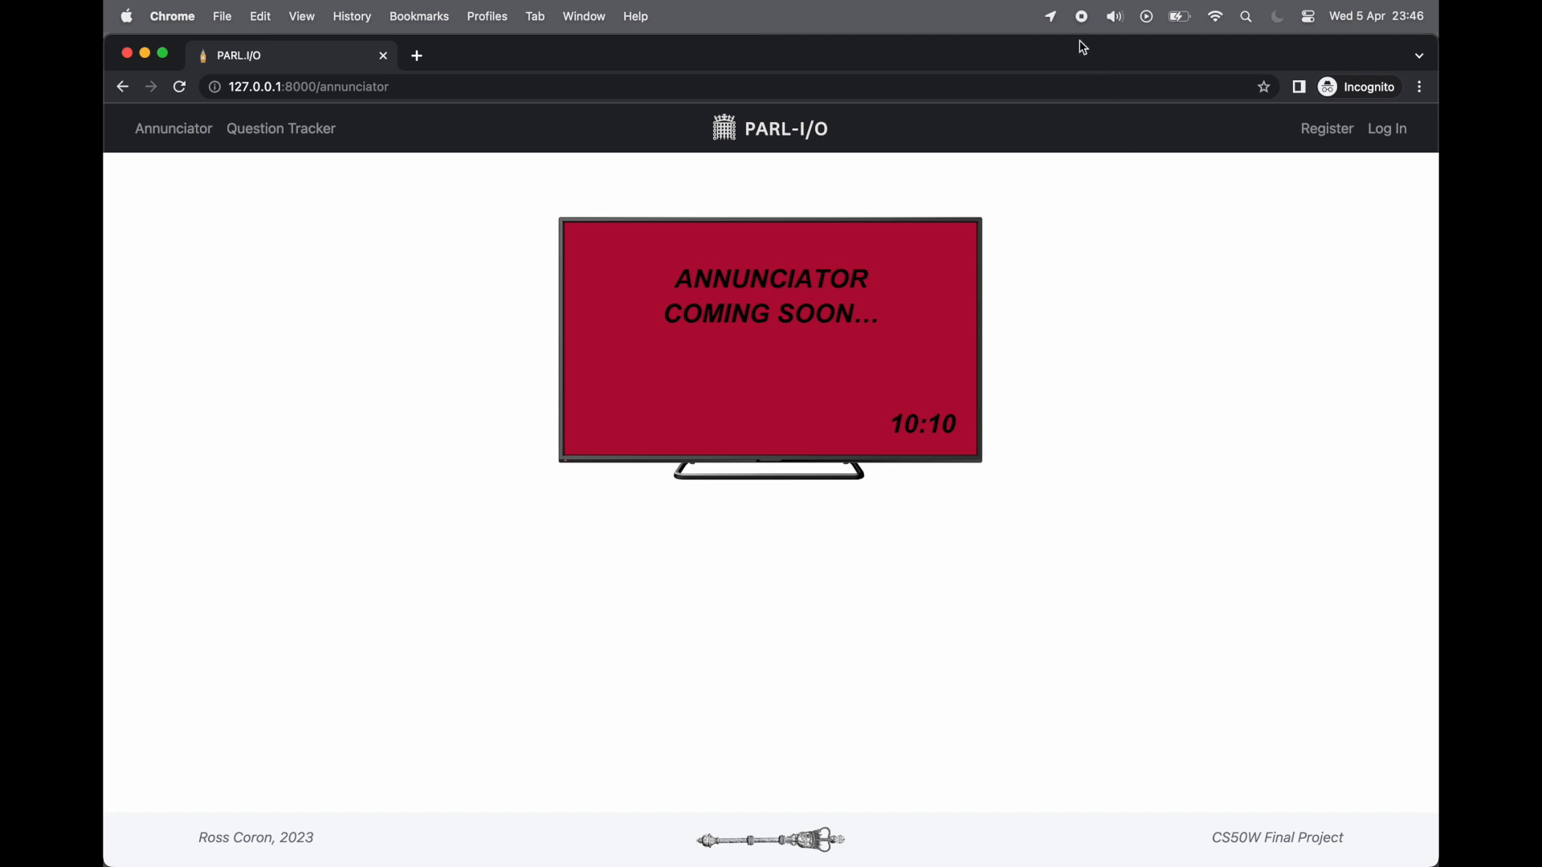